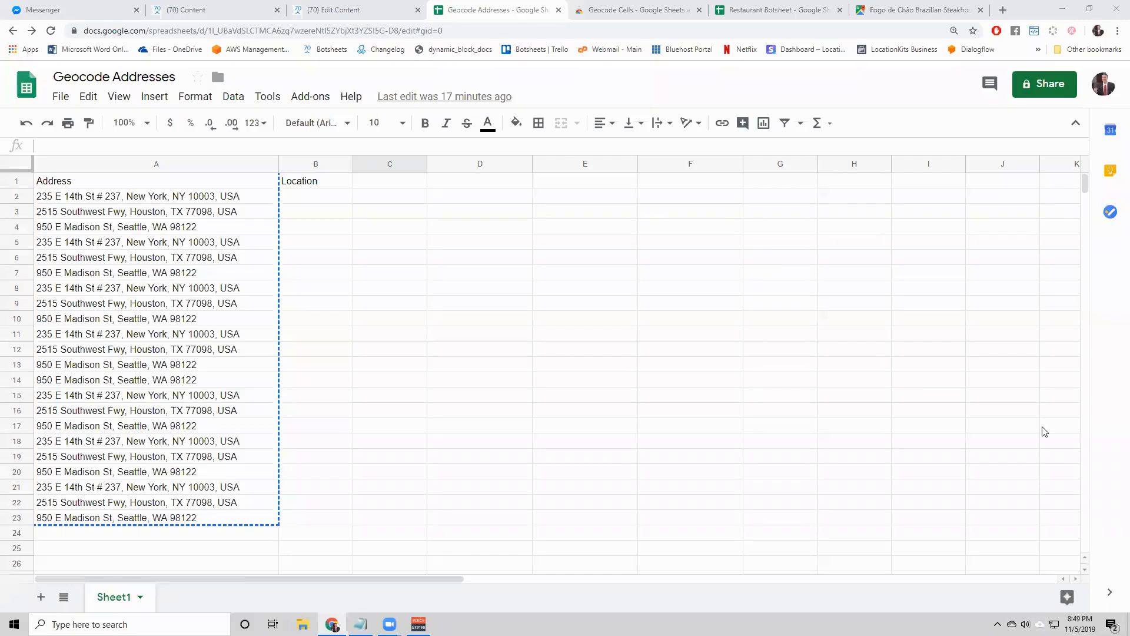
mouse_move(402, 241)
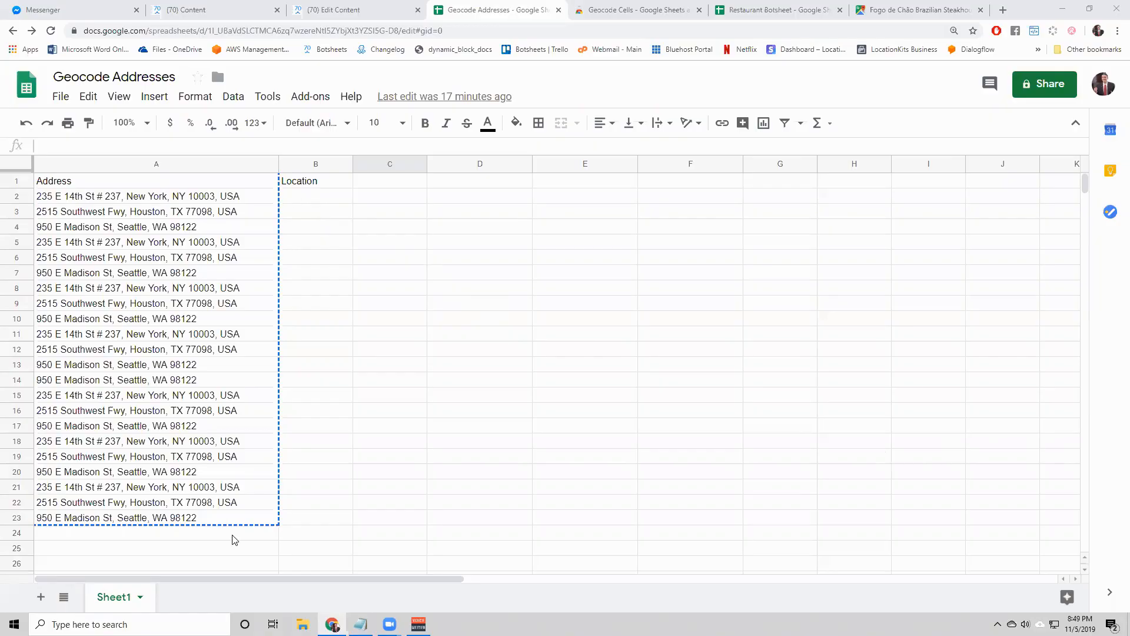
- Select Fogo de Chão's coordinates 39.9509984,-75.1629059 in the Google Maps address bar
left_click(915, 9)
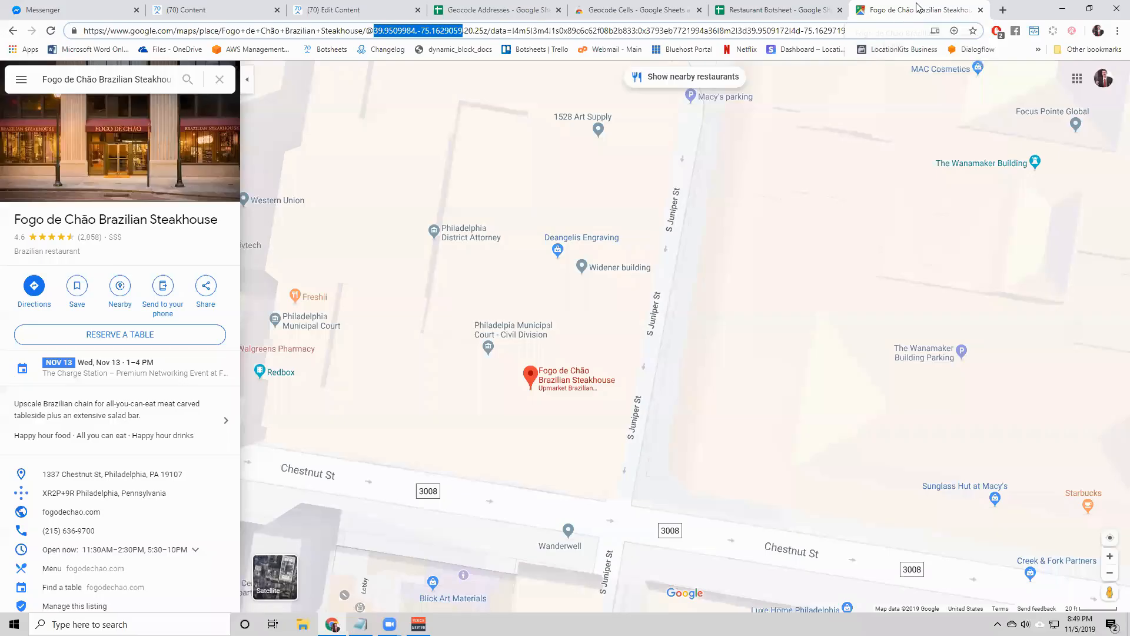
mouse_move(546, 380)
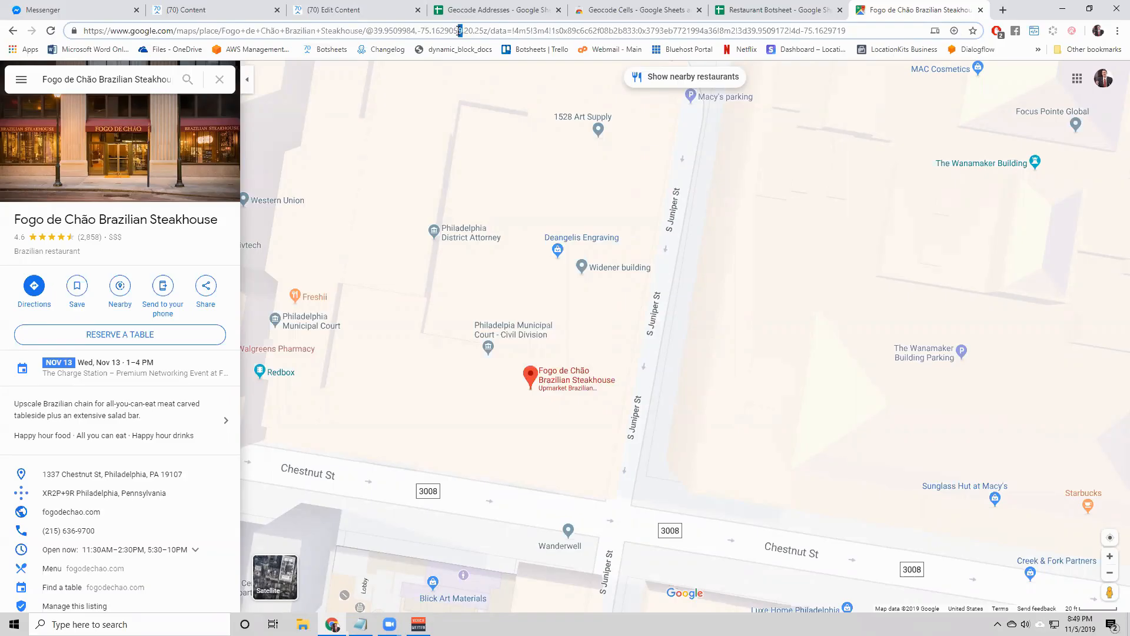
double_click(417, 30)
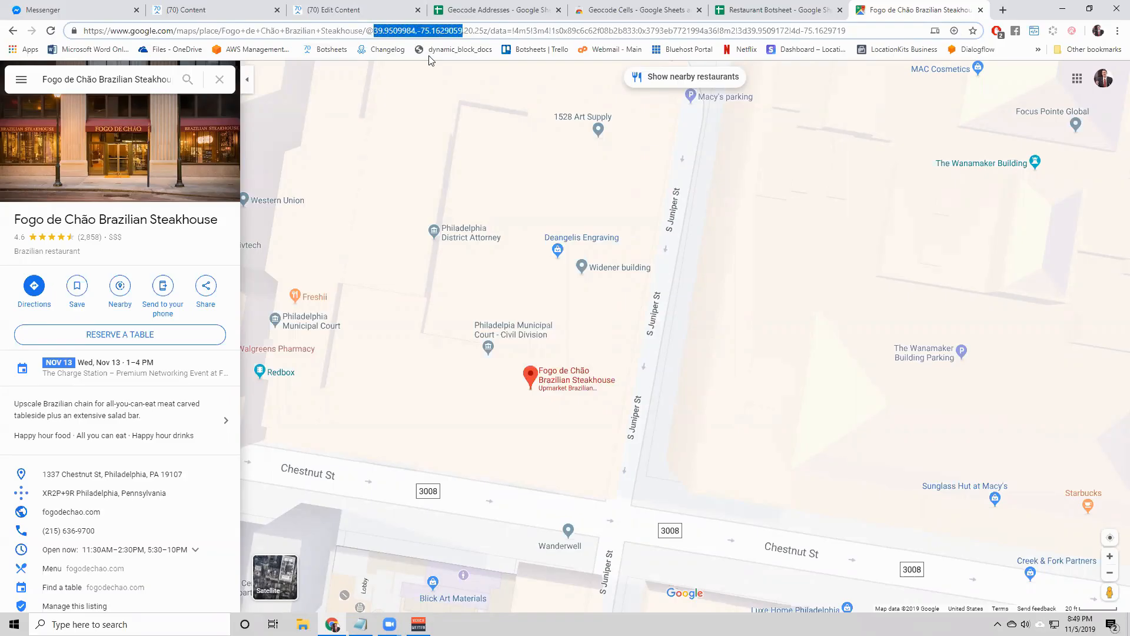
mouse_move(439, 38)
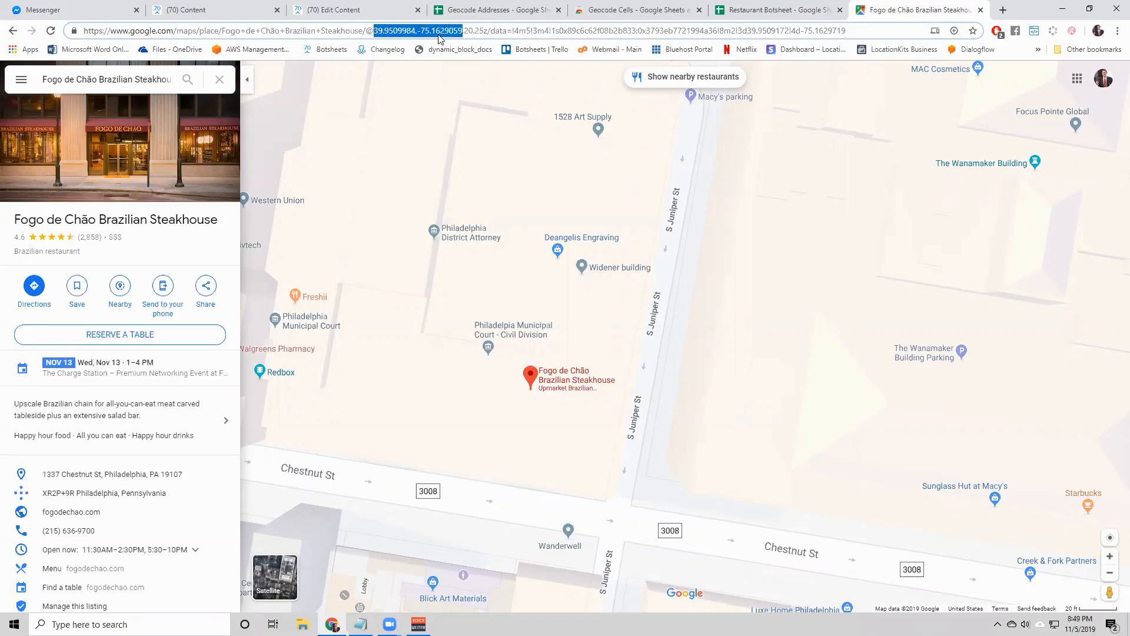
mouse_move(618, 63)
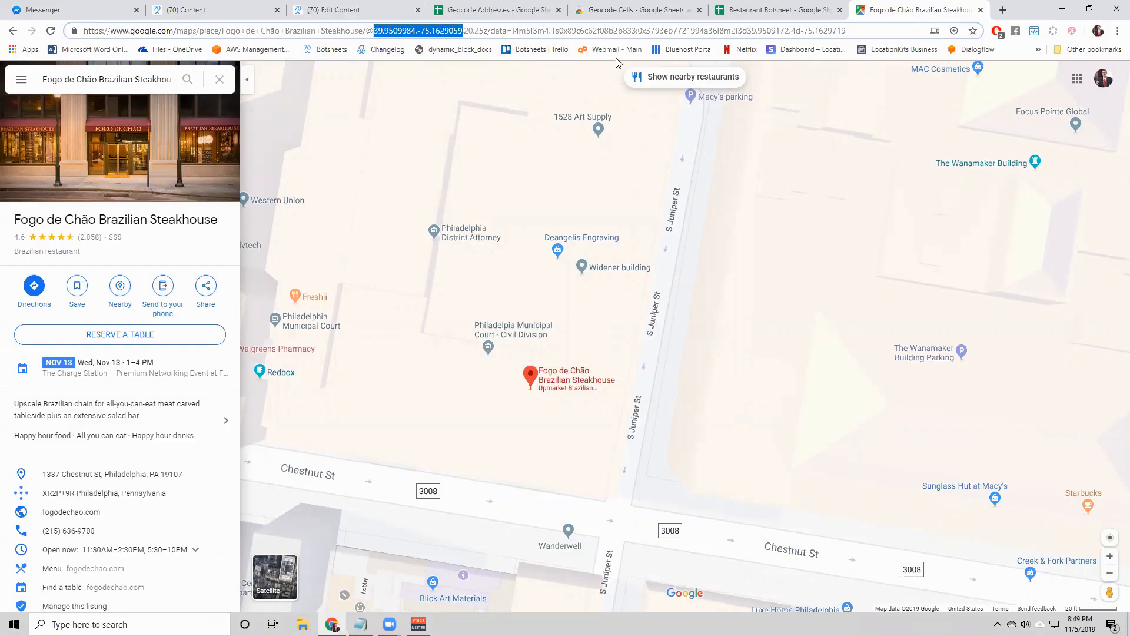
mouse_move(733, 109)
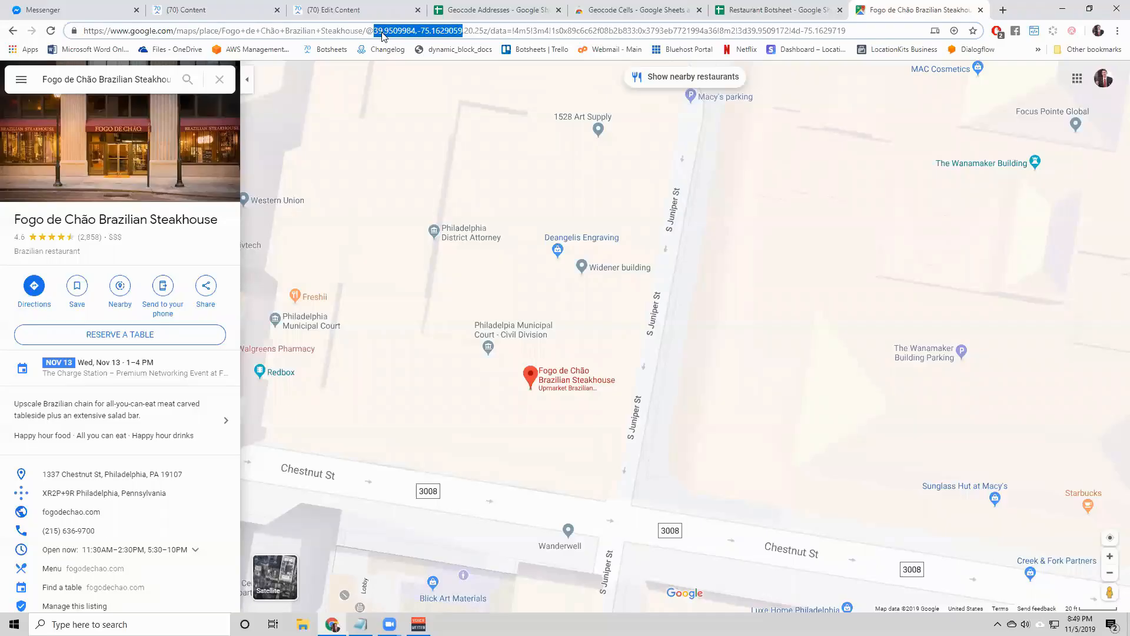
- Inspect the lat,lng value in Restaurant Botsheet cell B2, then return to Geocode Addresses
left_click(778, 10)
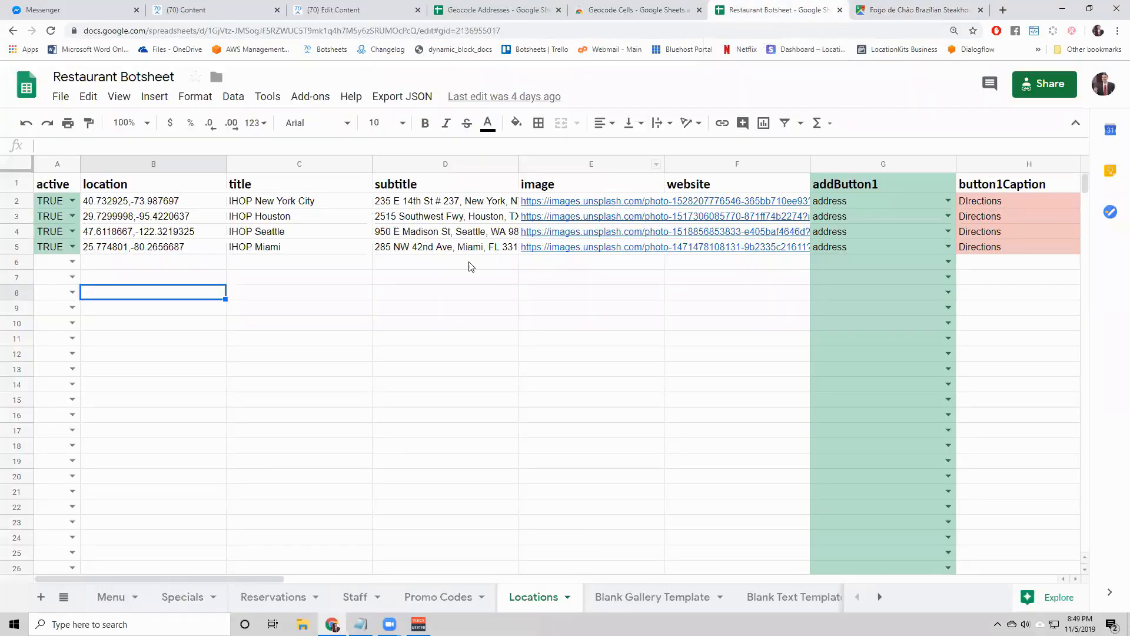
mouse_move(197, 254)
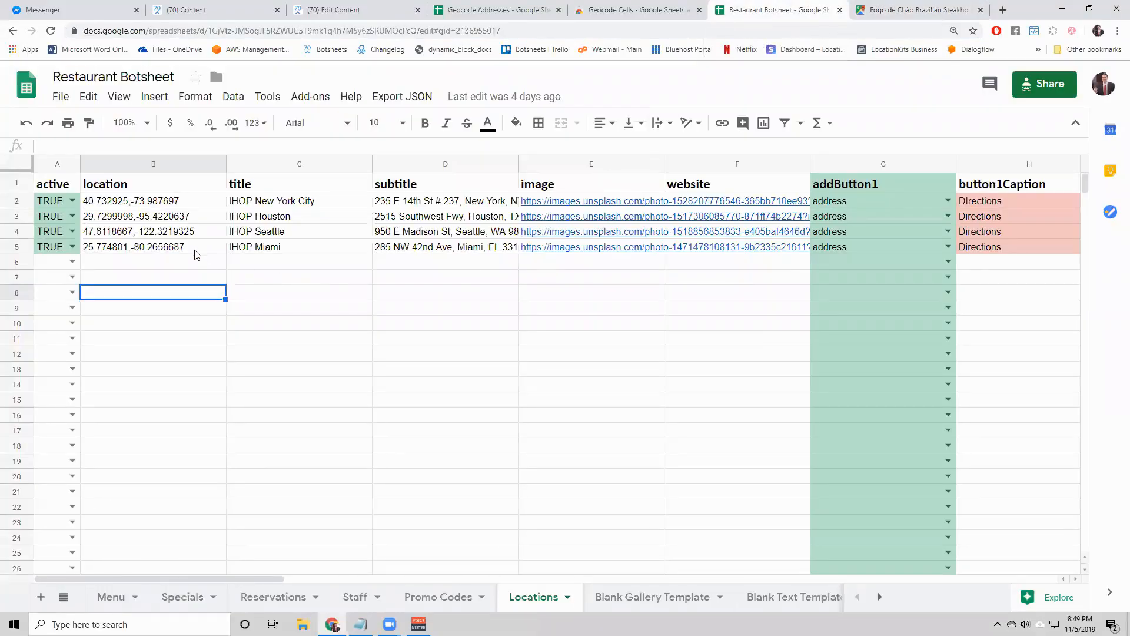
mouse_move(198, 237)
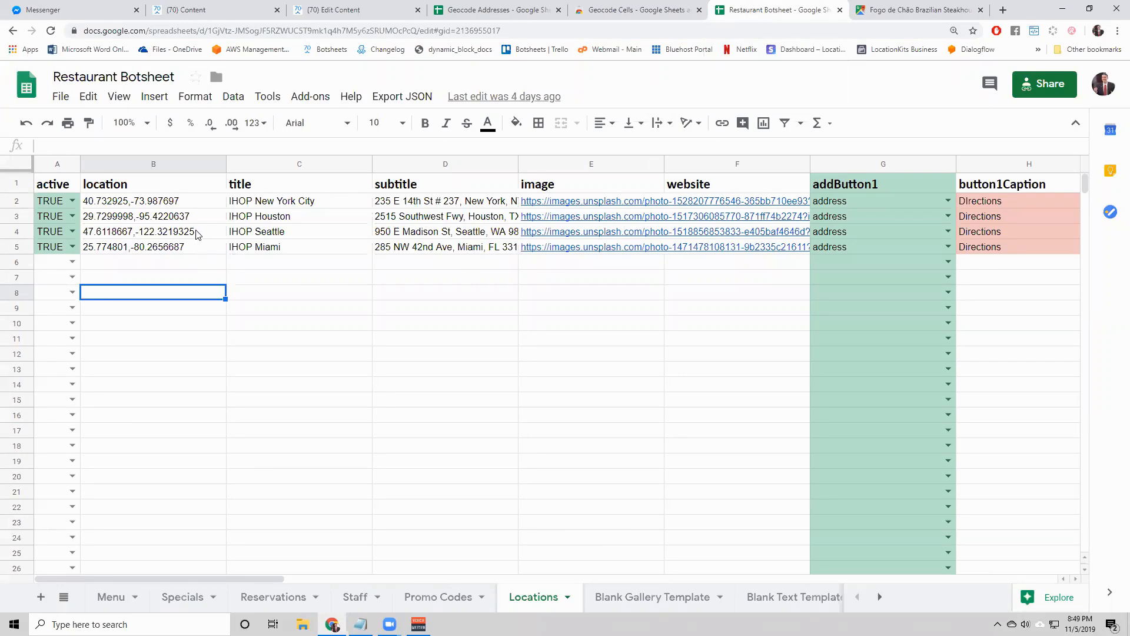
mouse_move(132, 184)
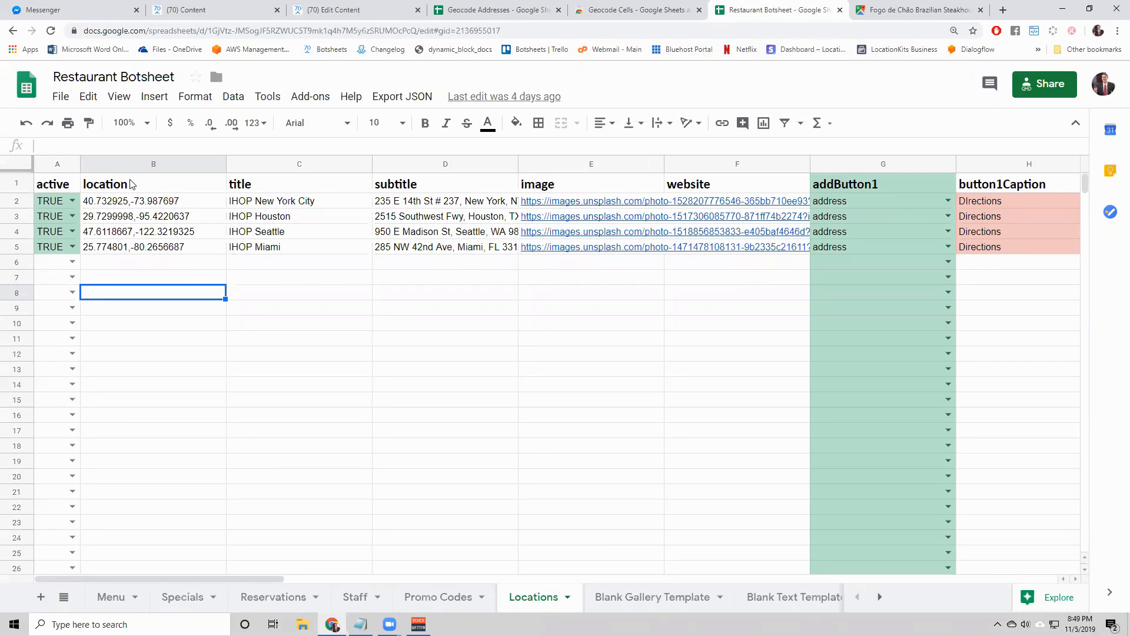
left_click(153, 201)
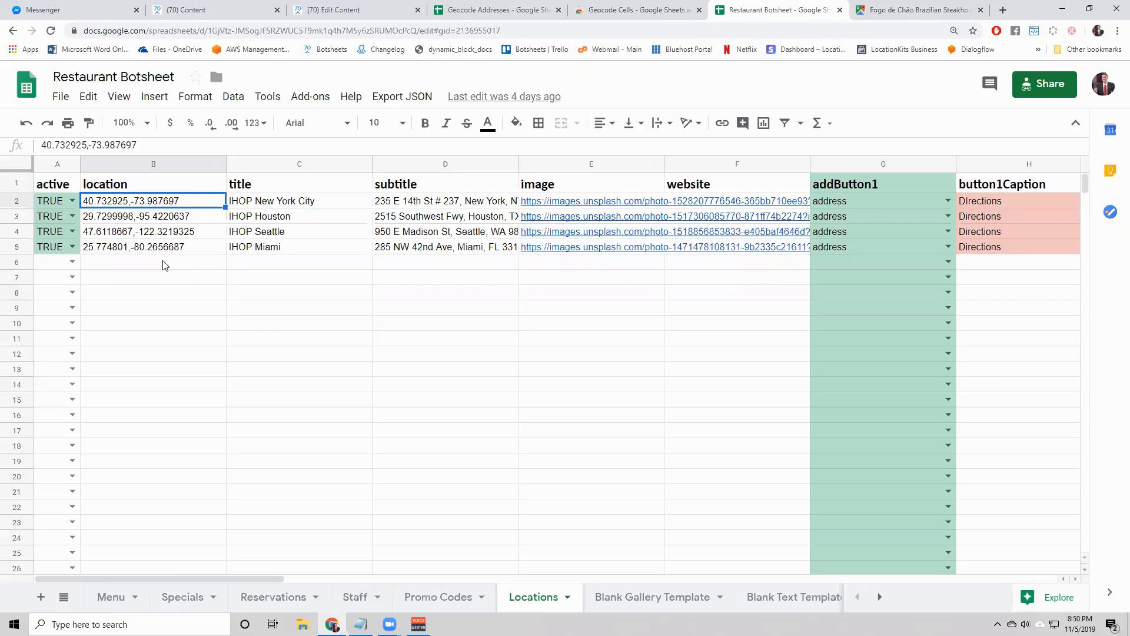
mouse_move(467, 55)
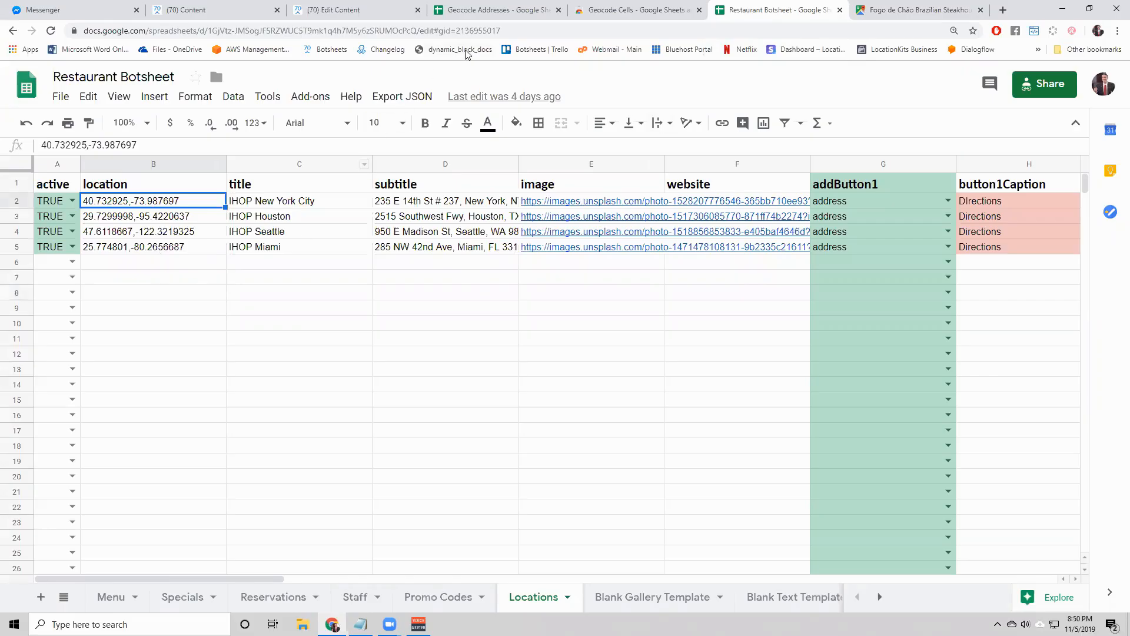
left_click(490, 10)
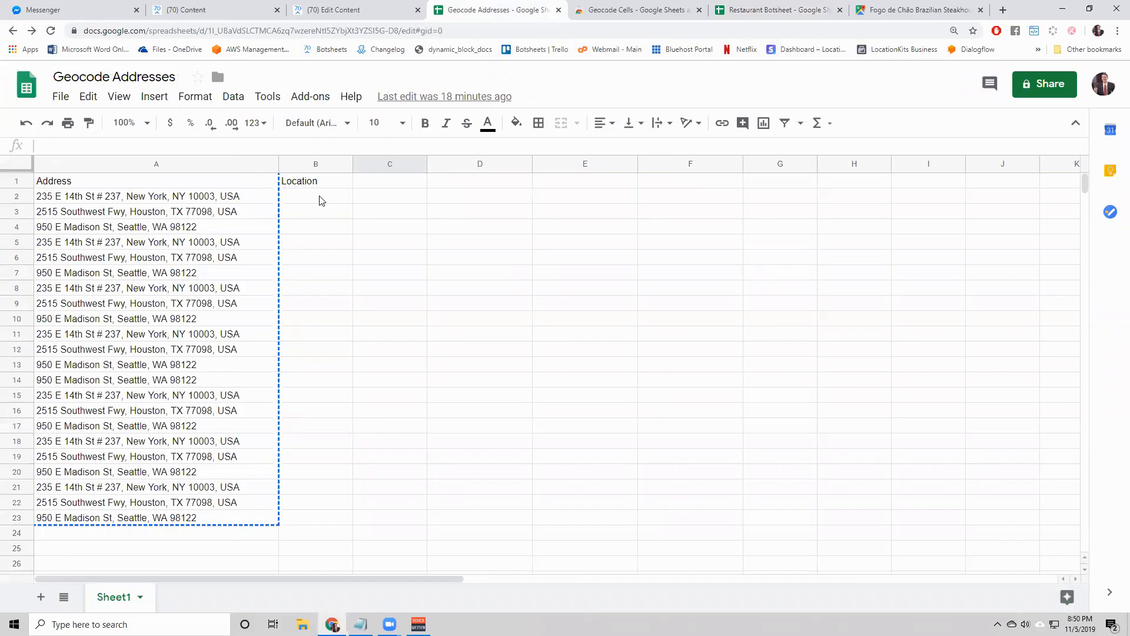
mouse_move(627, 9)
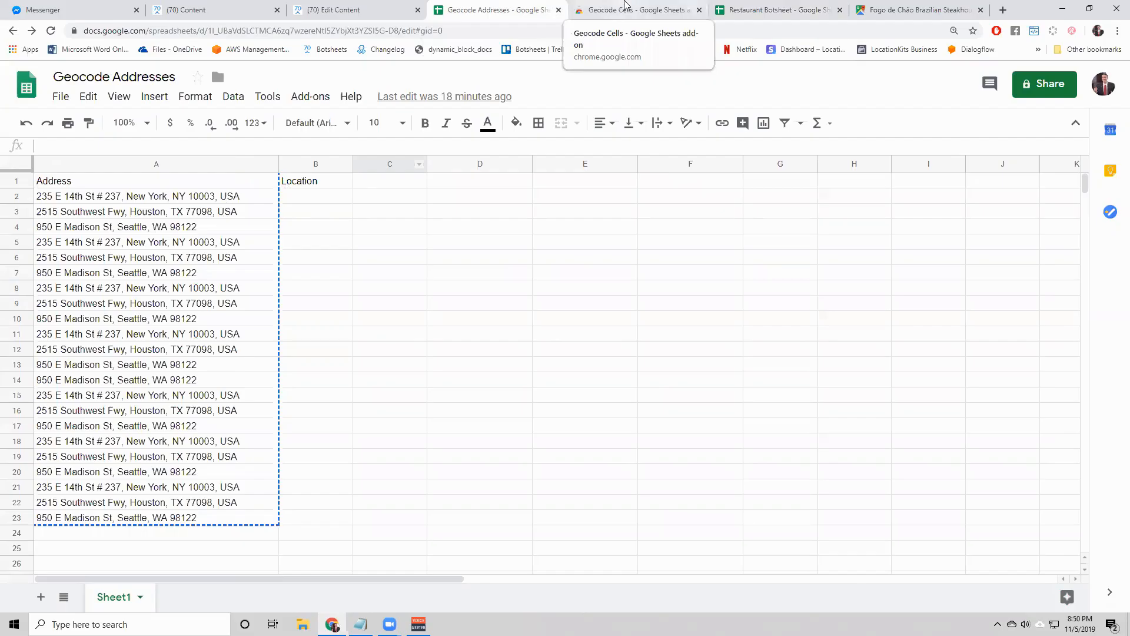
- View the Geocode Cells – Google Sheets add-on page in the Chrome Web Store
left_click(635, 9)
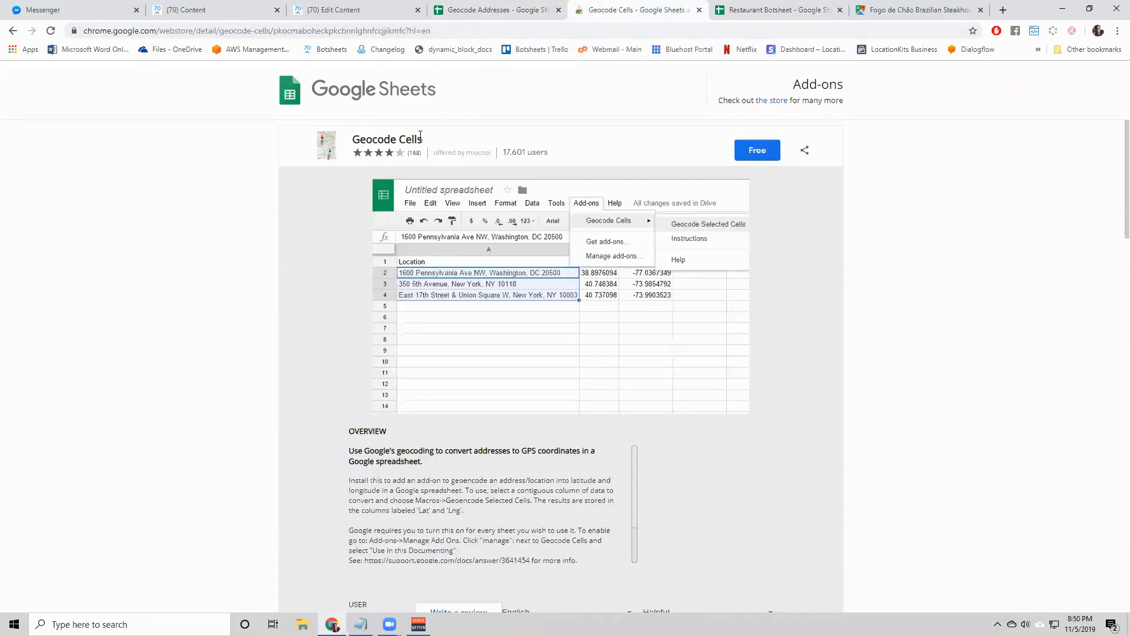
mouse_move(360, 169)
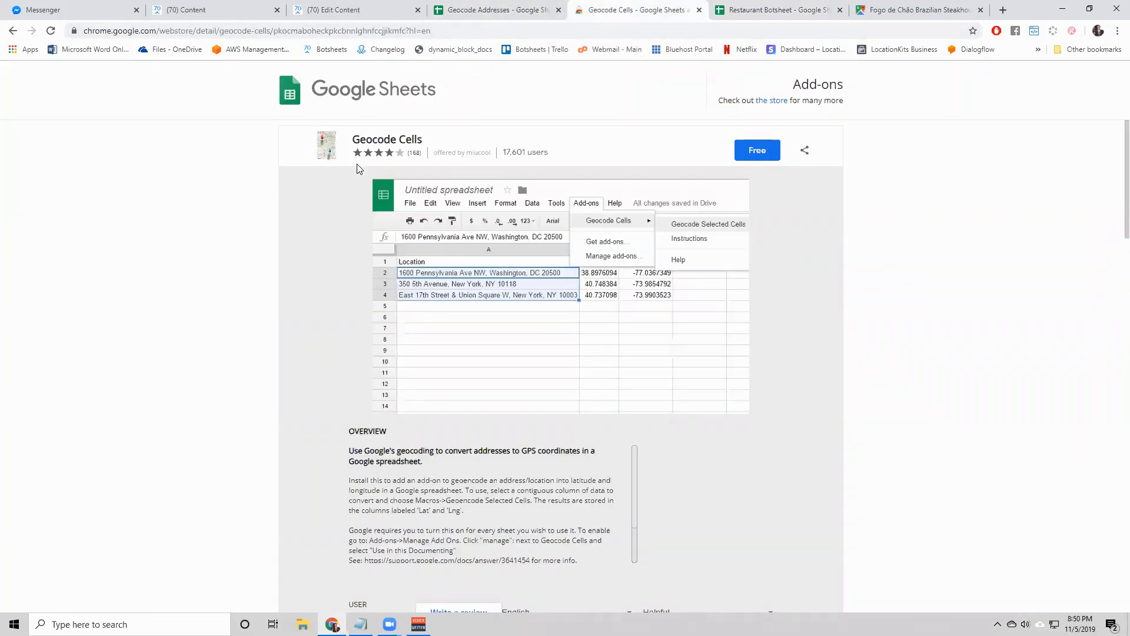
mouse_move(773, 199)
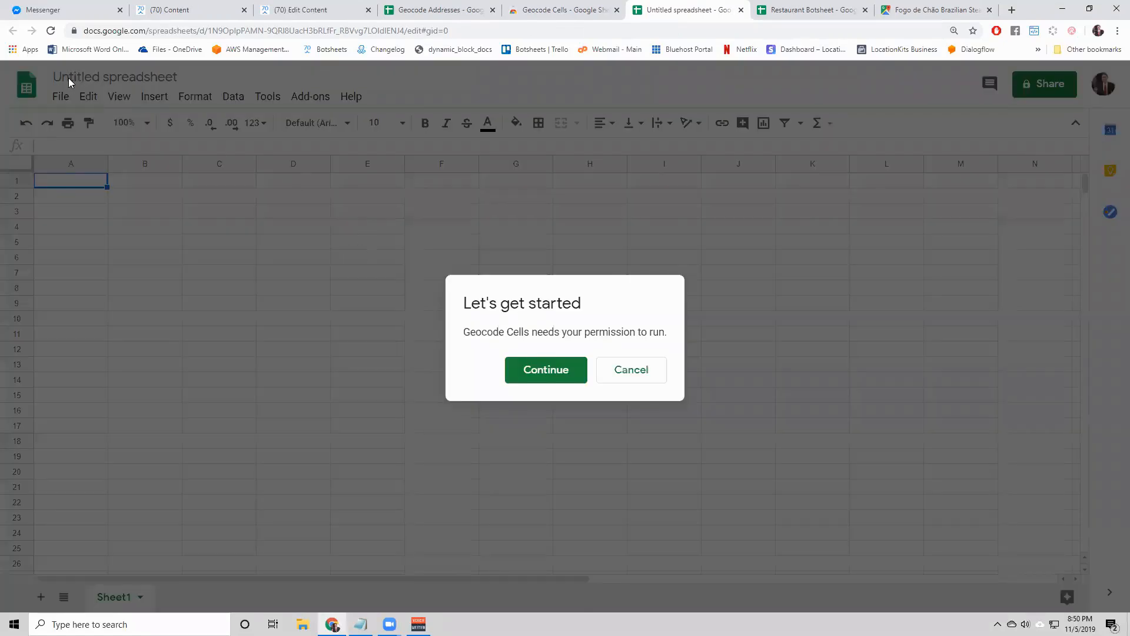
mouse_move(454, 144)
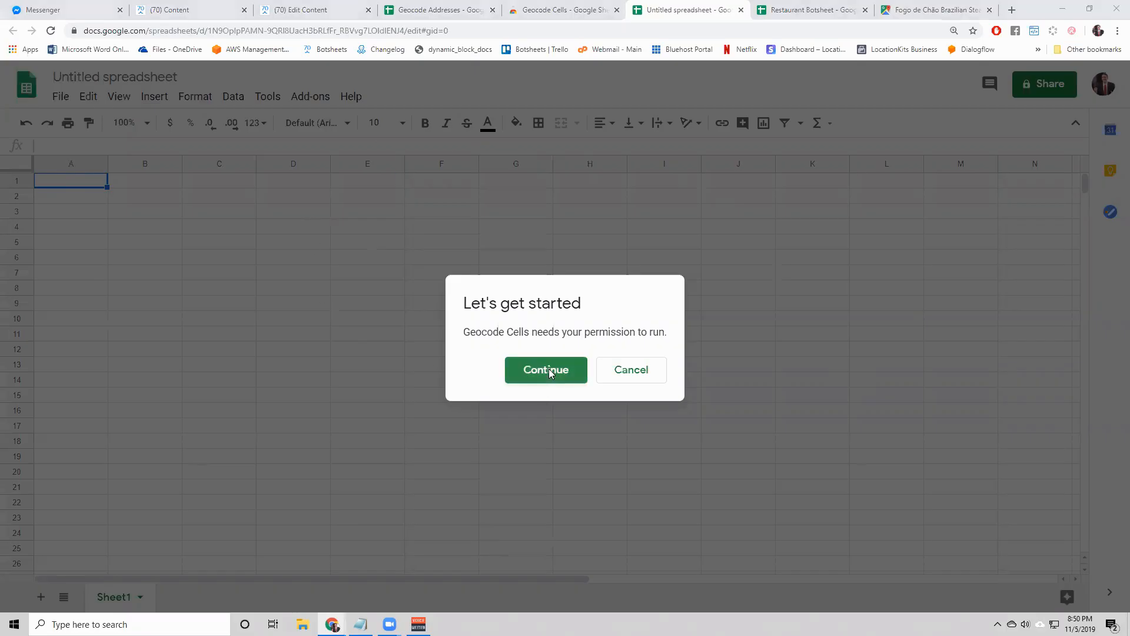
- Grant the Geocode Cells add-on access to the chosen Google account
left_click(545, 369)
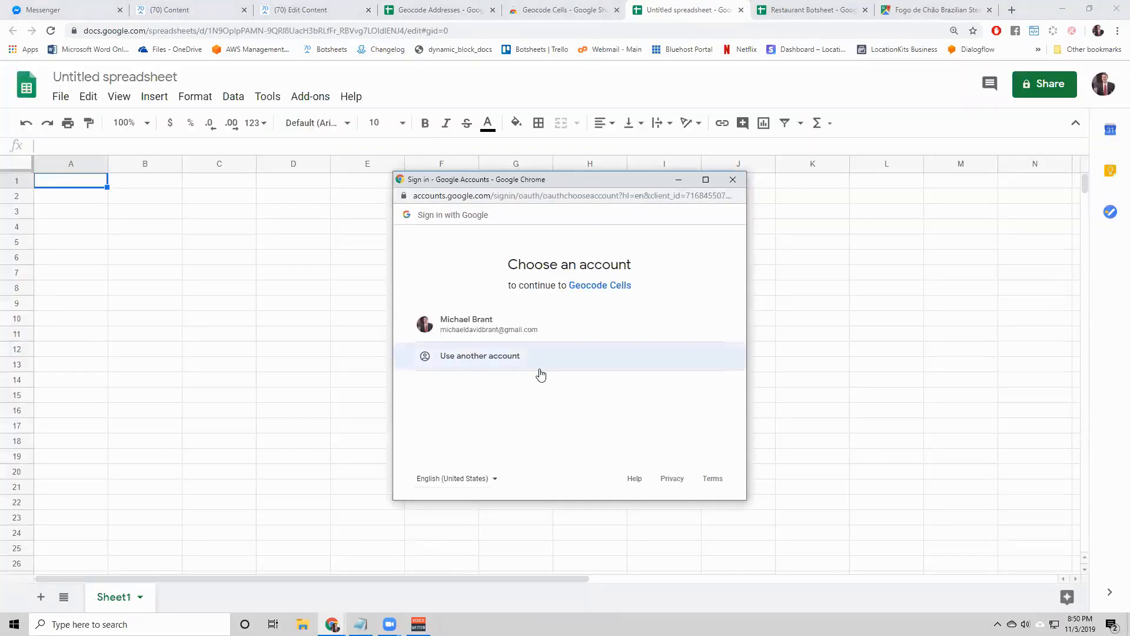
left_click(489, 324)
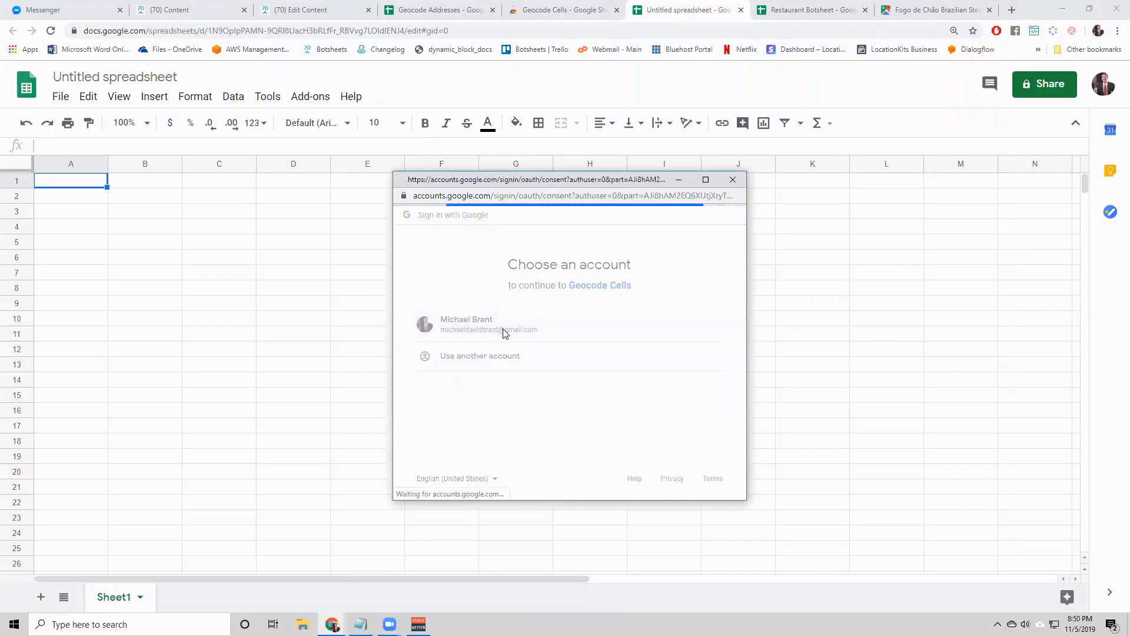
left_click(489, 325)
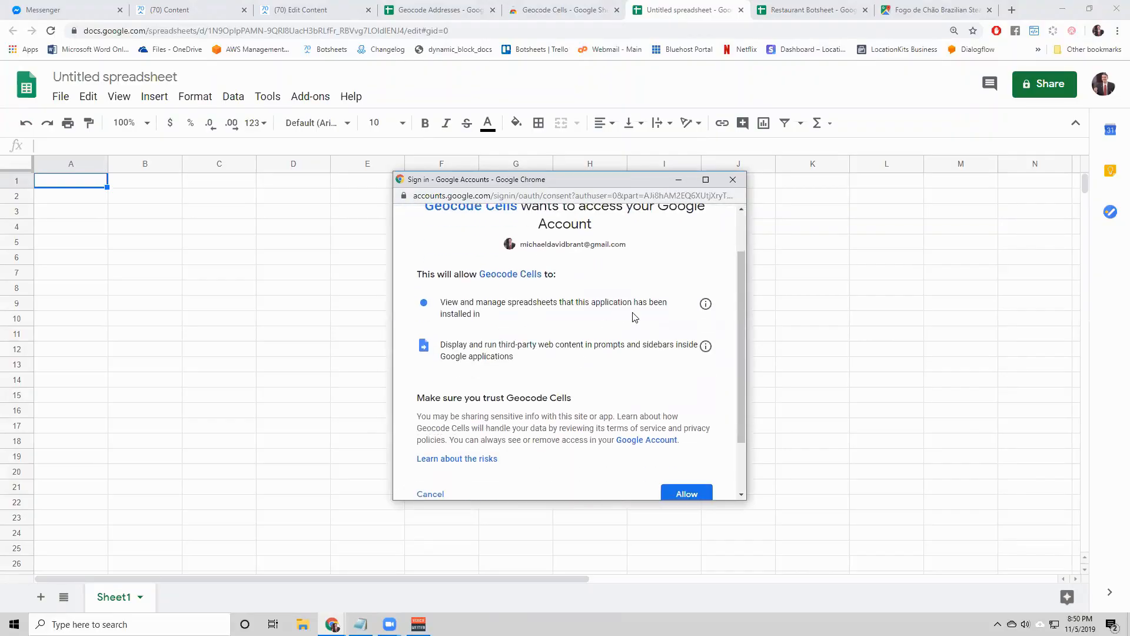
mouse_move(525, 332)
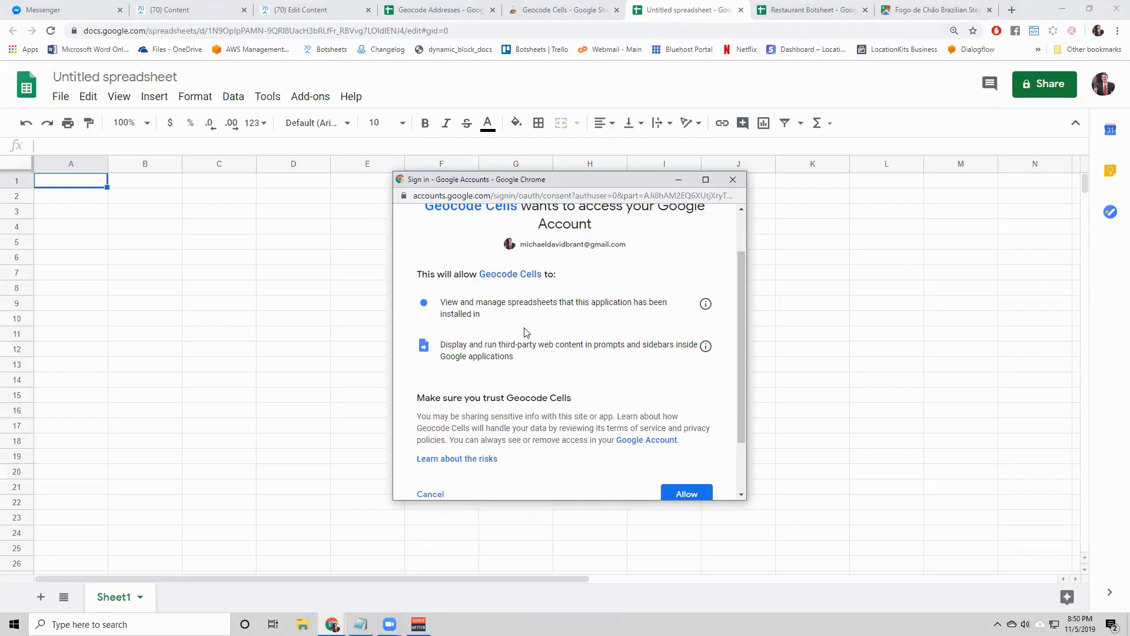
left_click(685, 493)
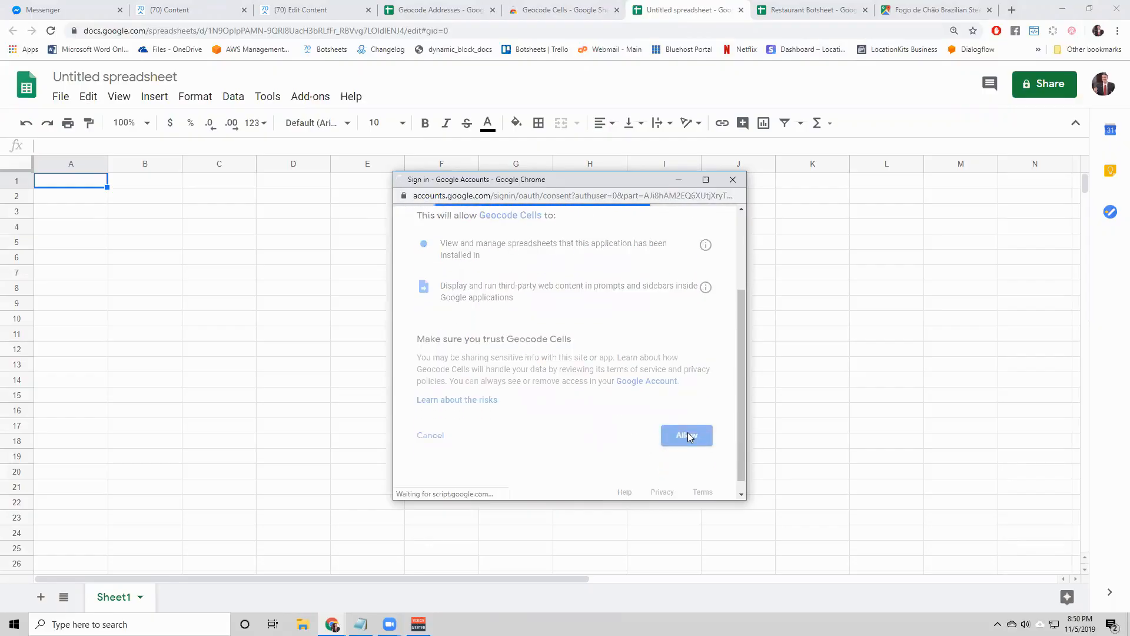
left_click(685, 436)
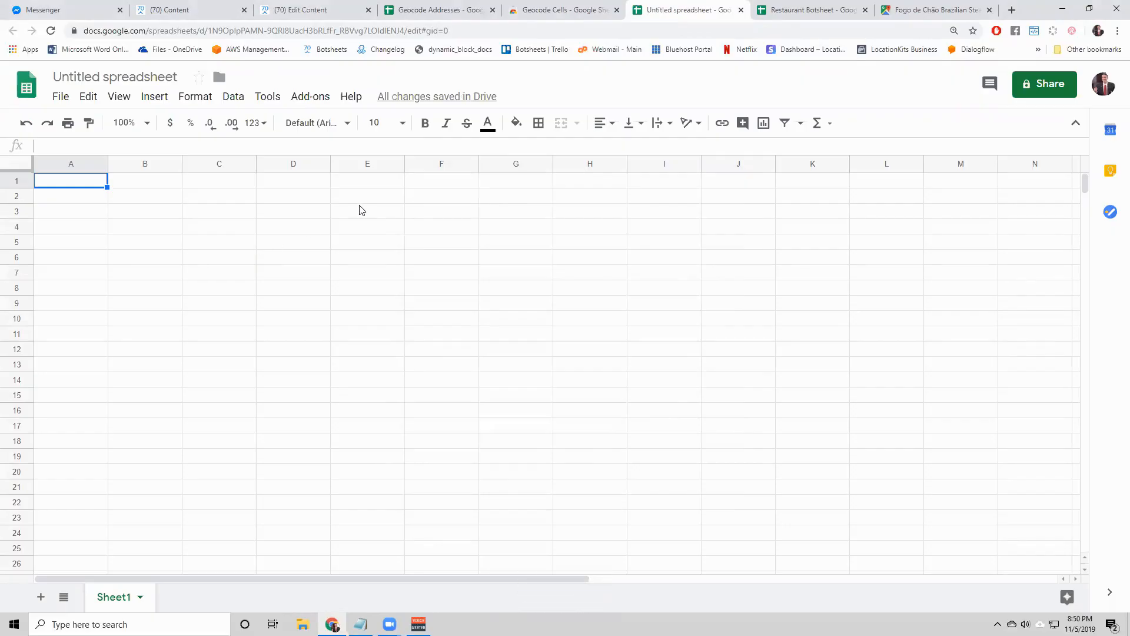
mouse_move(375, 174)
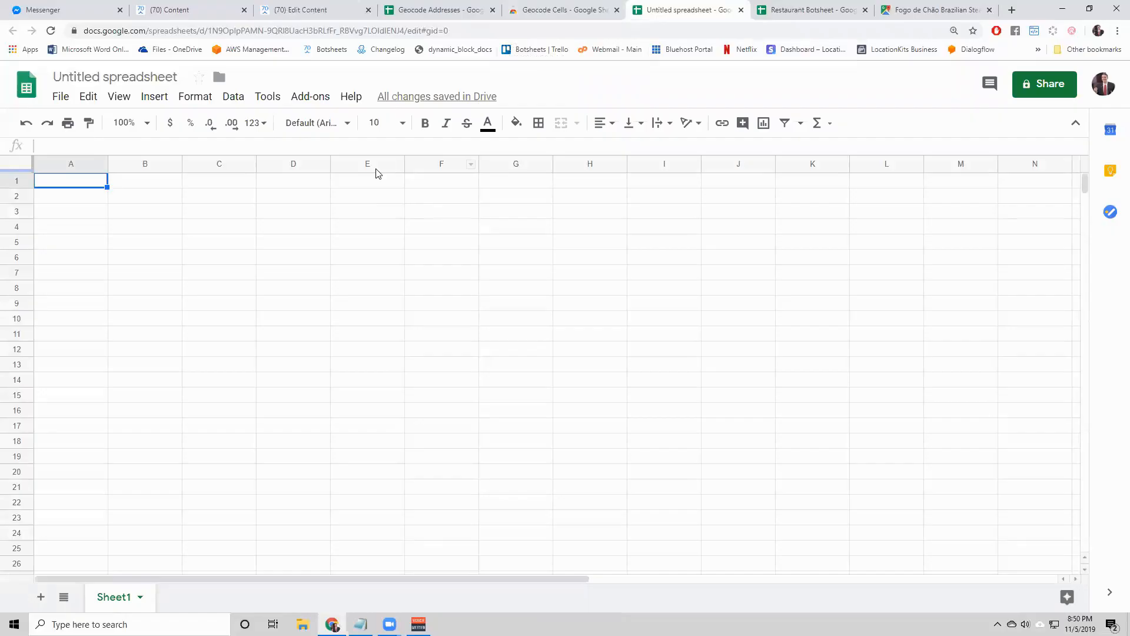
mouse_move(311, 96)
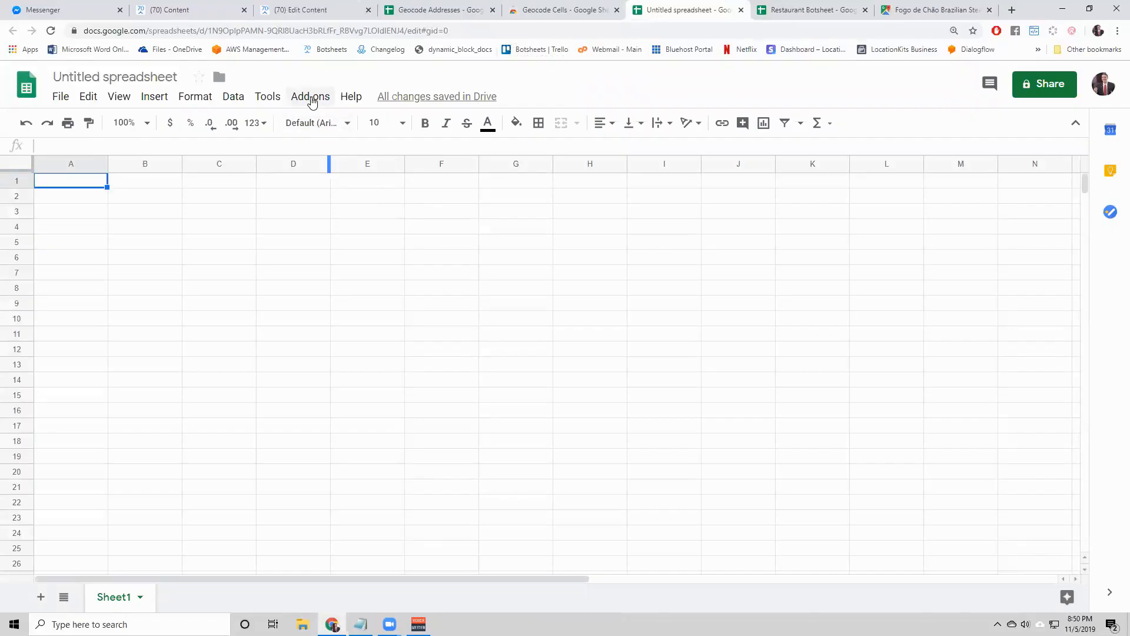
- Check the Geocode Cells add-on menu, then switch to the Geocode Addresses spreadsheet
left_click(310, 96)
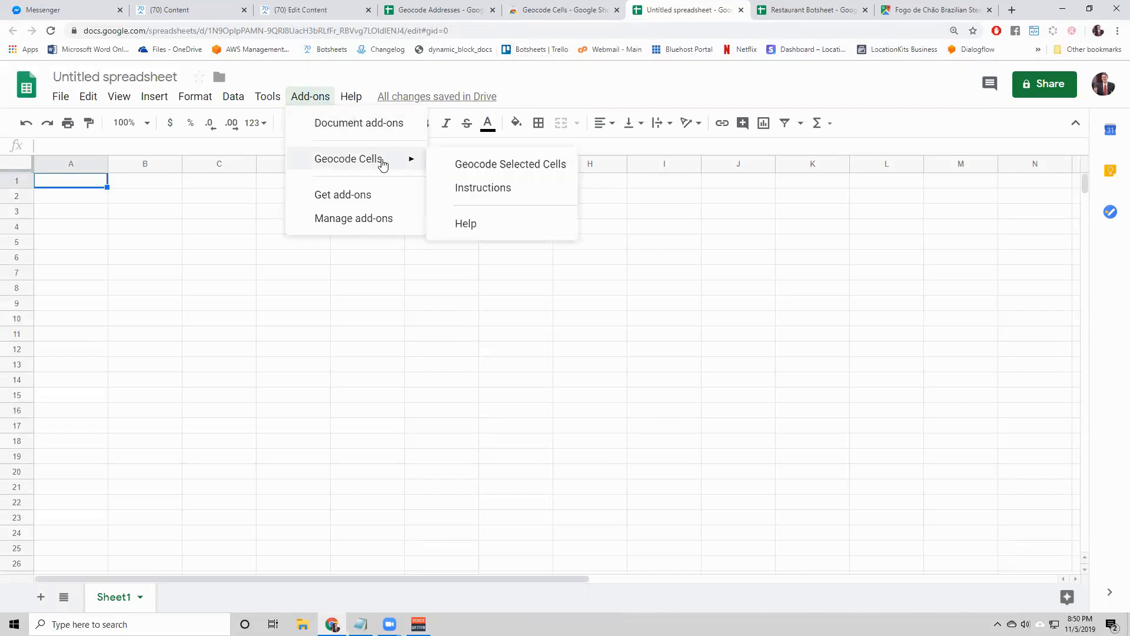
mouse_move(247, 189)
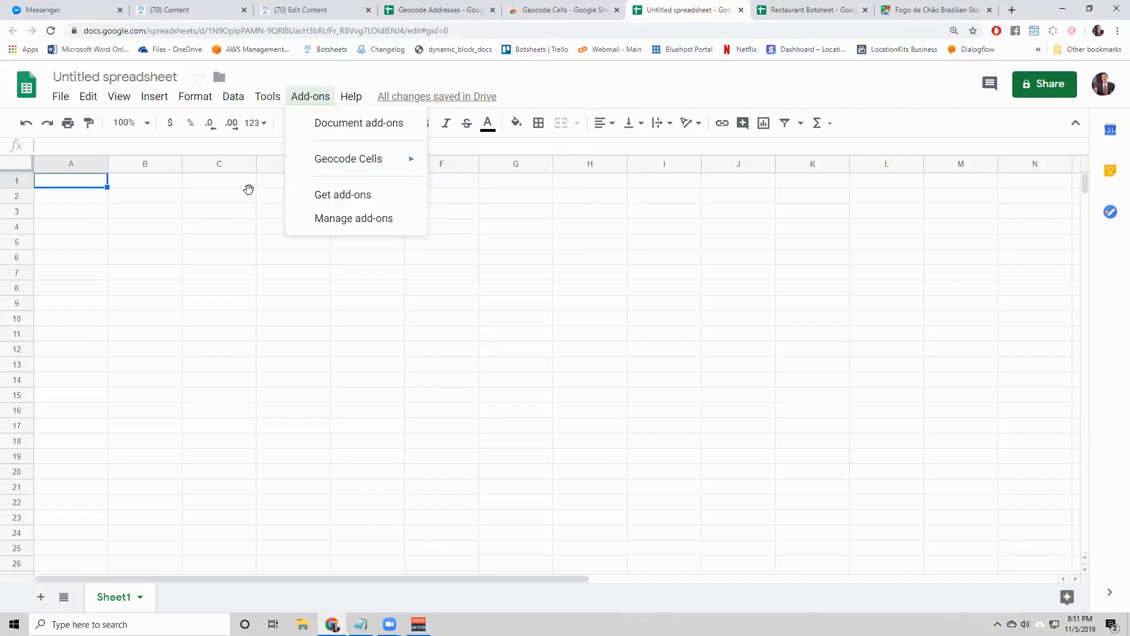
left_click(433, 9)
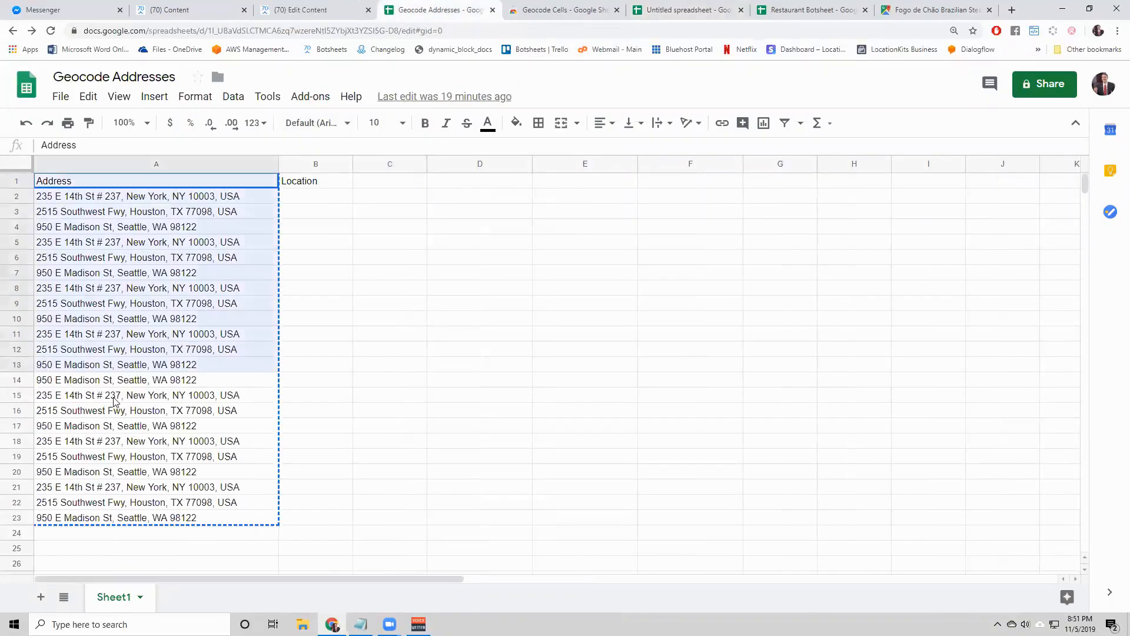
- Paste the 22 copied addresses into A1 of the untitled spreadsheet and widen the column
left_click(685, 9)
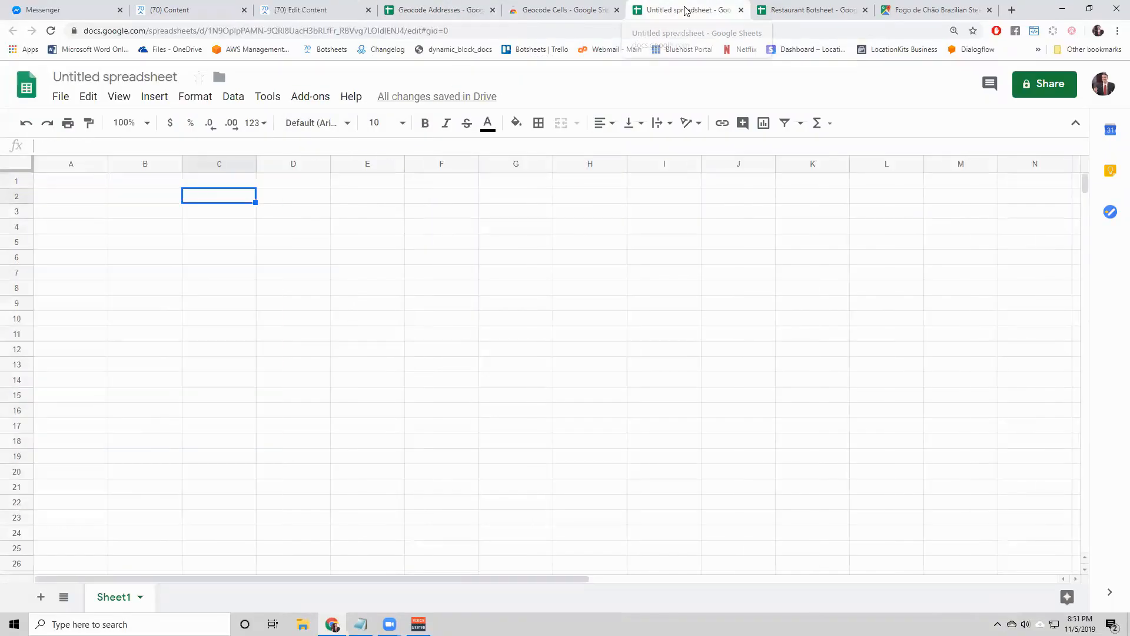
key("ctrl+v")
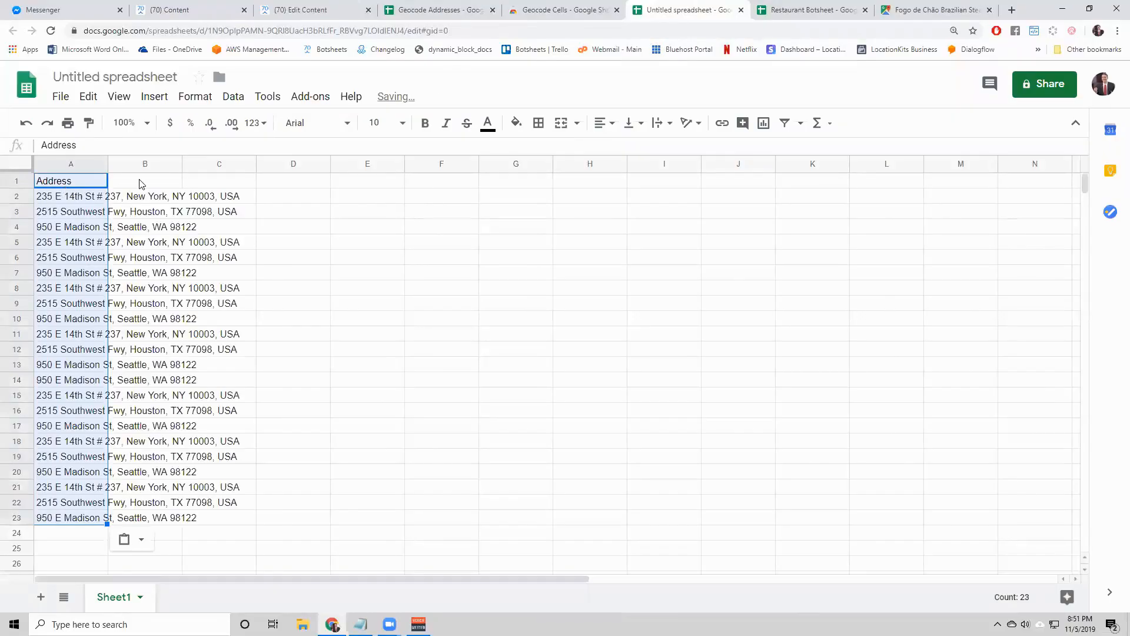
left_click(144, 181)
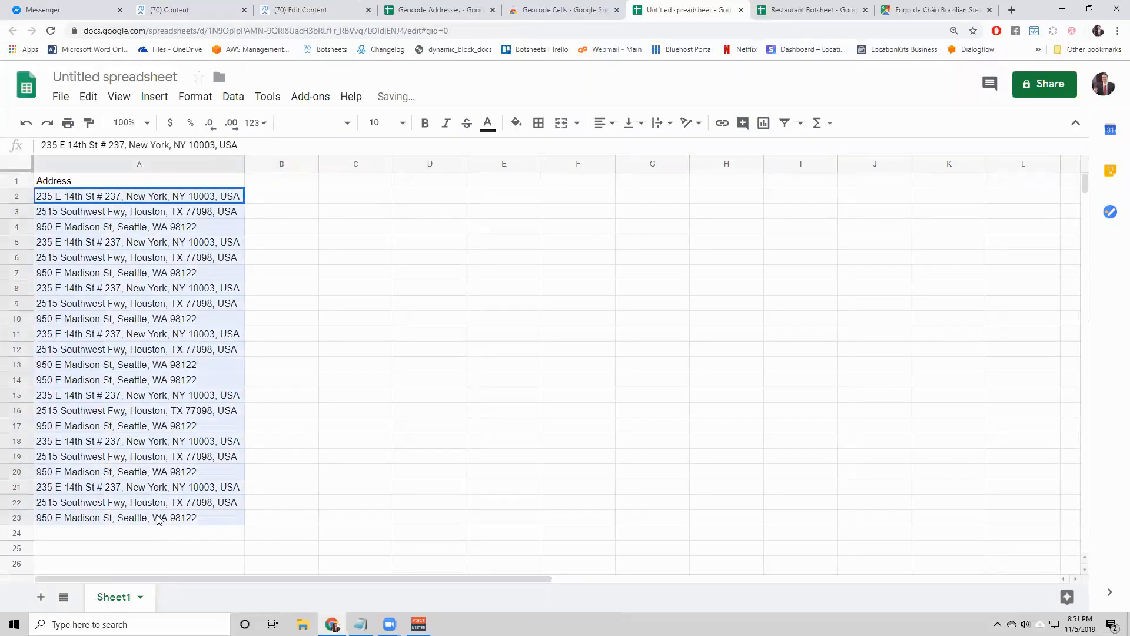
- Run Geocode Selected Cells on A2:A23 to add Lat and Lng columns, then narrow them
left_click(310, 96)
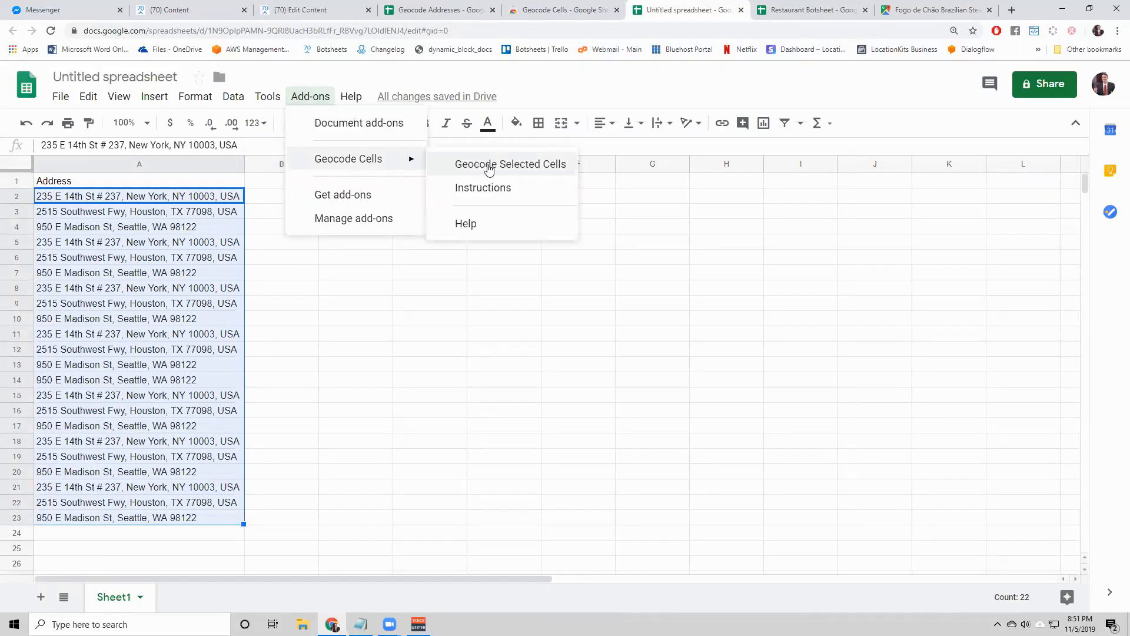
left_click(511, 164)
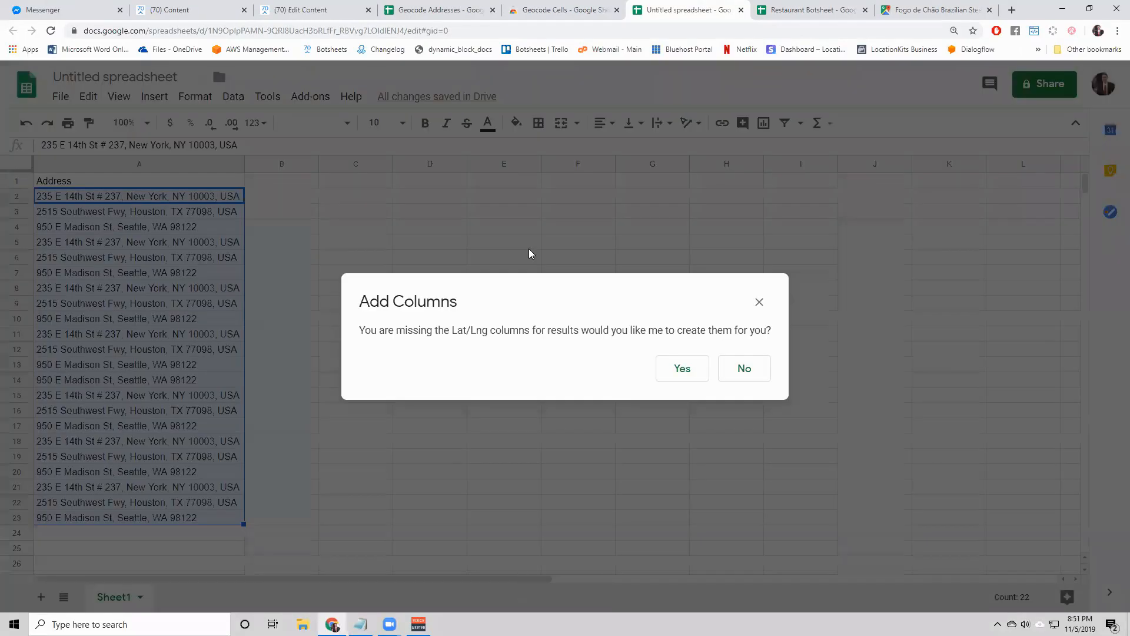
mouse_move(474, 334)
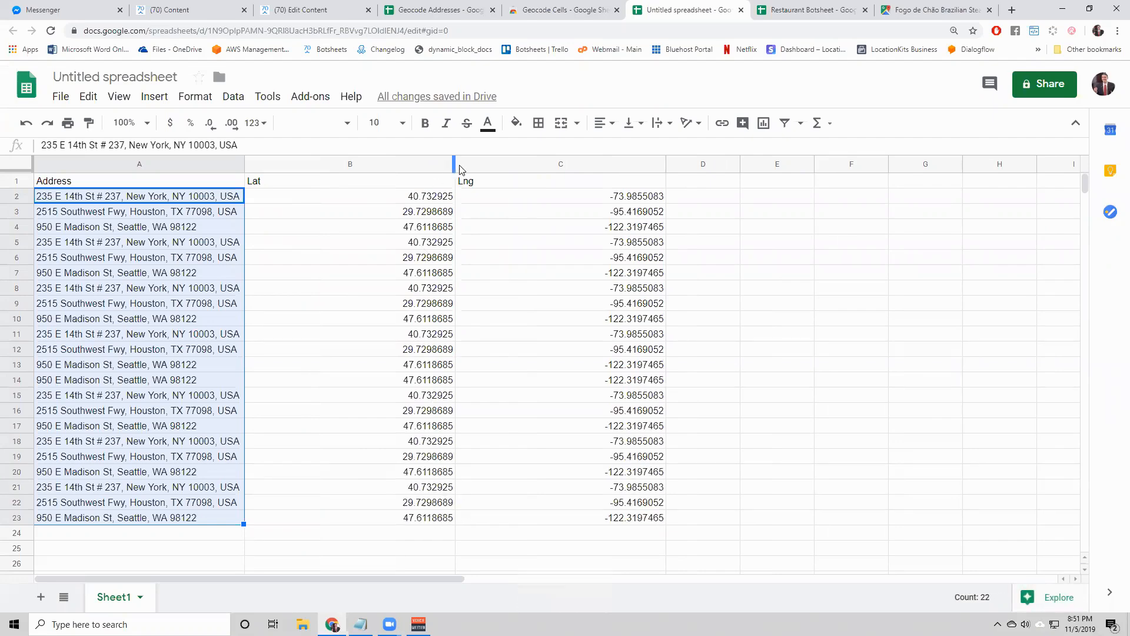
left_click_drag(454, 164, 348, 164)
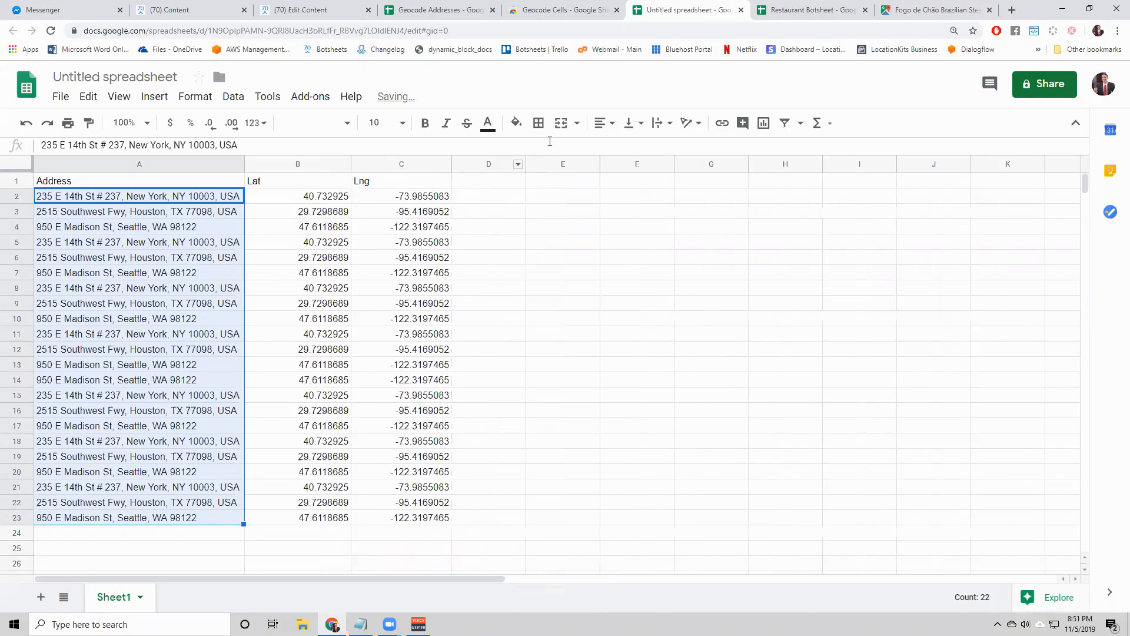
- Enter a 'location' header in D1, checking Restaurant Botsheet's location format
left_click(810, 9)
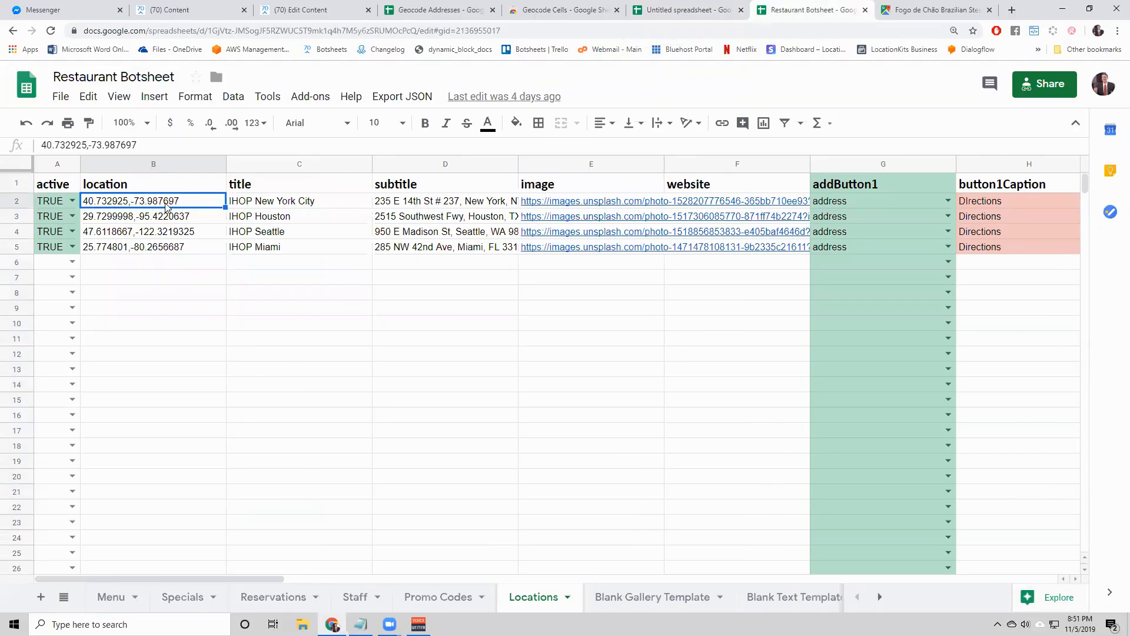
left_click(683, 9)
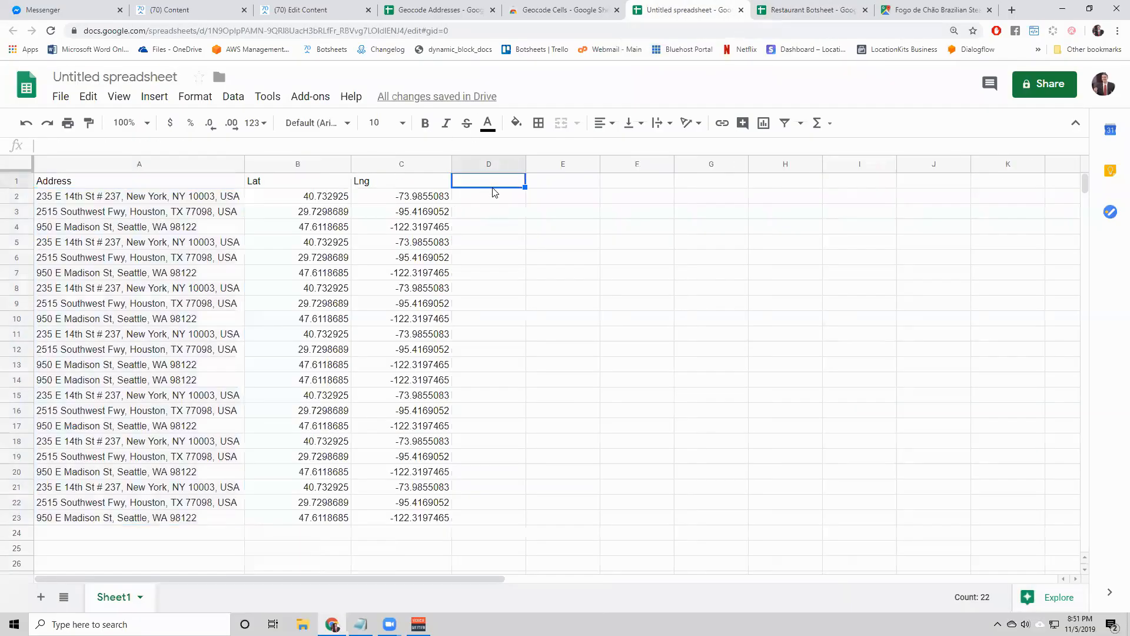
mouse_move(500, 198)
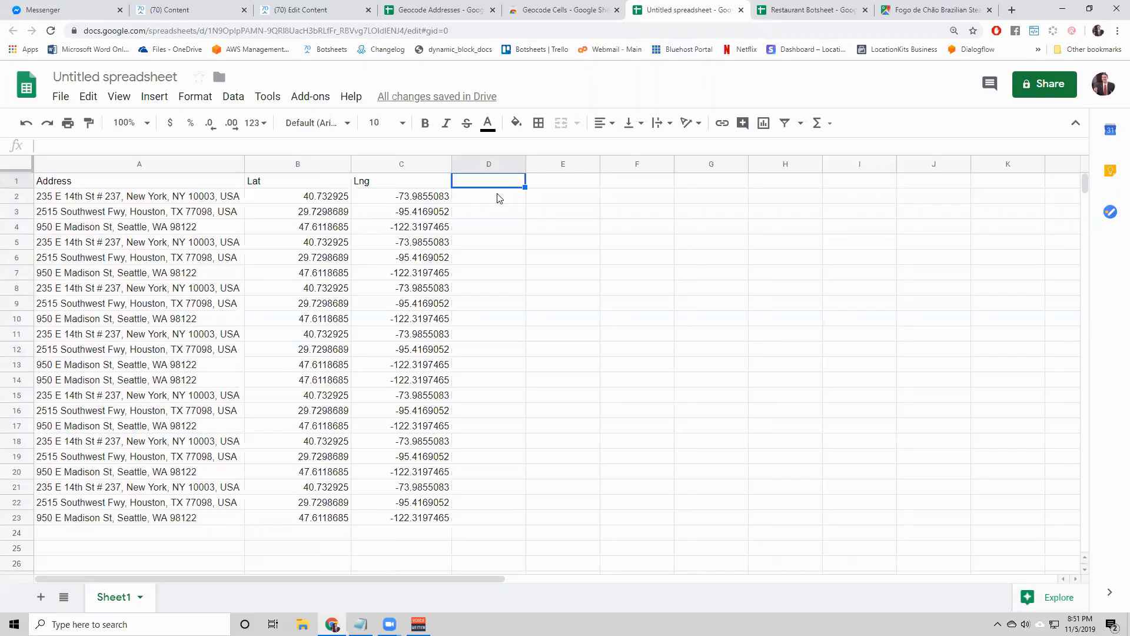
type("location")
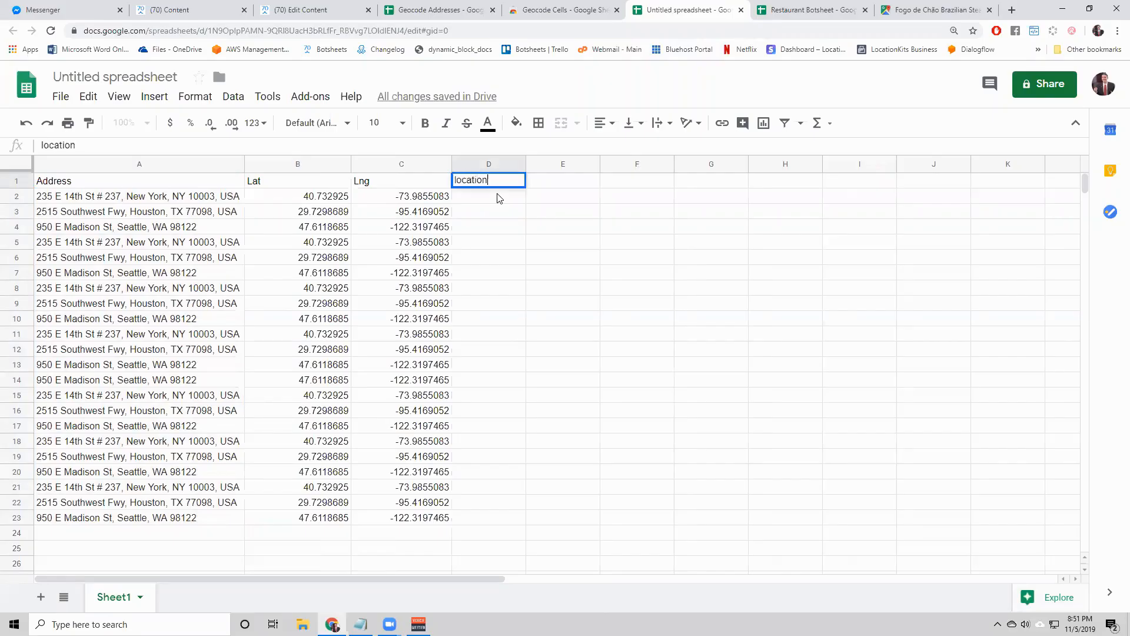
left_click(810, 9)
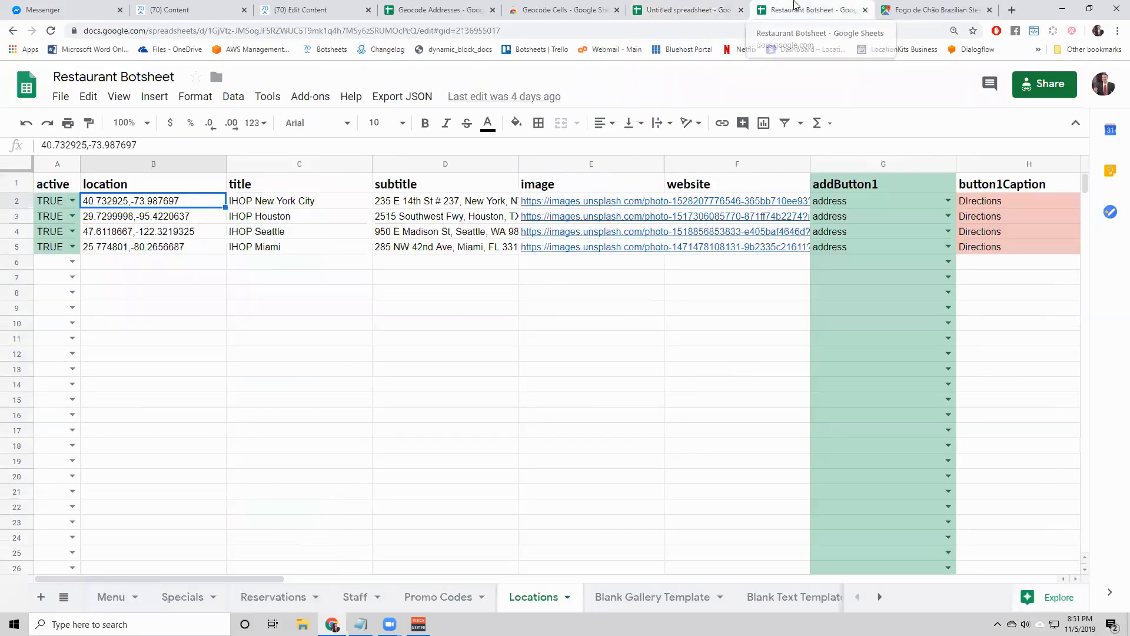
mouse_move(685, 9)
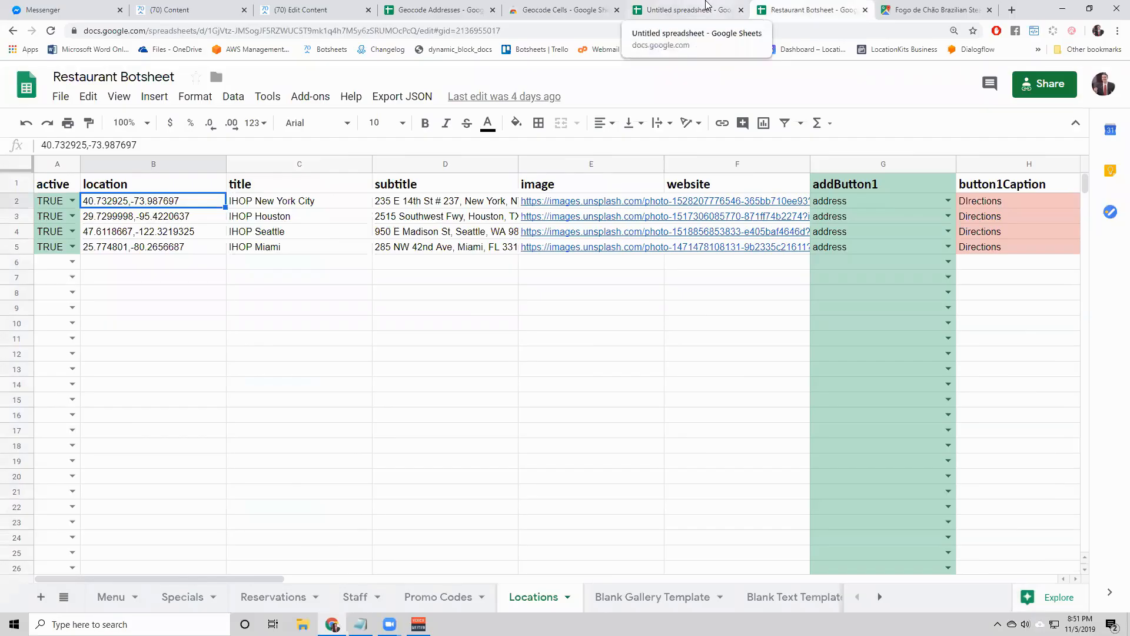
left_click(684, 10)
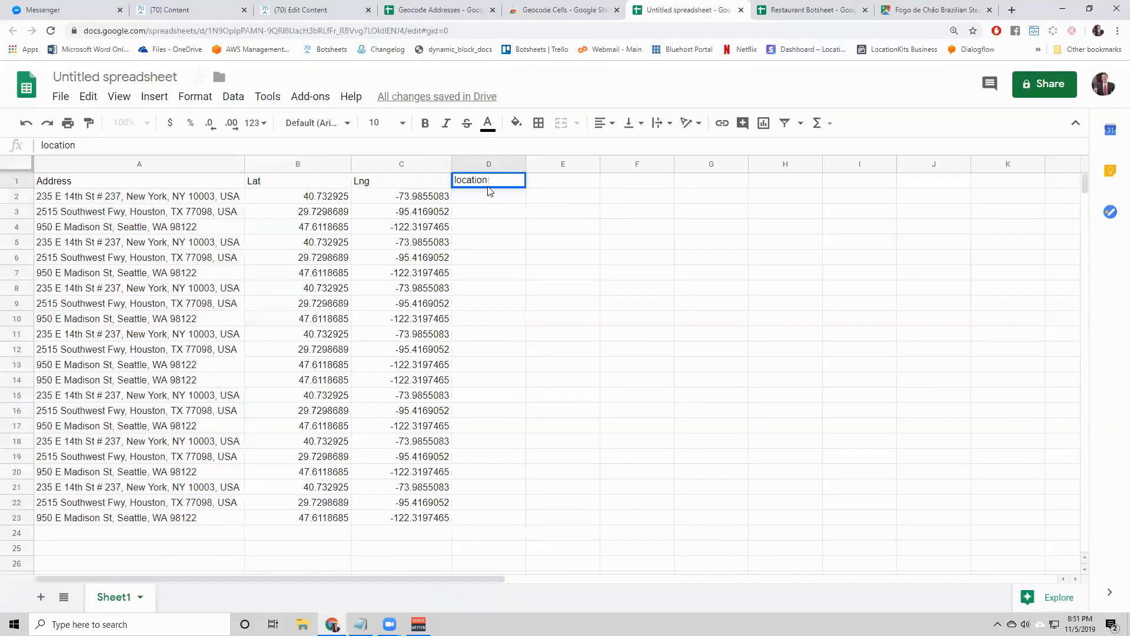
key("Return")
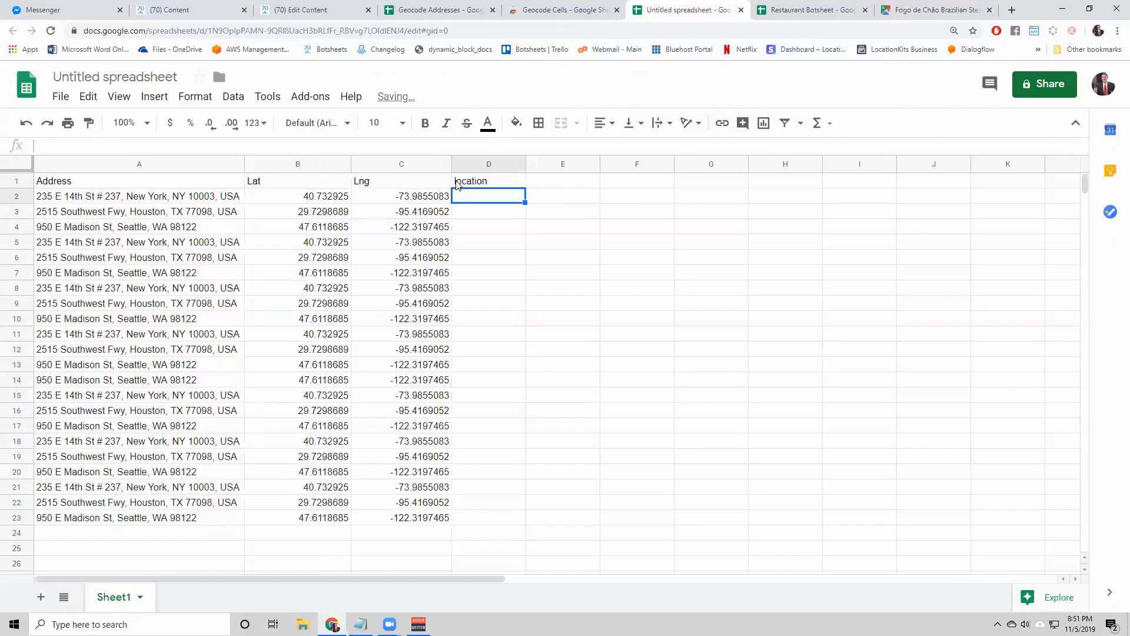
mouse_move(485, 200)
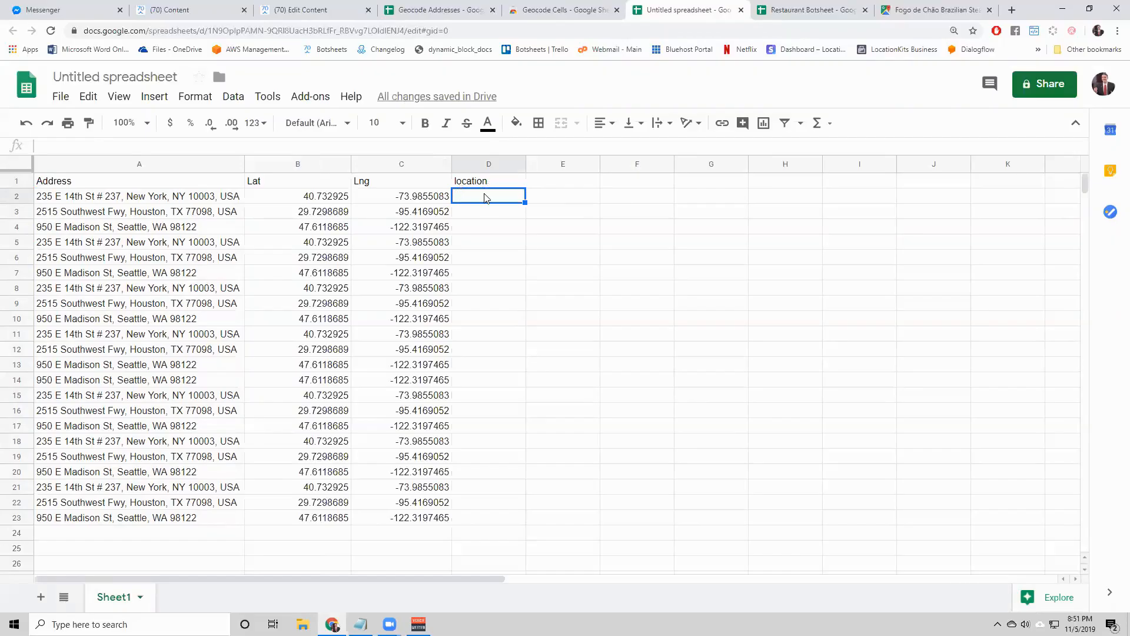
mouse_move(655, 182)
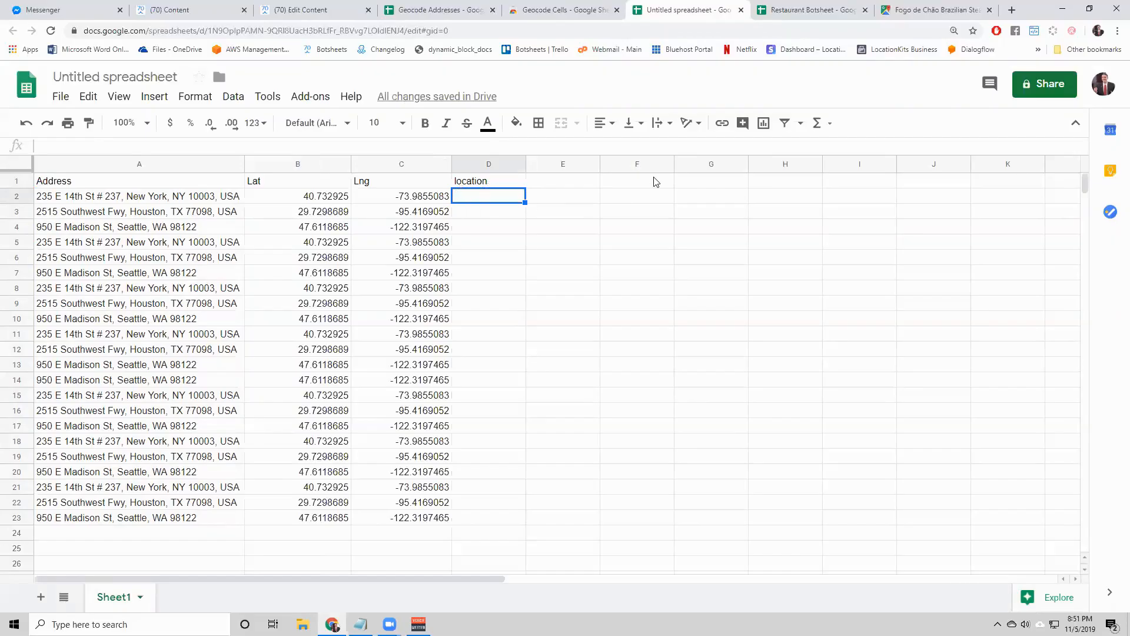
- Enter =CONCATENATE(B2,",",C2) in D2 to join Lat and Lng with a comma
type("=C")
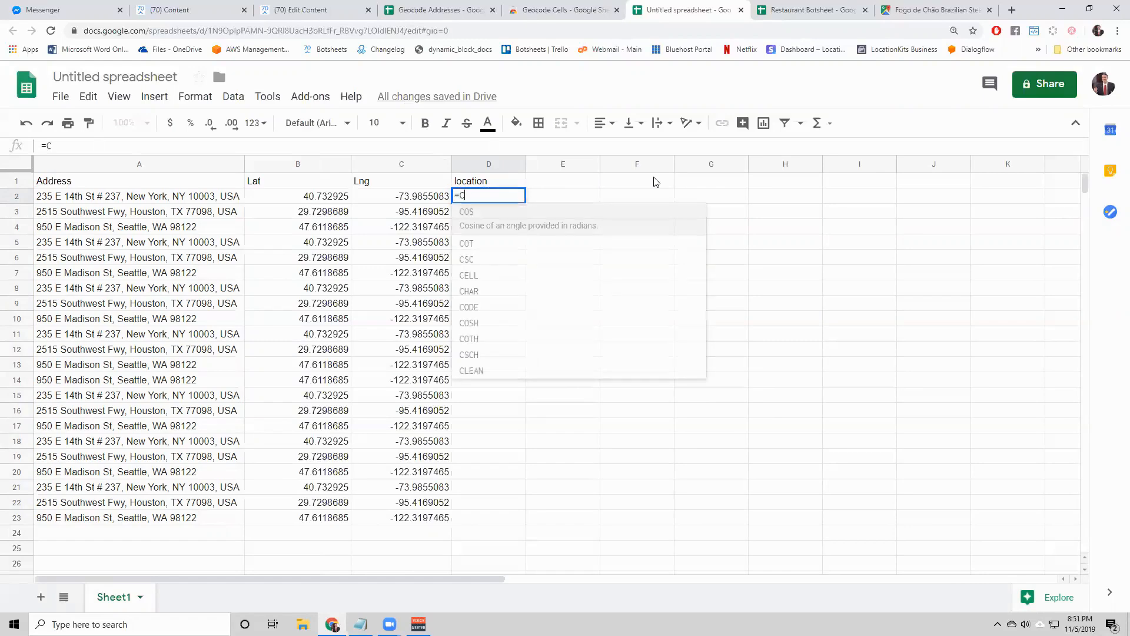
type("ONCA")
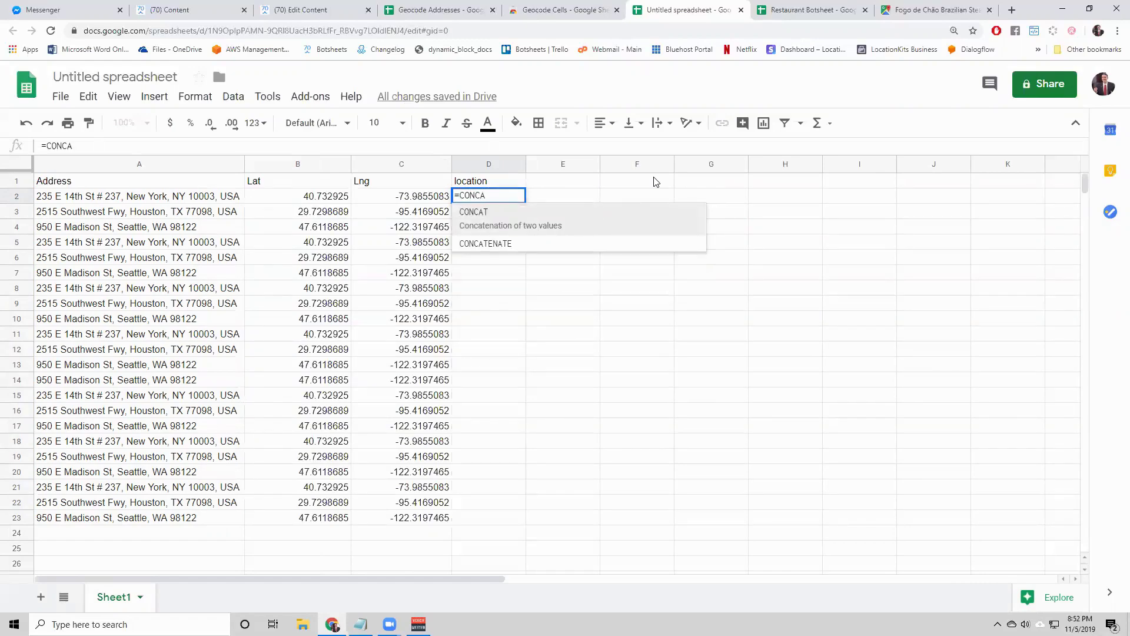
mouse_move(485, 227)
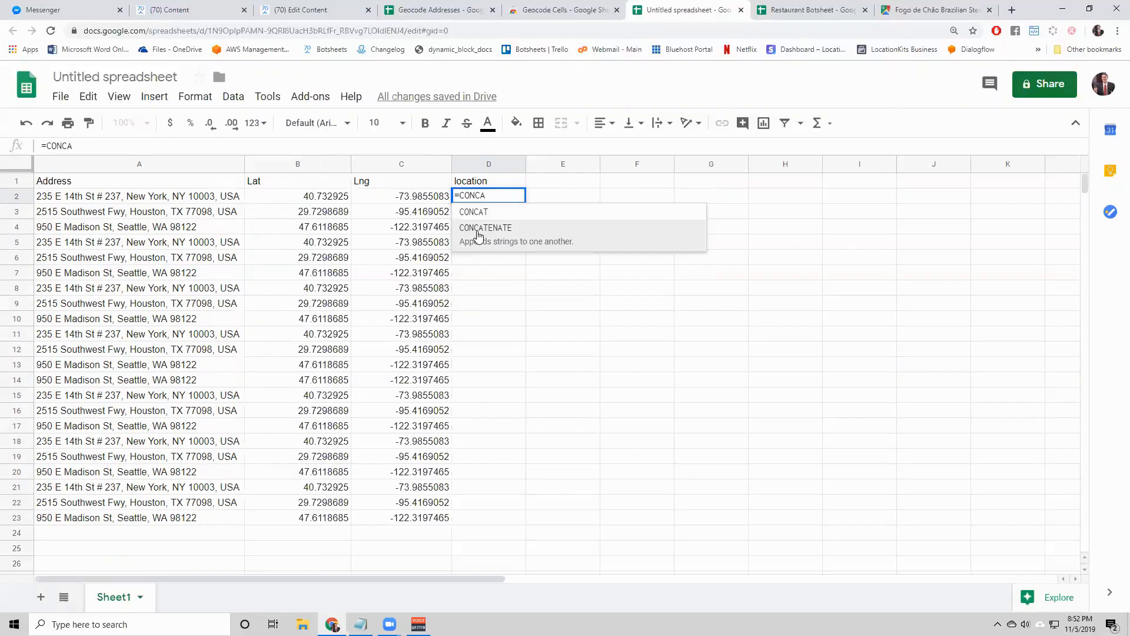
mouse_move(511, 239)
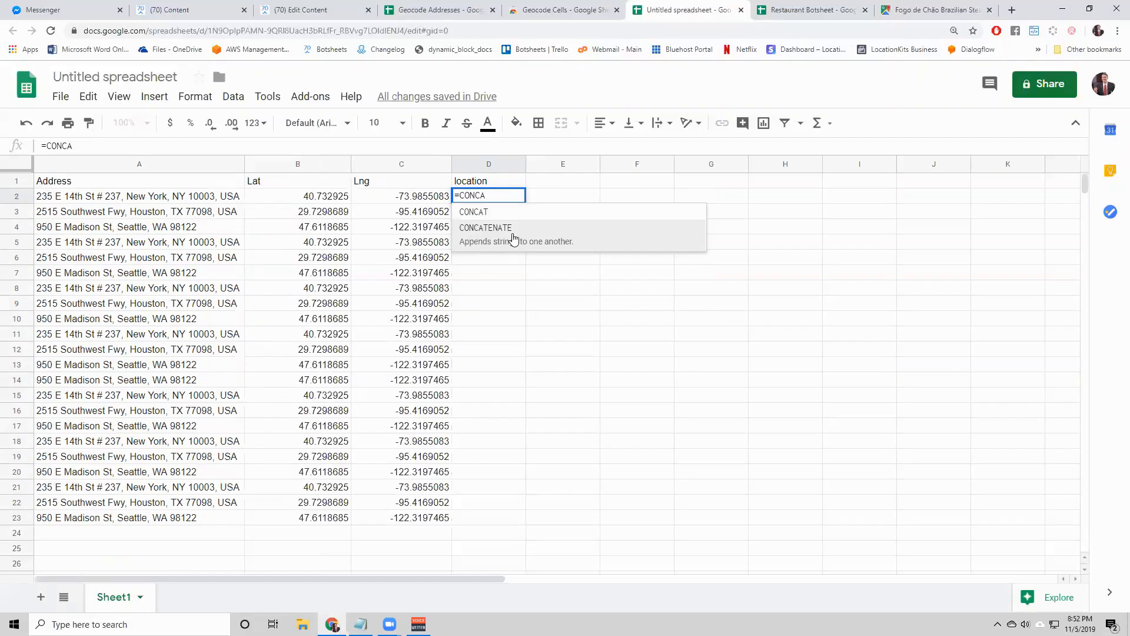
mouse_move(504, 235)
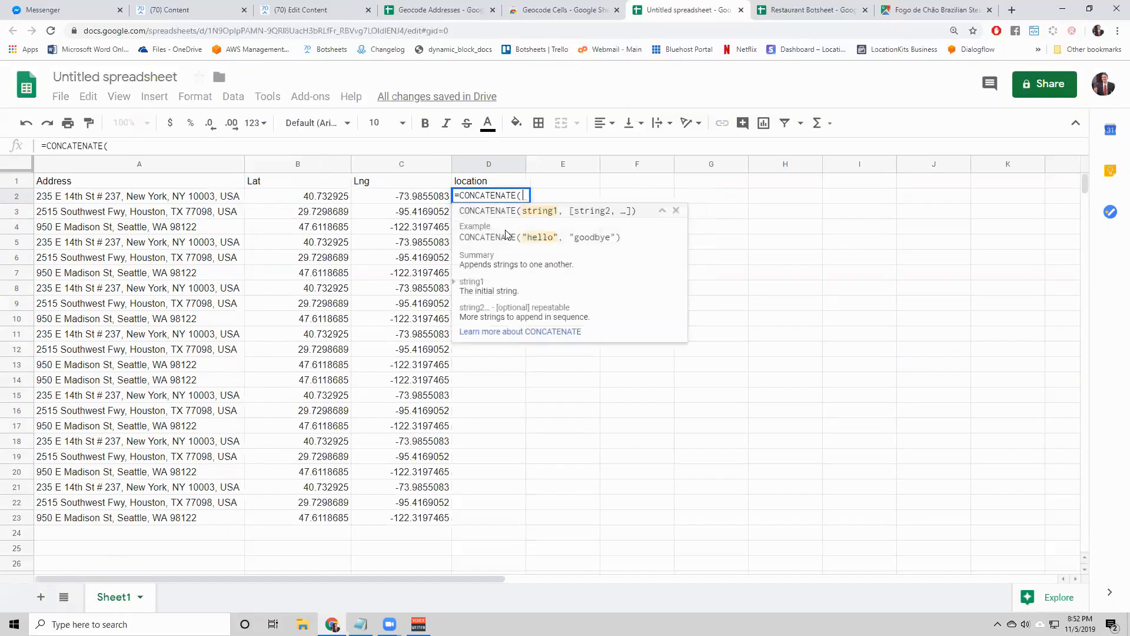
mouse_move(494, 187)
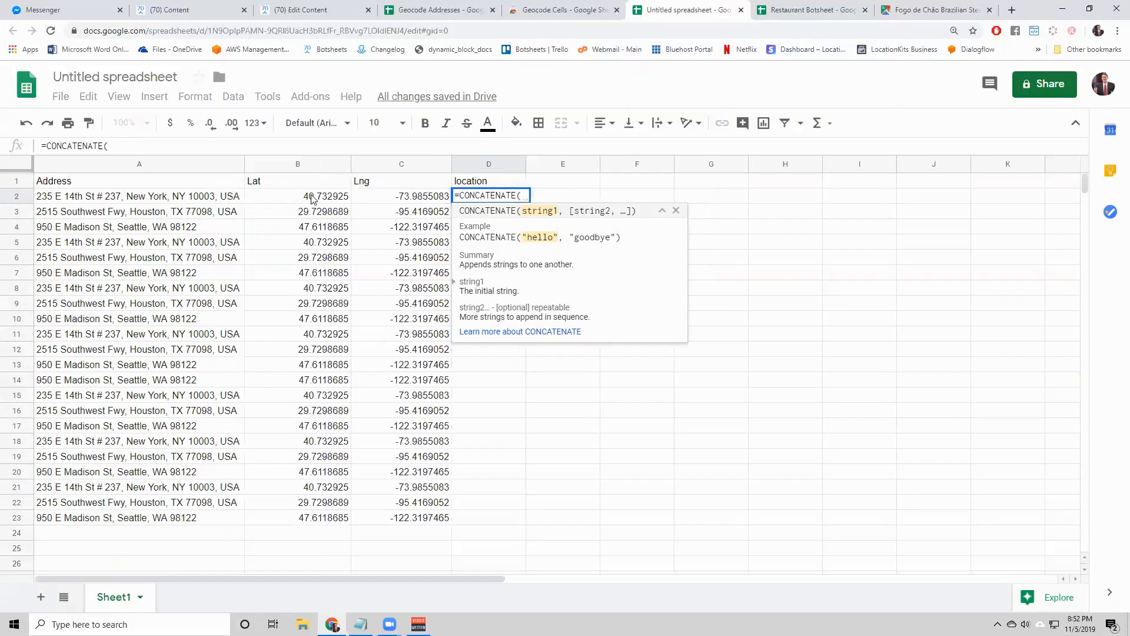
left_click(297, 195)
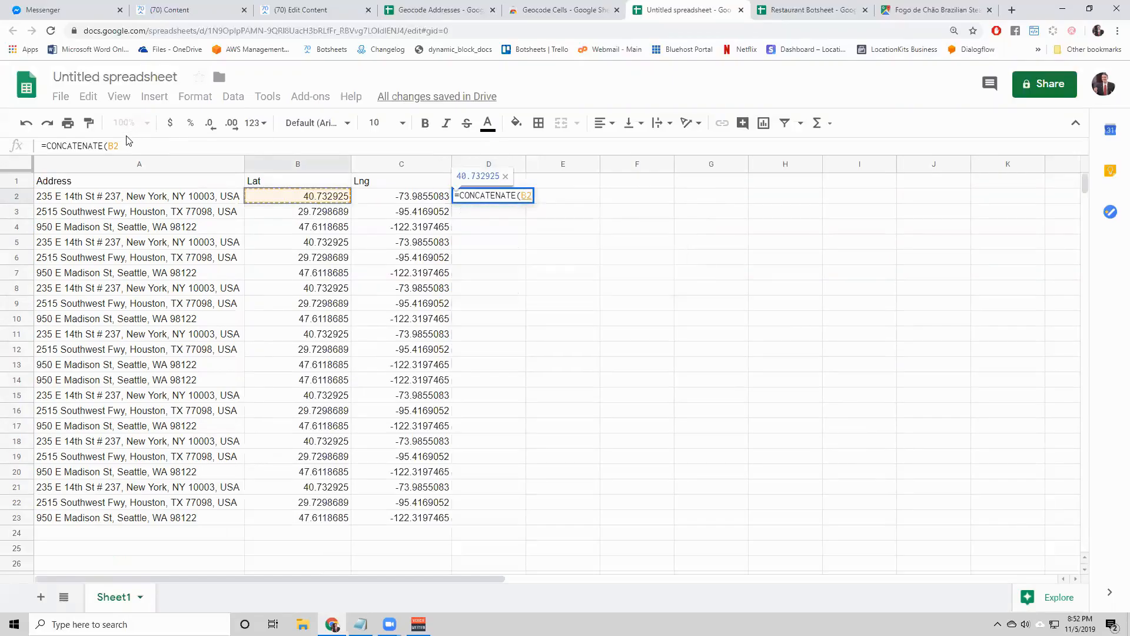
type(",")
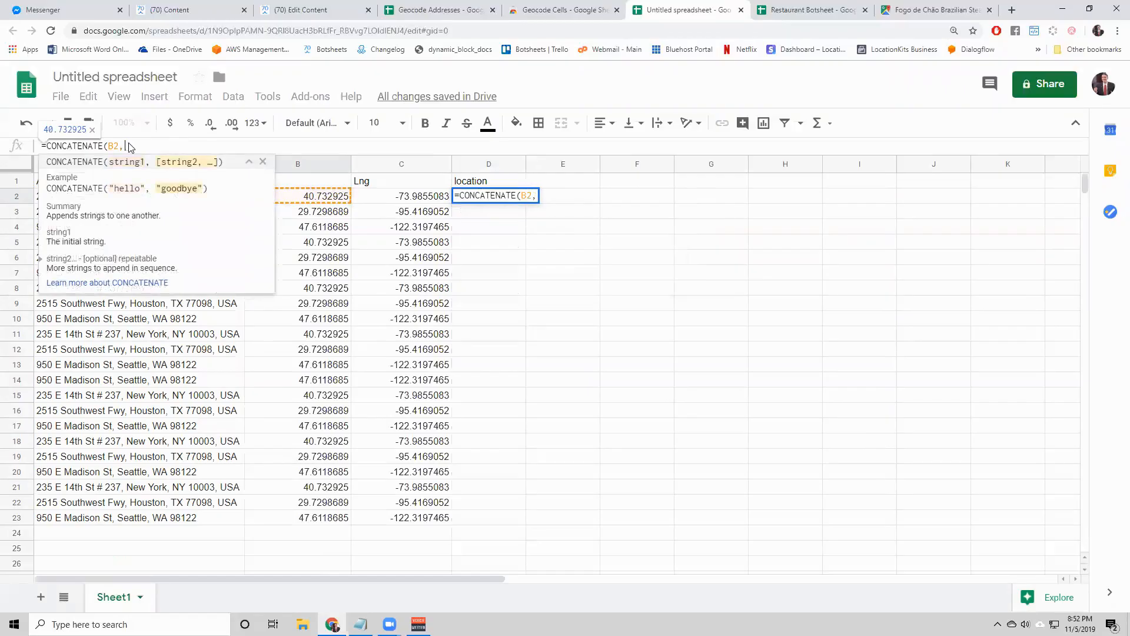
type("\"\"")
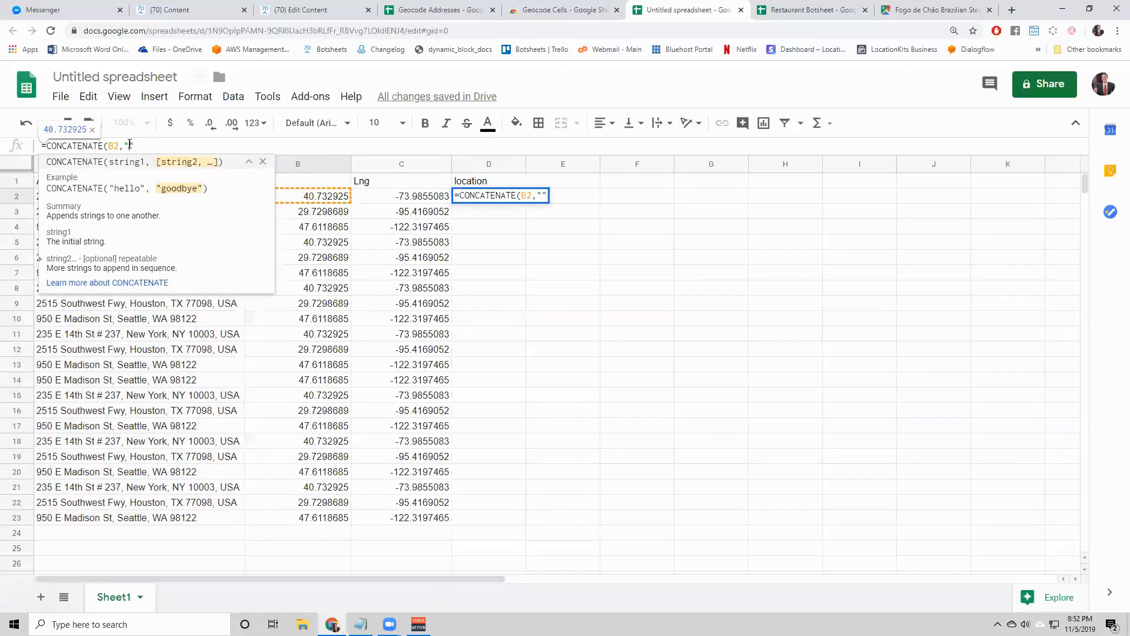
type(",")
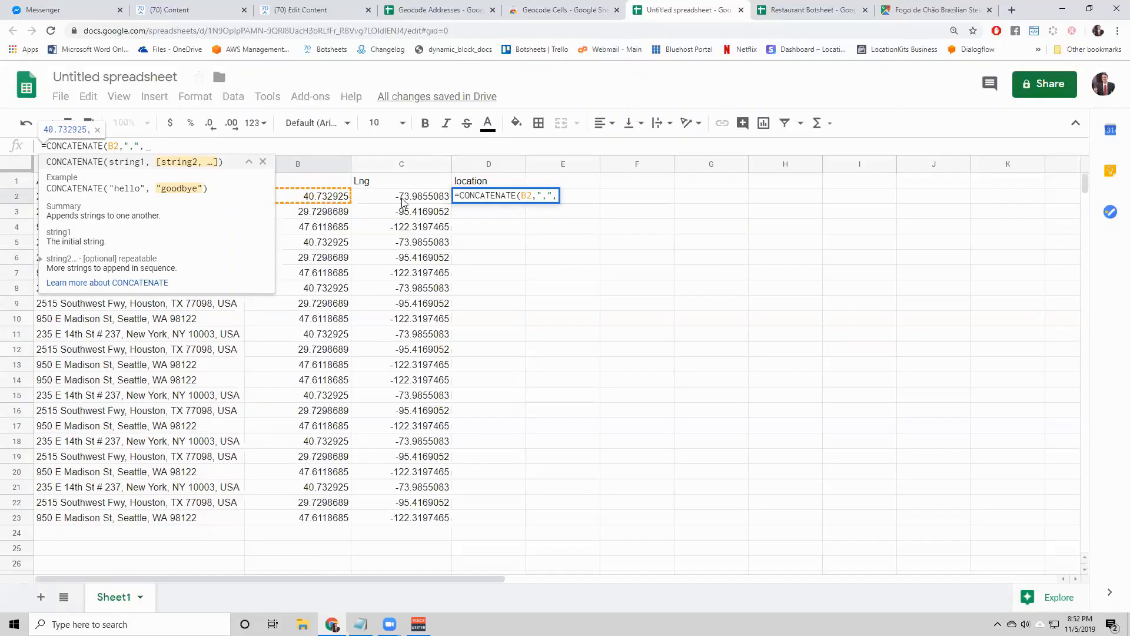
left_click(402, 196)
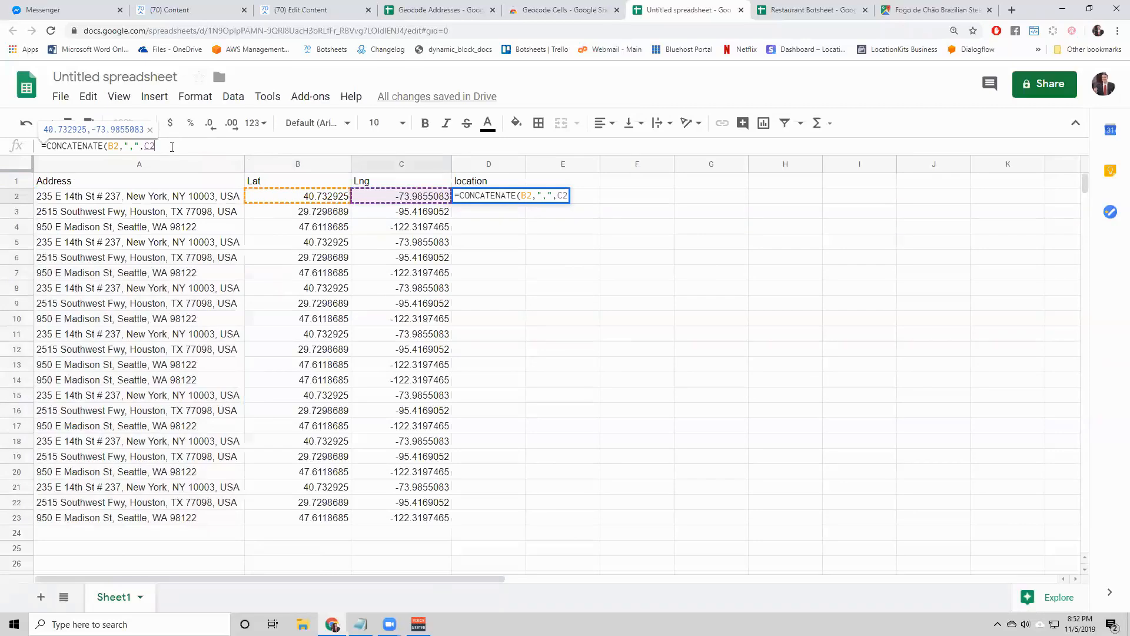
type(")")
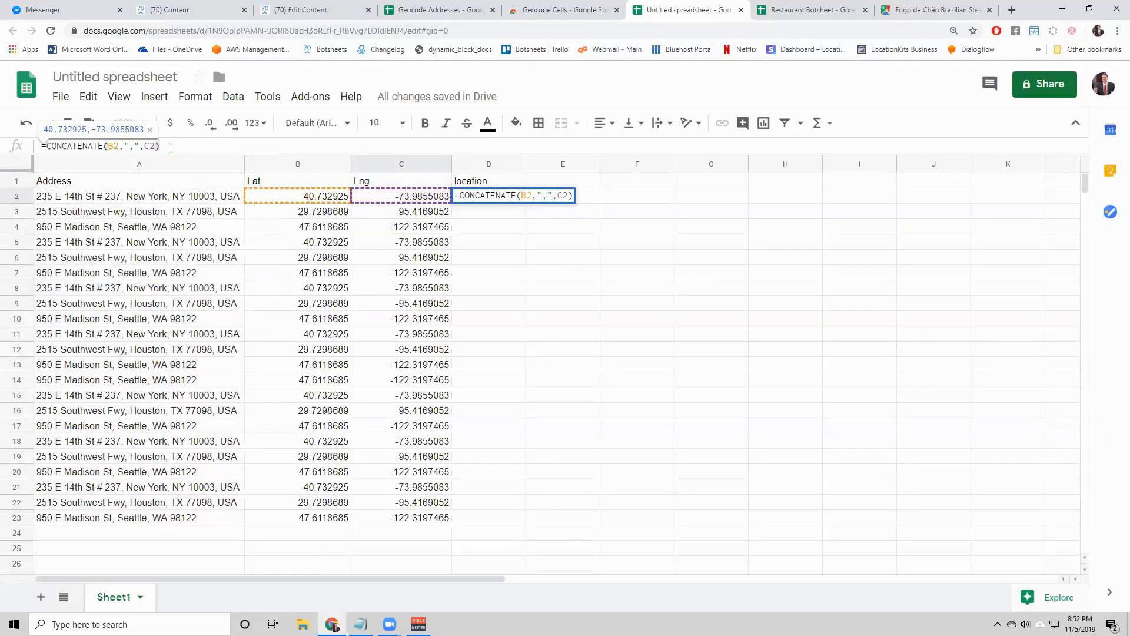
key("Return")
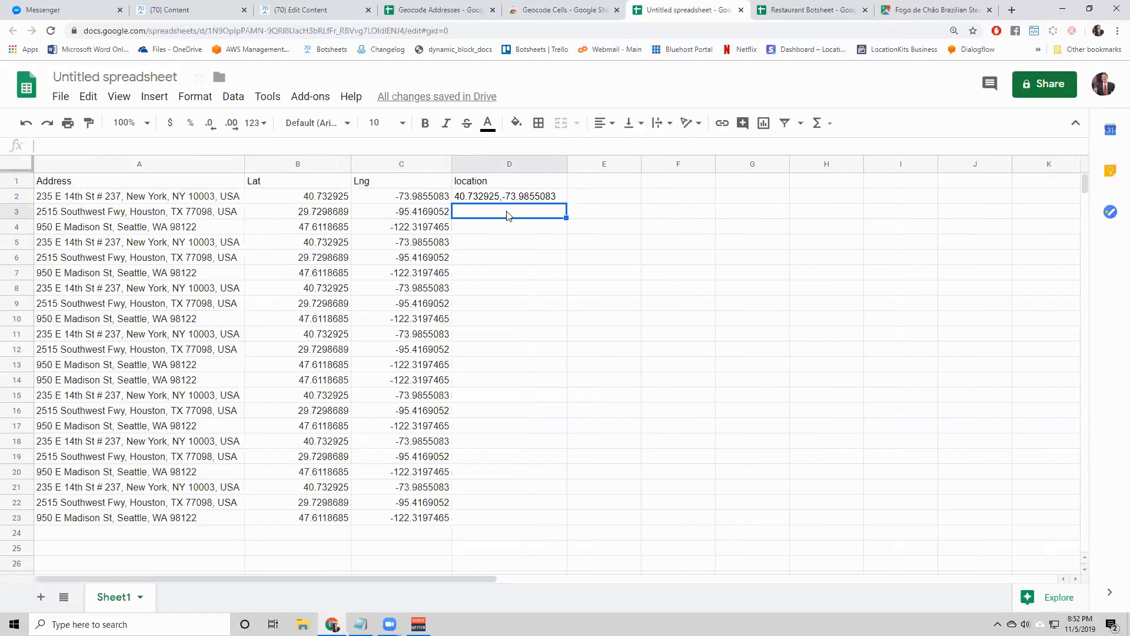
left_click(508, 195)
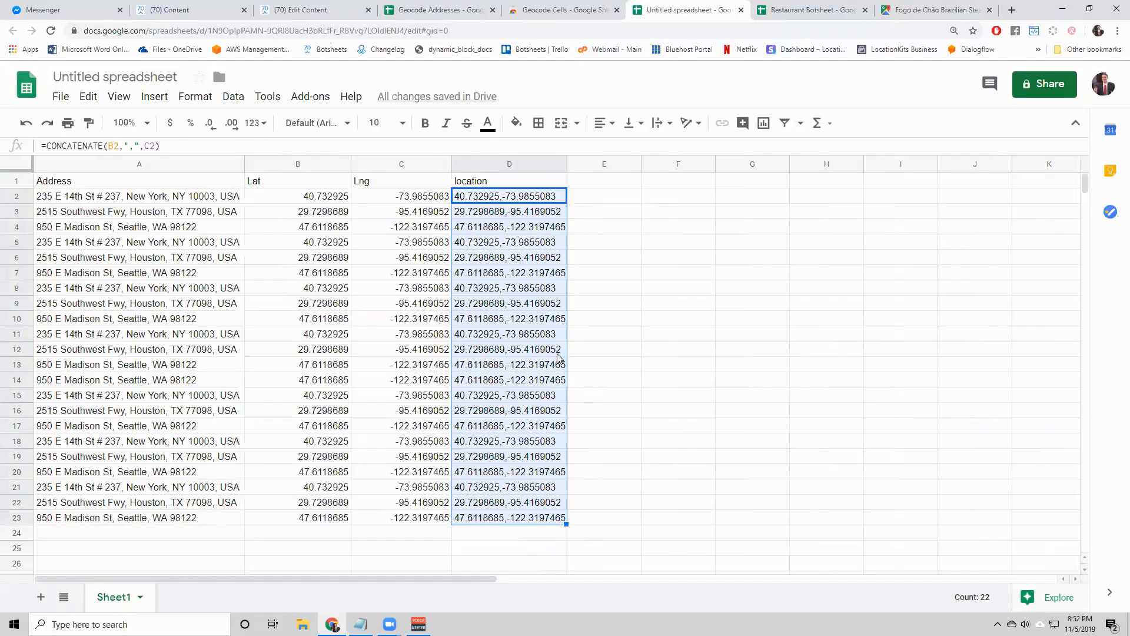
- Fill the D2 formula down to D23, copy D2:D23, and view Restaurant Botsheet
left_click(509, 303)
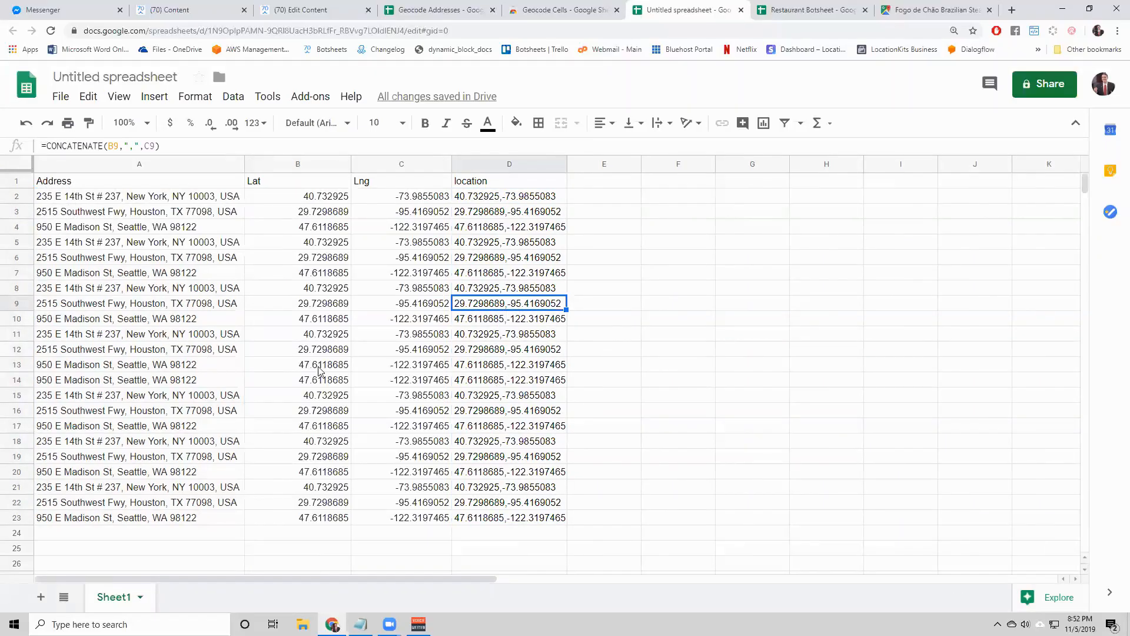
mouse_move(236, 333)
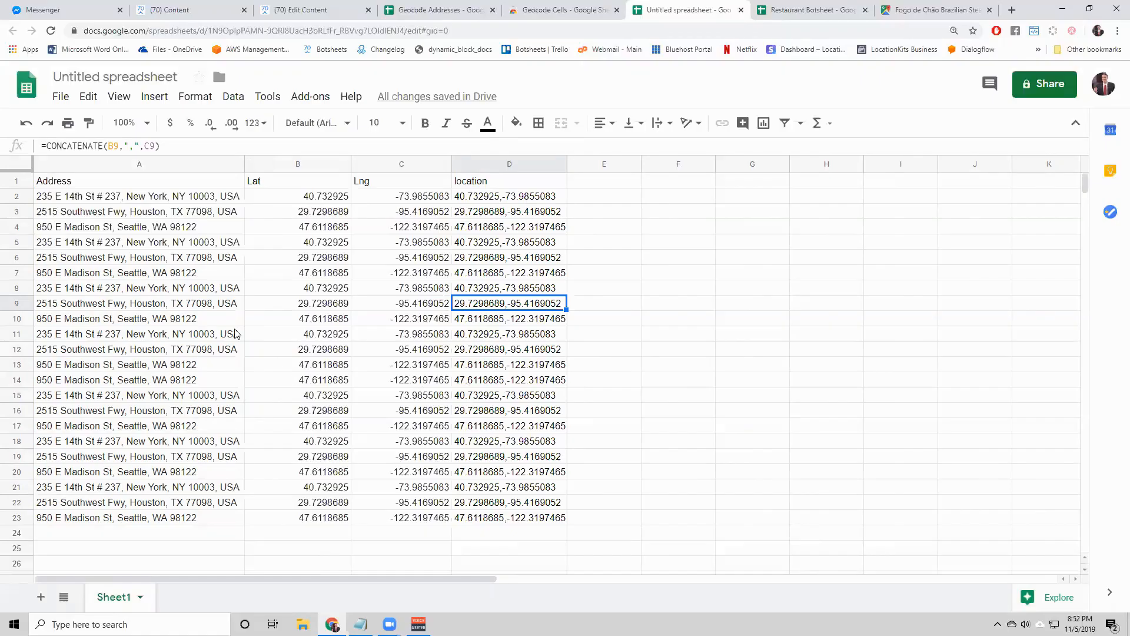
mouse_move(322, 333)
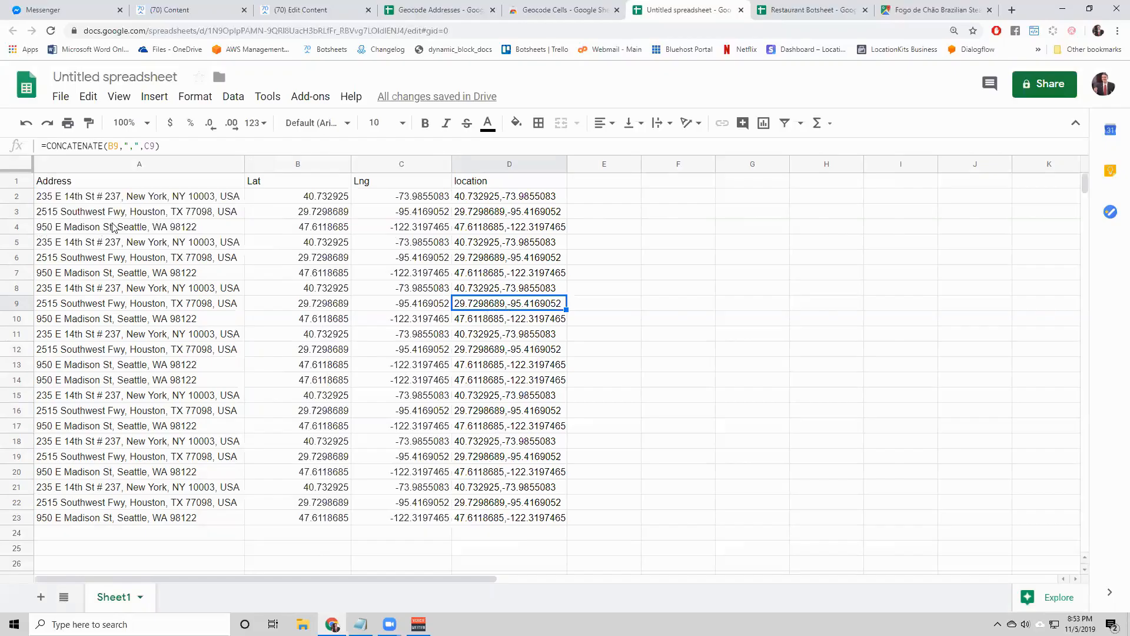
mouse_move(253, 246)
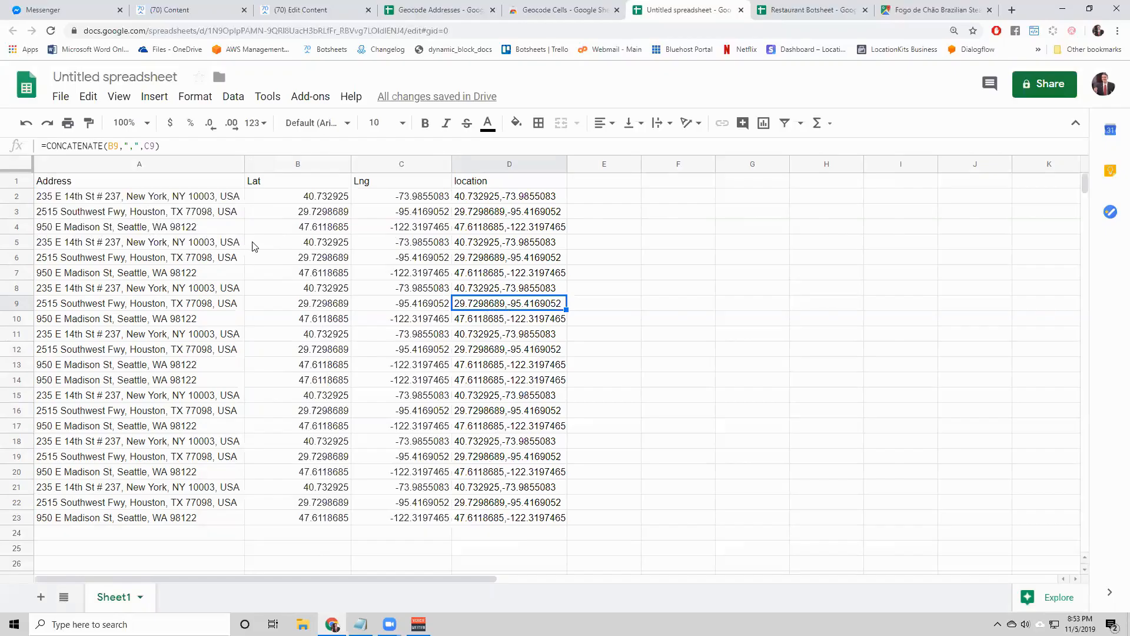
mouse_move(492, 242)
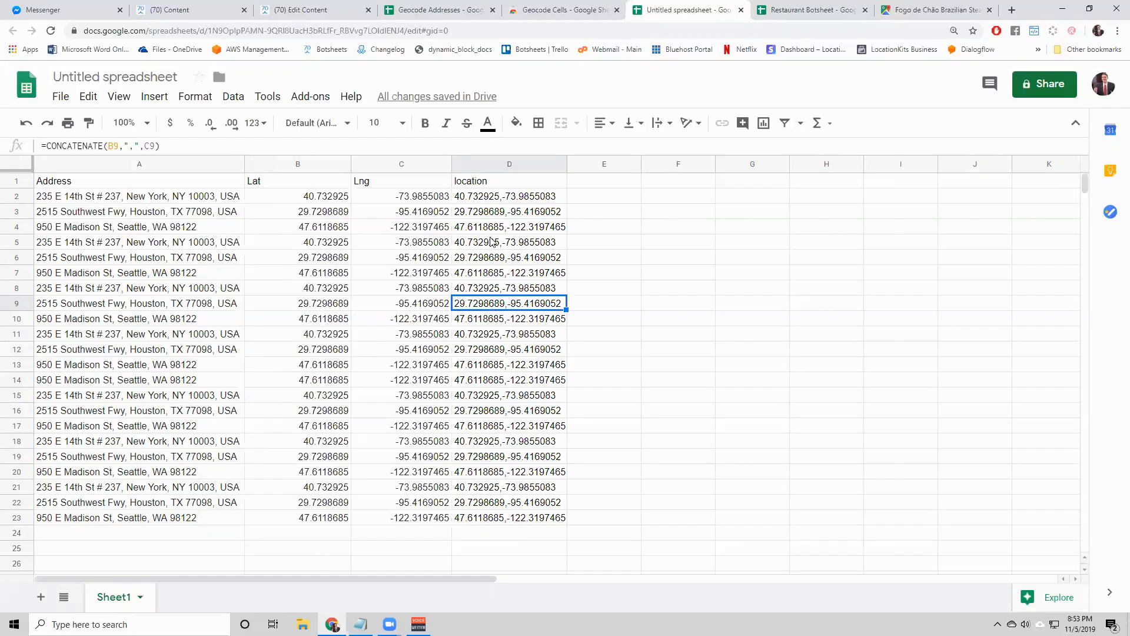
mouse_move(567, 241)
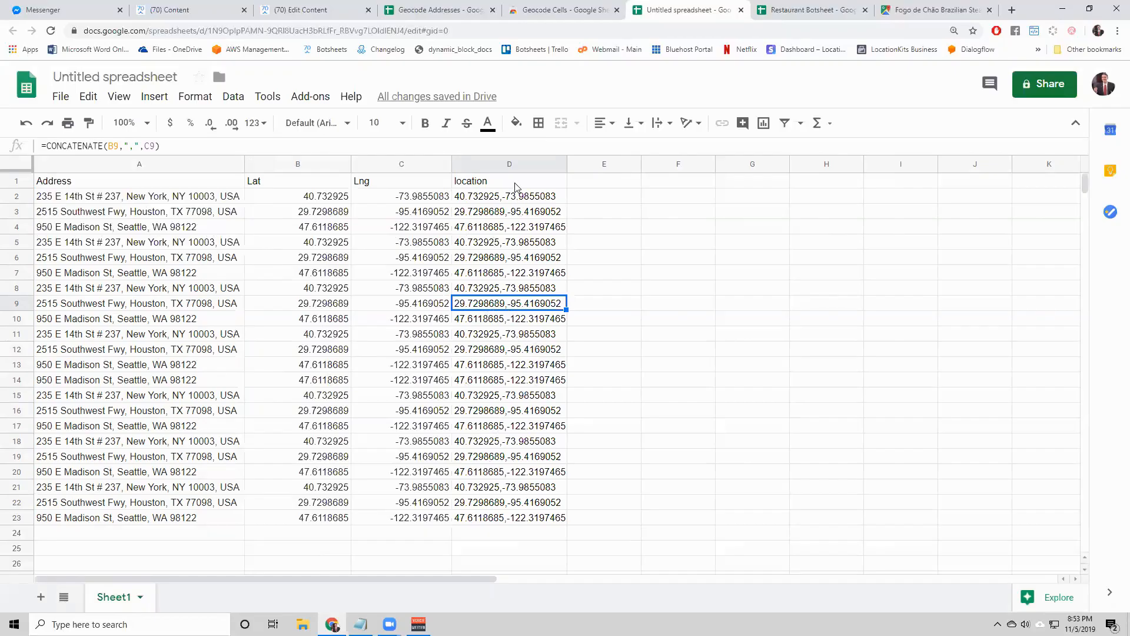
mouse_move(508, 339)
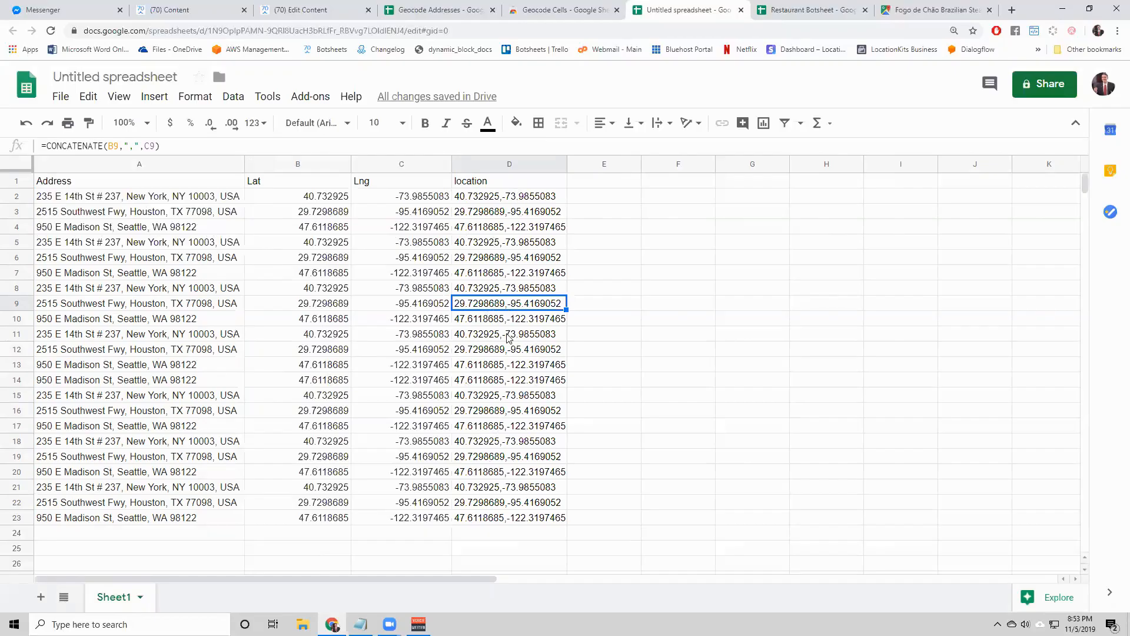
left_click(509, 196)
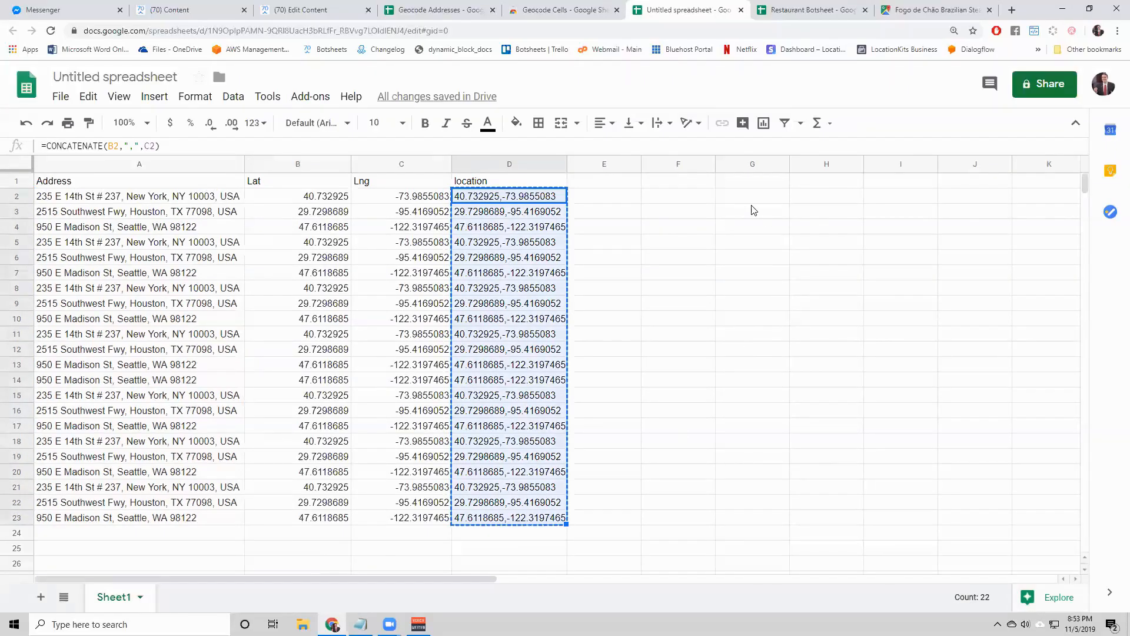
left_click(809, 10)
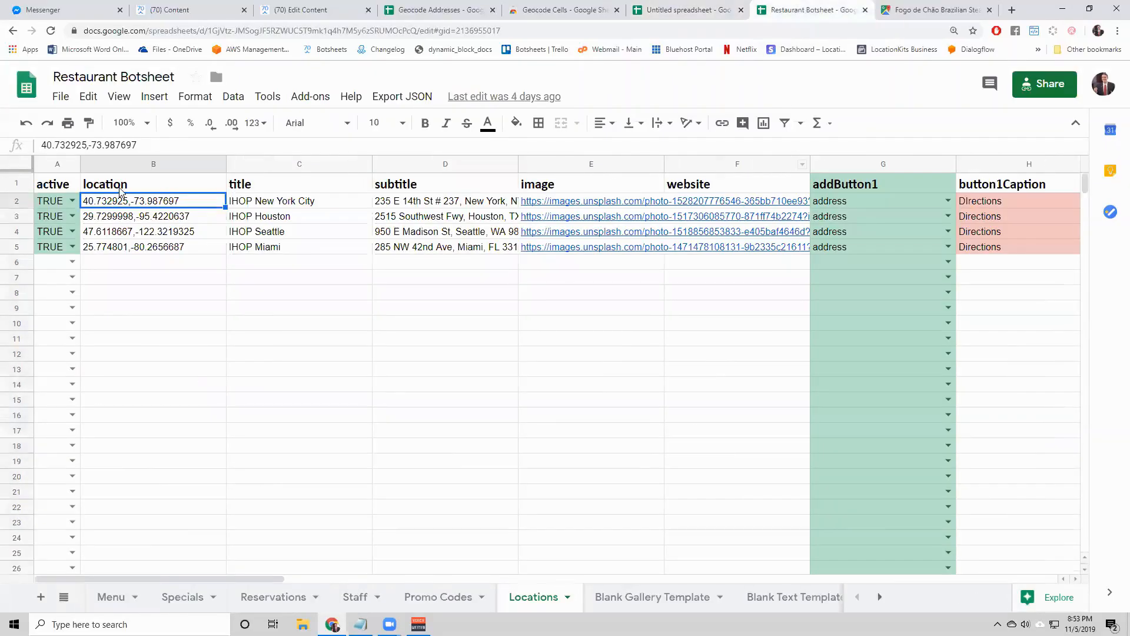
mouse_move(688, 9)
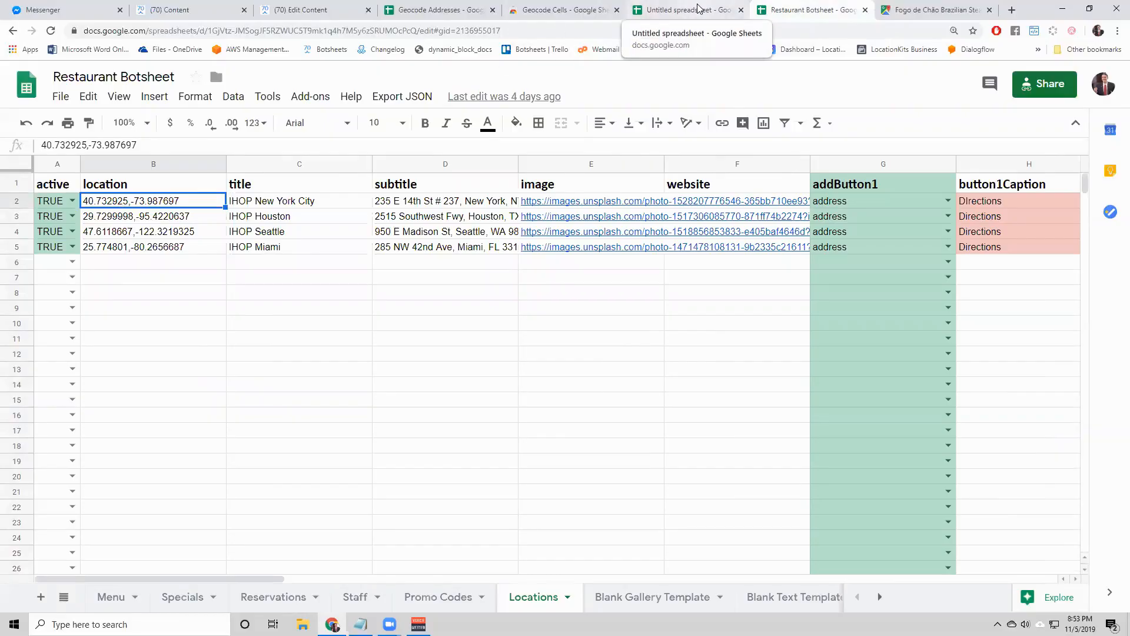
- Paste the 22 lat,lng location strings into column F from F2 as values only
left_click(685, 9)
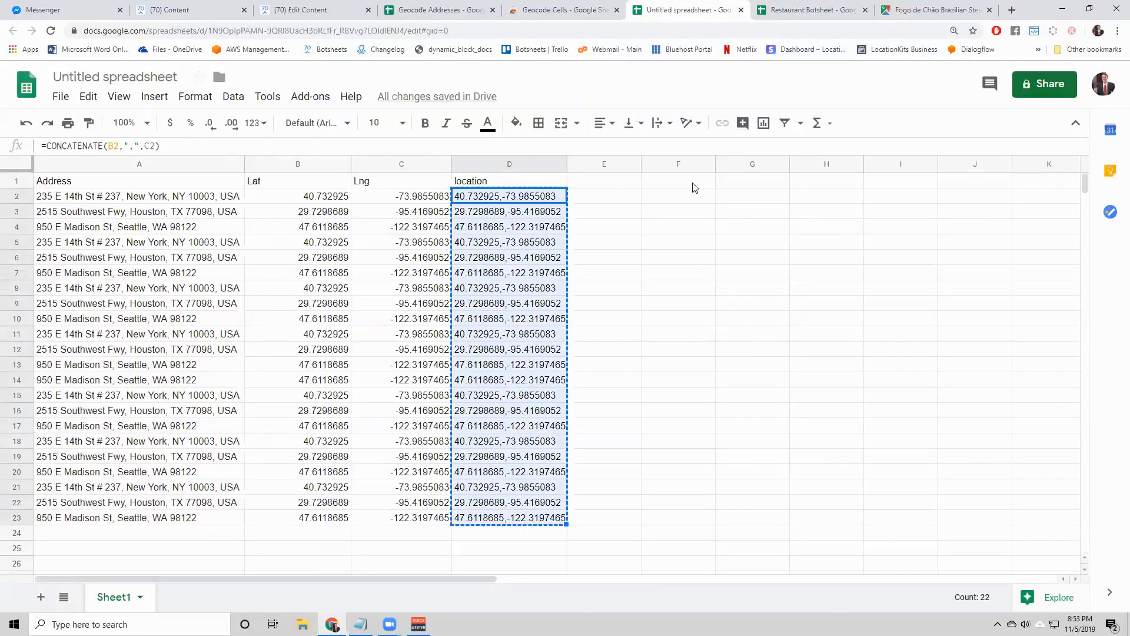
right_click(677, 192)
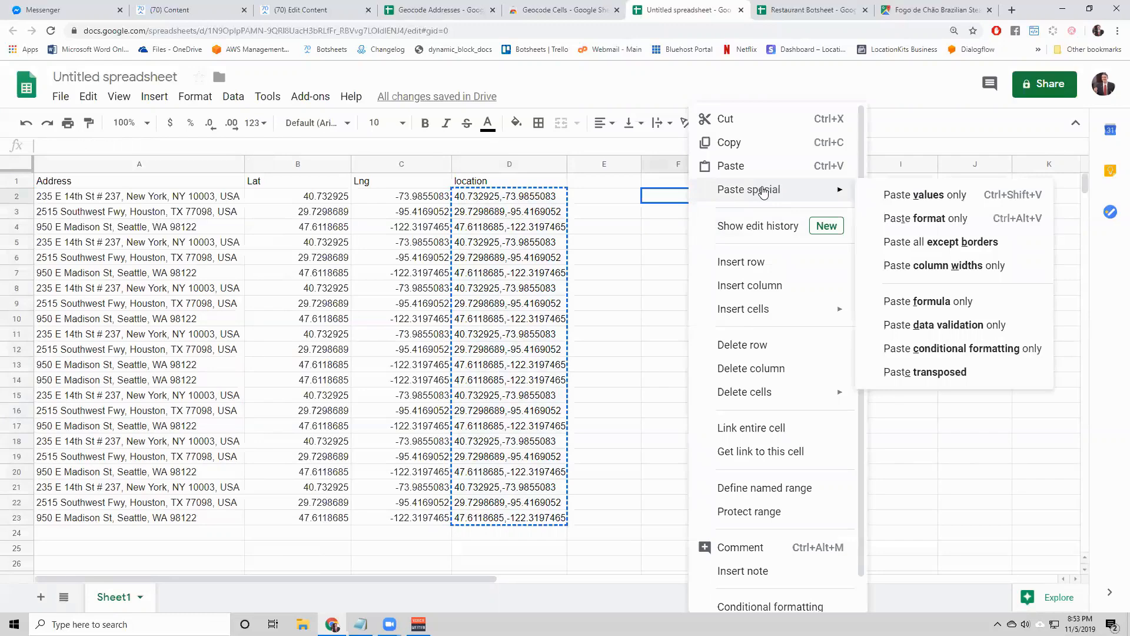
mouse_move(925, 195)
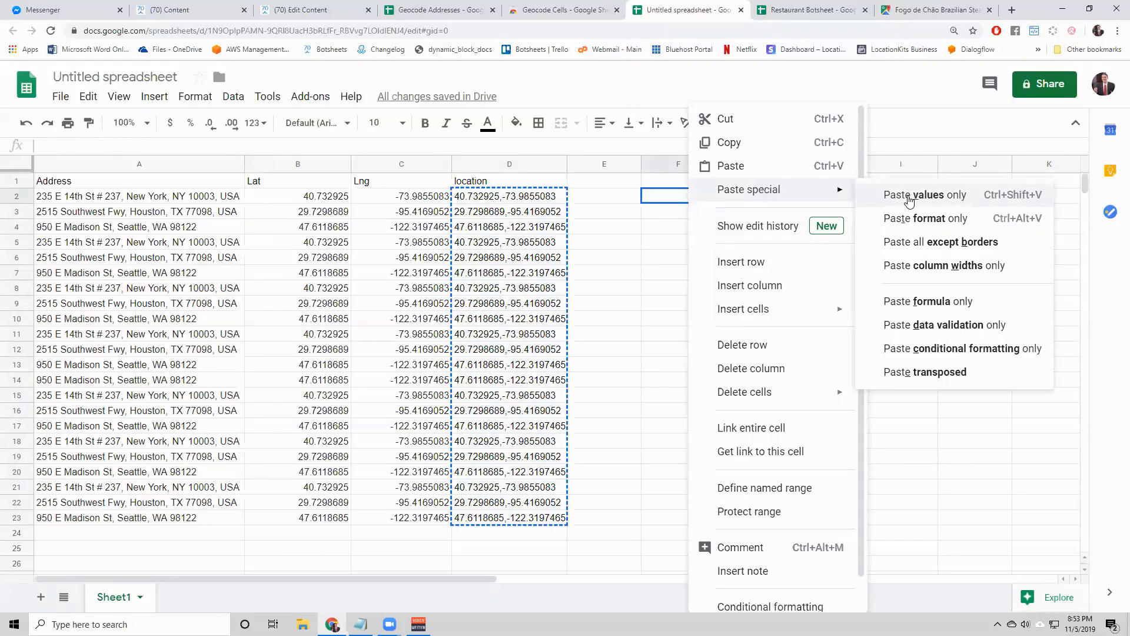
left_click(926, 195)
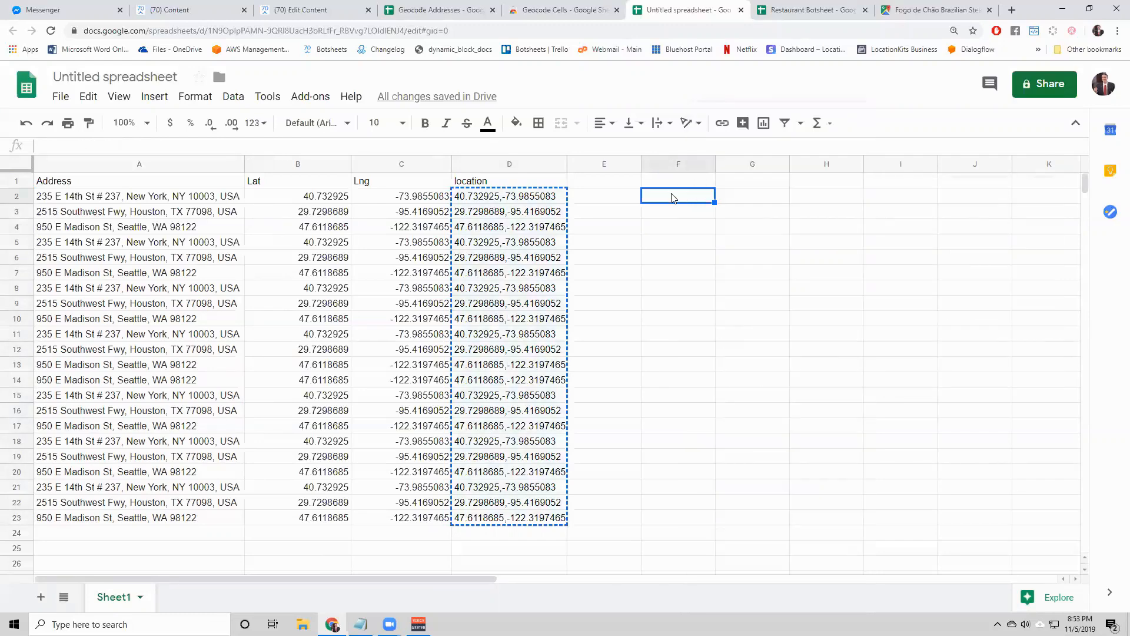
mouse_move(405, 203)
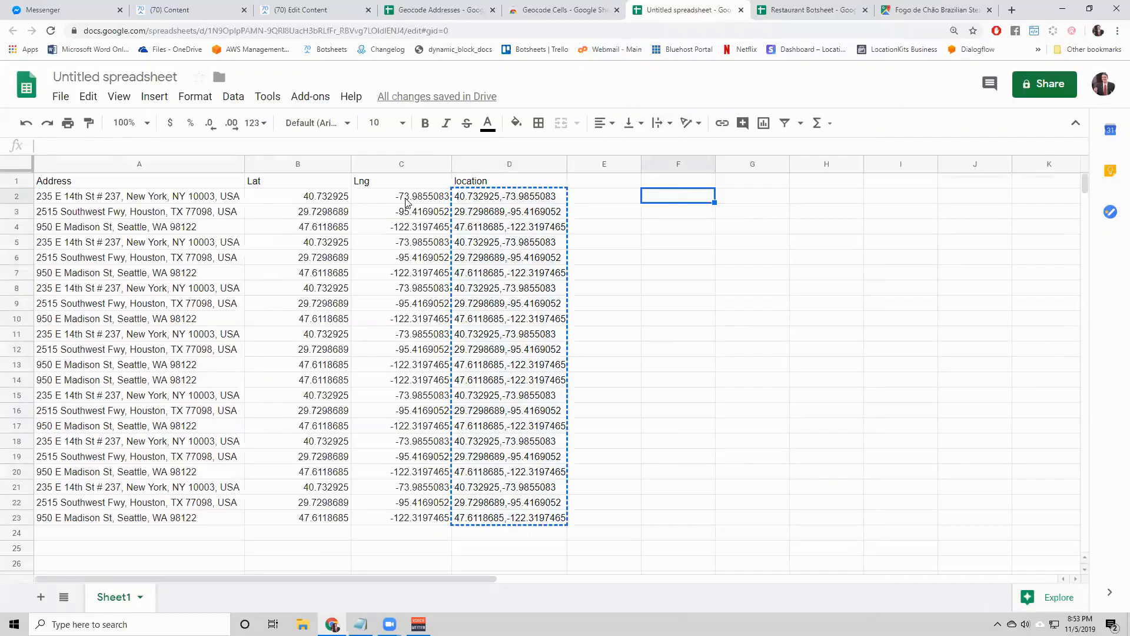
left_click(509, 196)
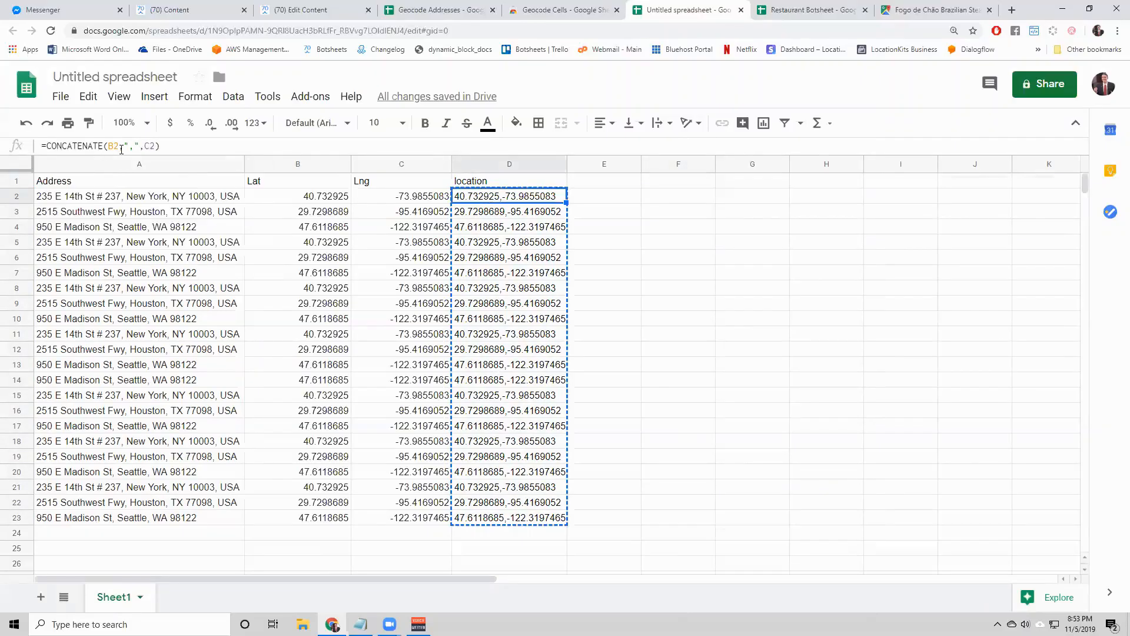
right_click(666, 196)
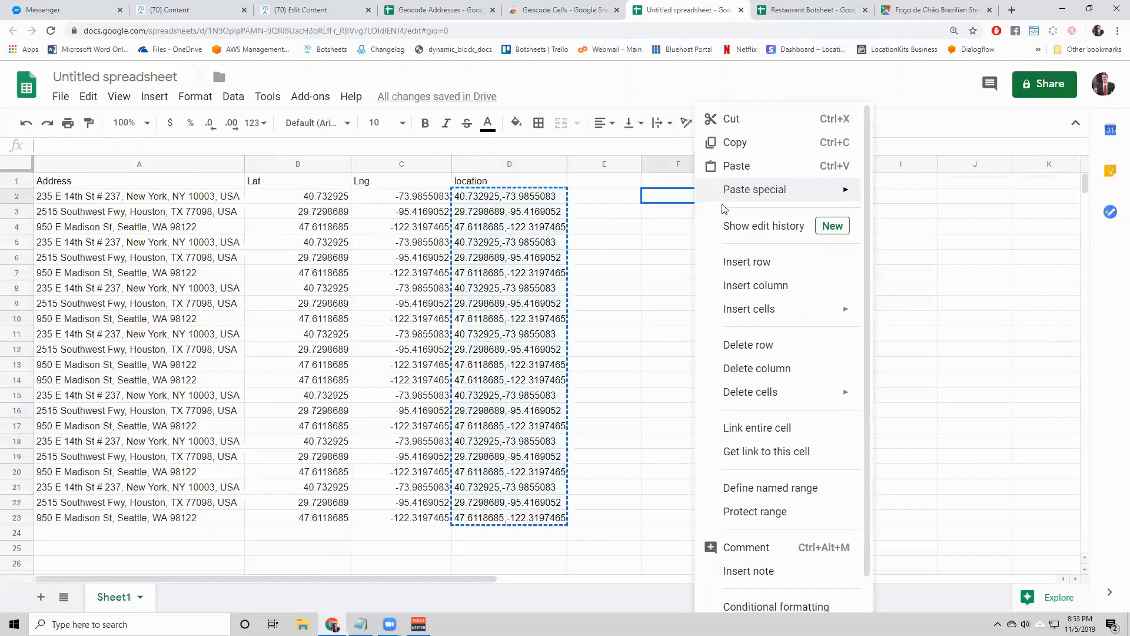
left_click(736, 166)
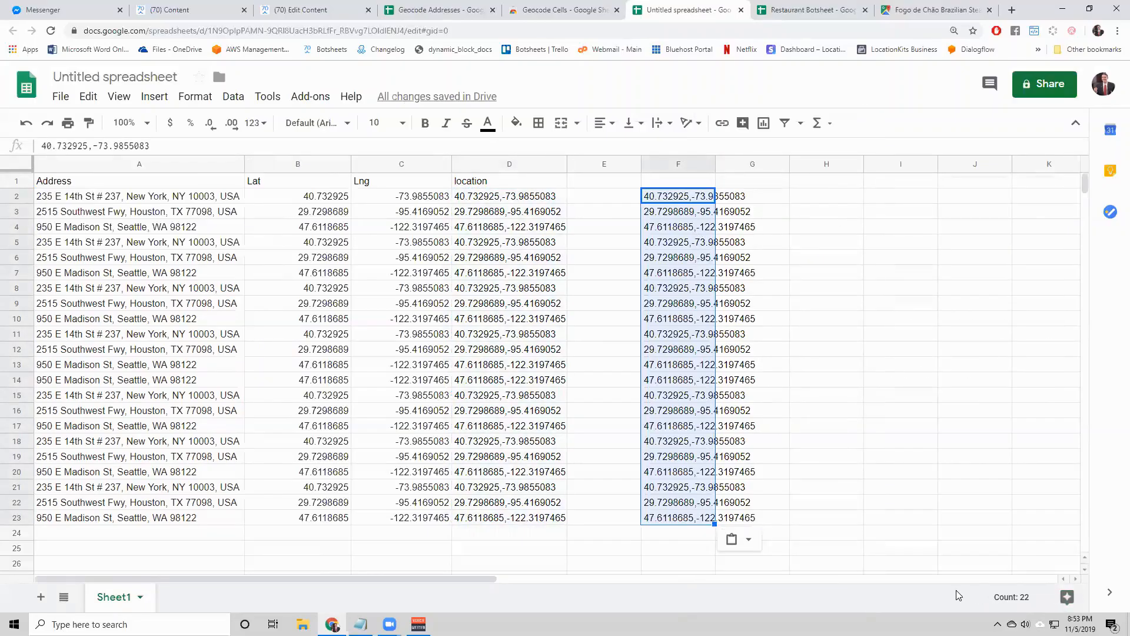
left_click(825, 211)
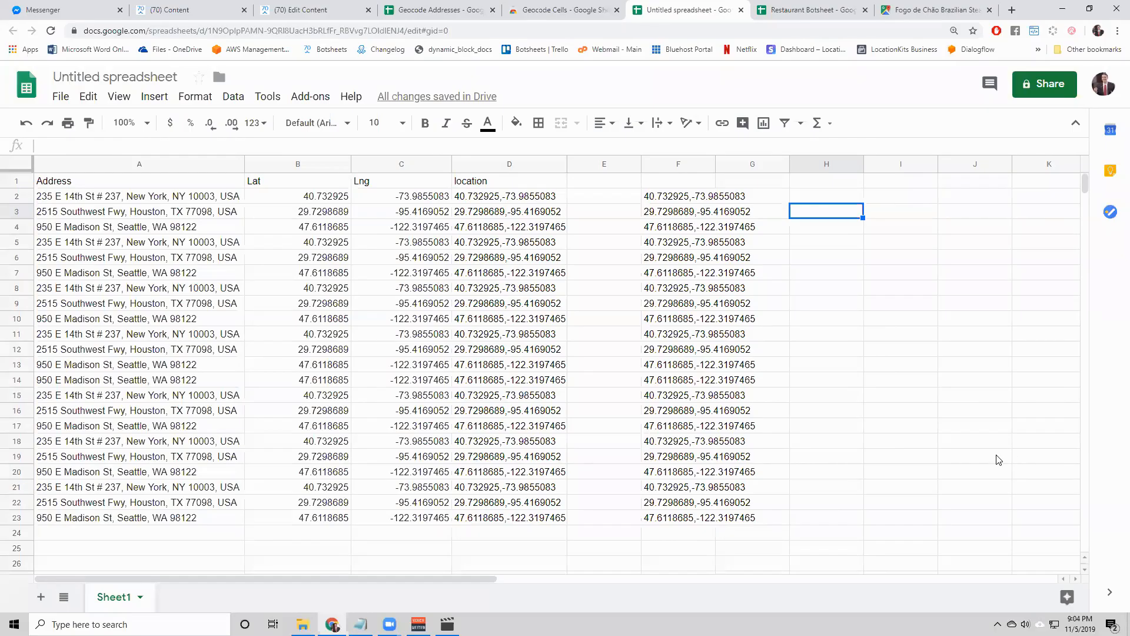
mouse_move(353, 96)
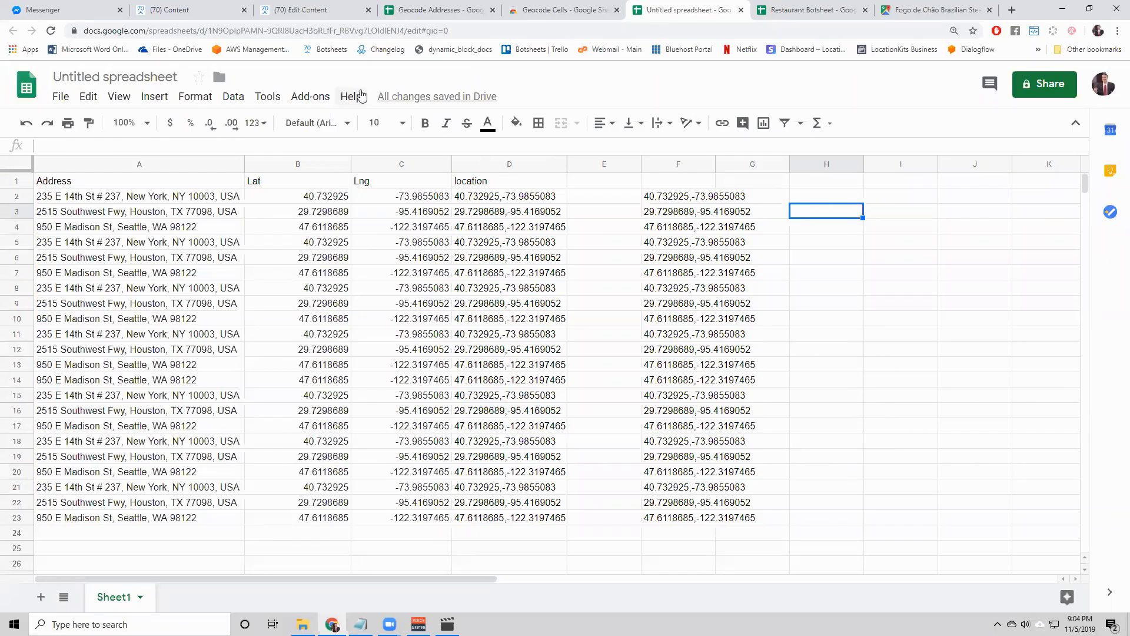
- In Geocode Addresses, open the Add-ons menu again to find Geocode Cells listed
left_click(310, 96)
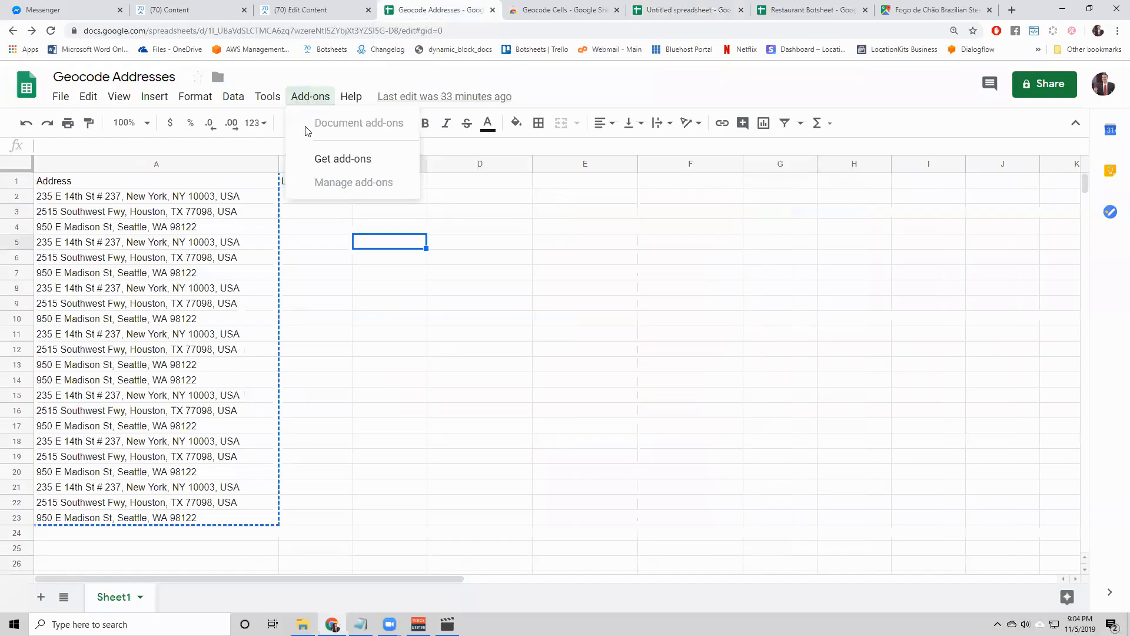
mouse_move(379, 168)
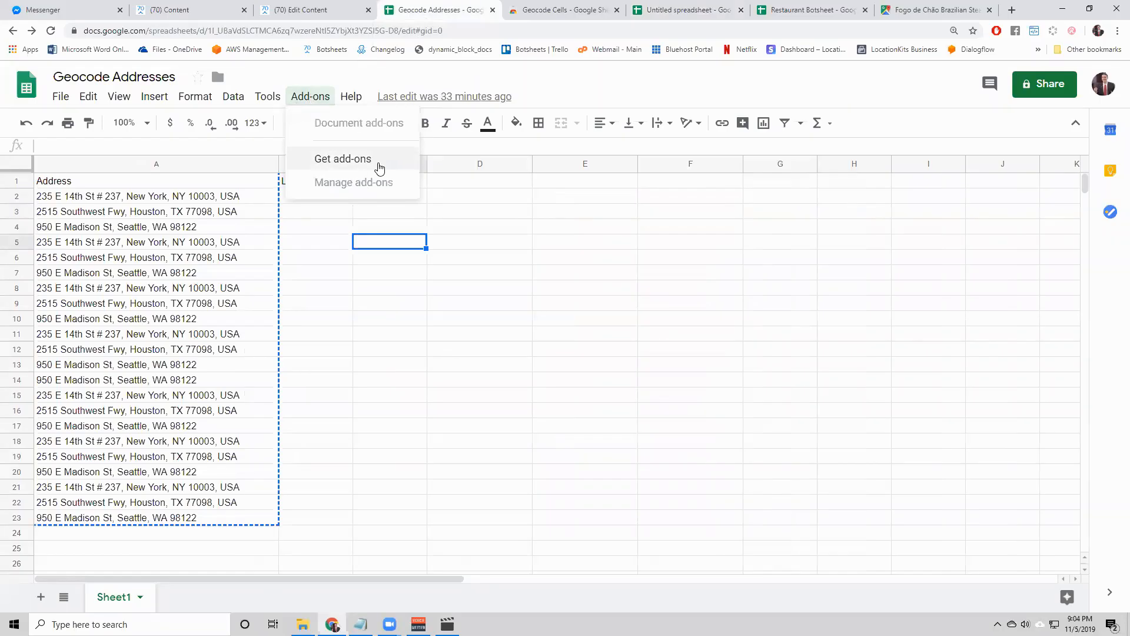
left_click(87, 96)
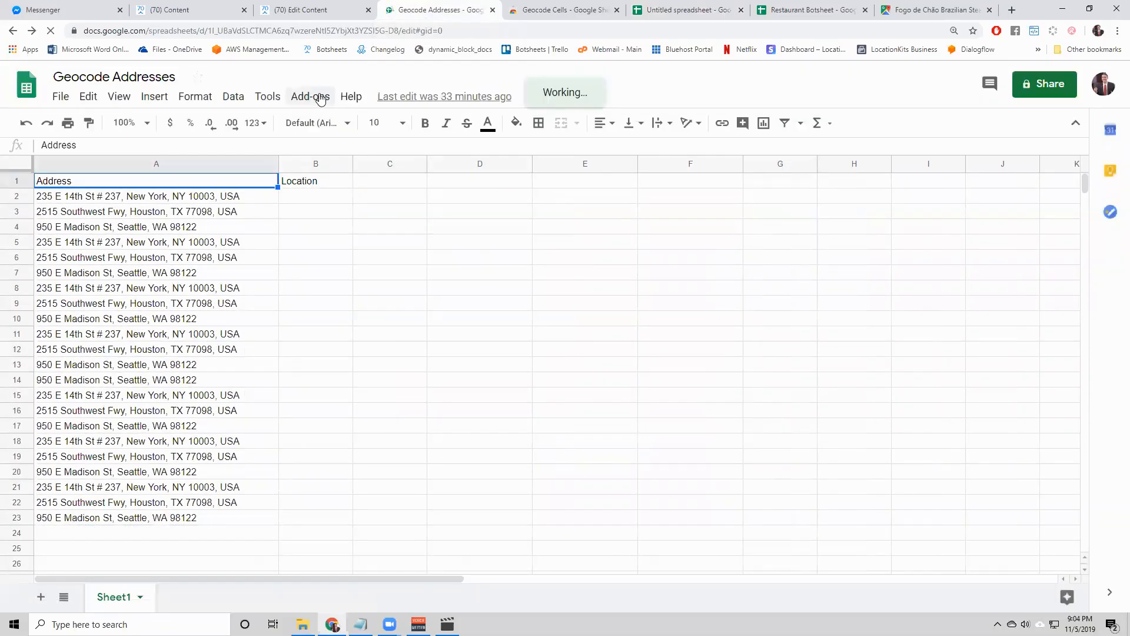
left_click(309, 95)
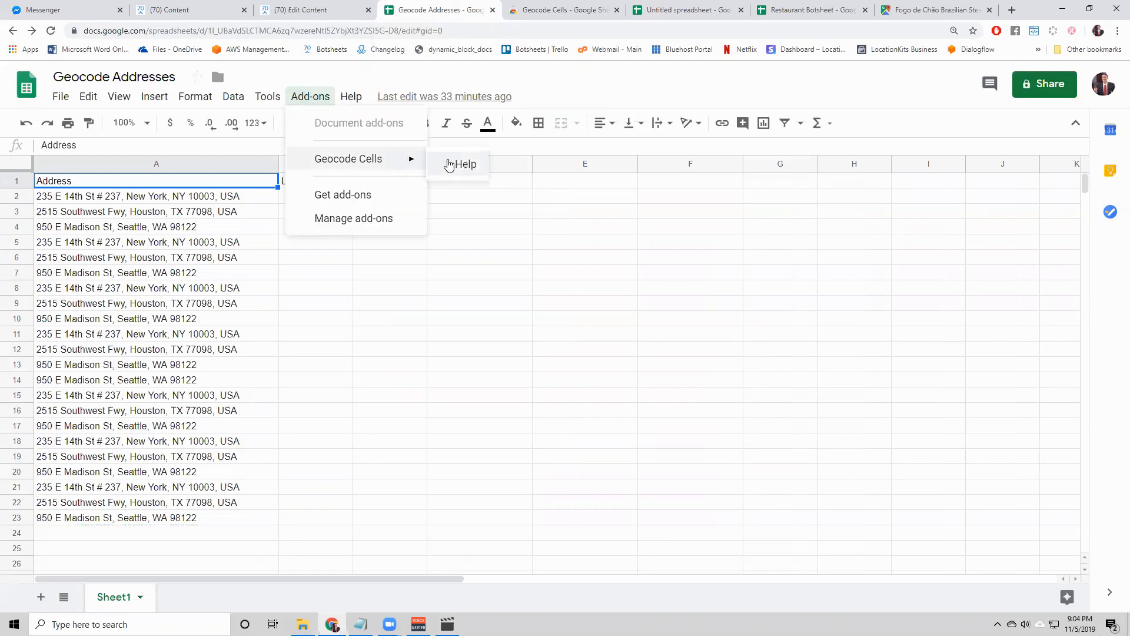
mouse_move(390, 205)
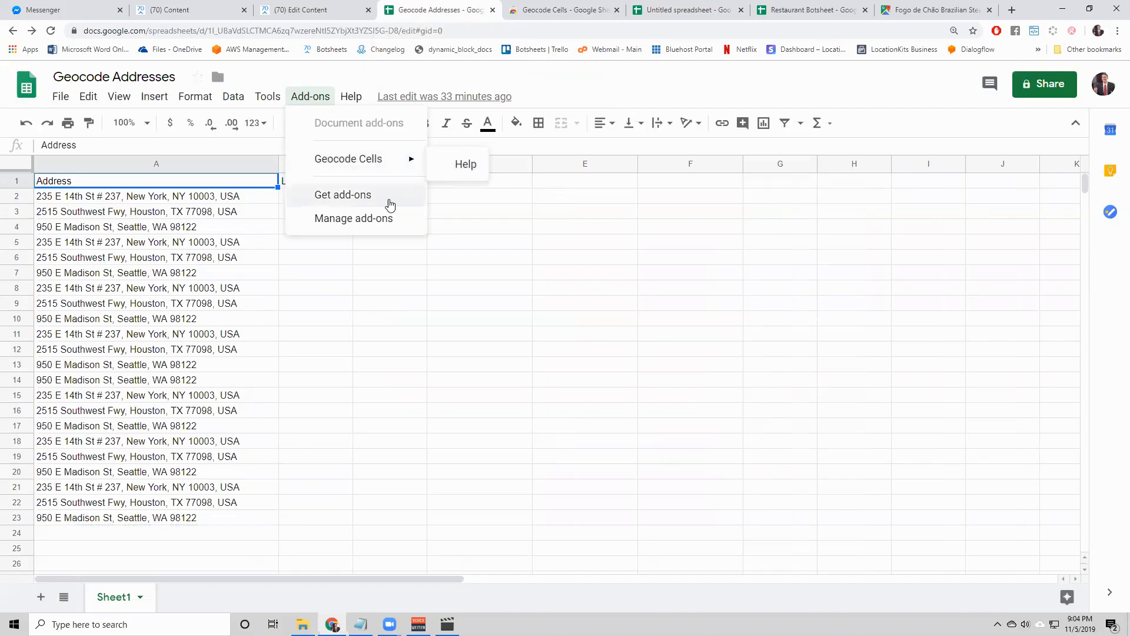
mouse_move(385, 223)
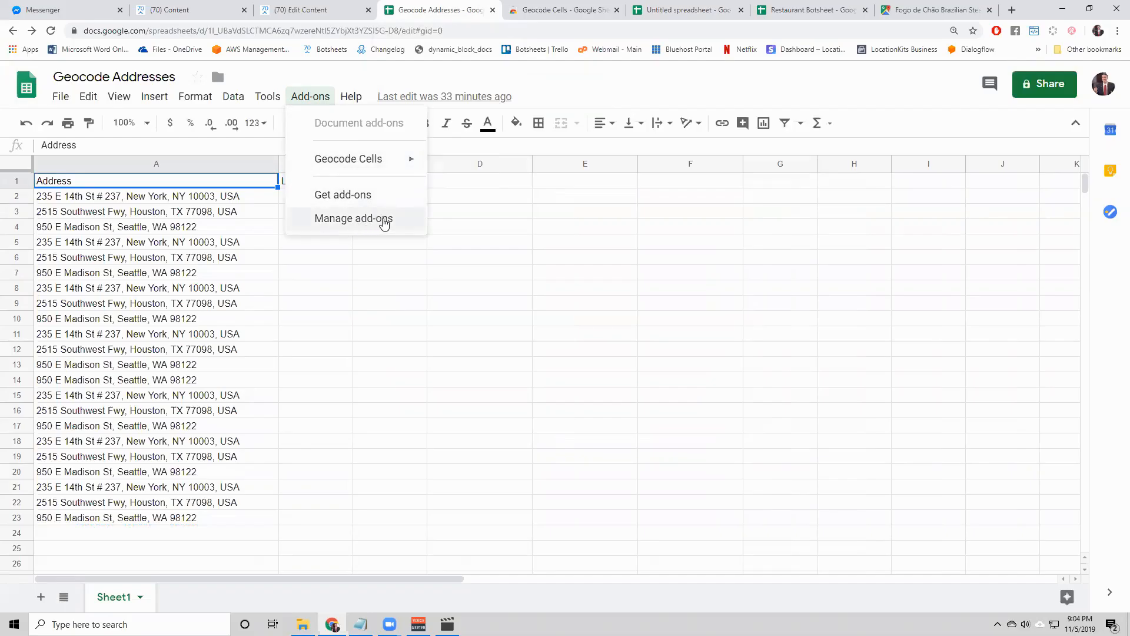
- Enable Geocode Cells with 'Use in this document' from Manage add-ons
left_click(354, 219)
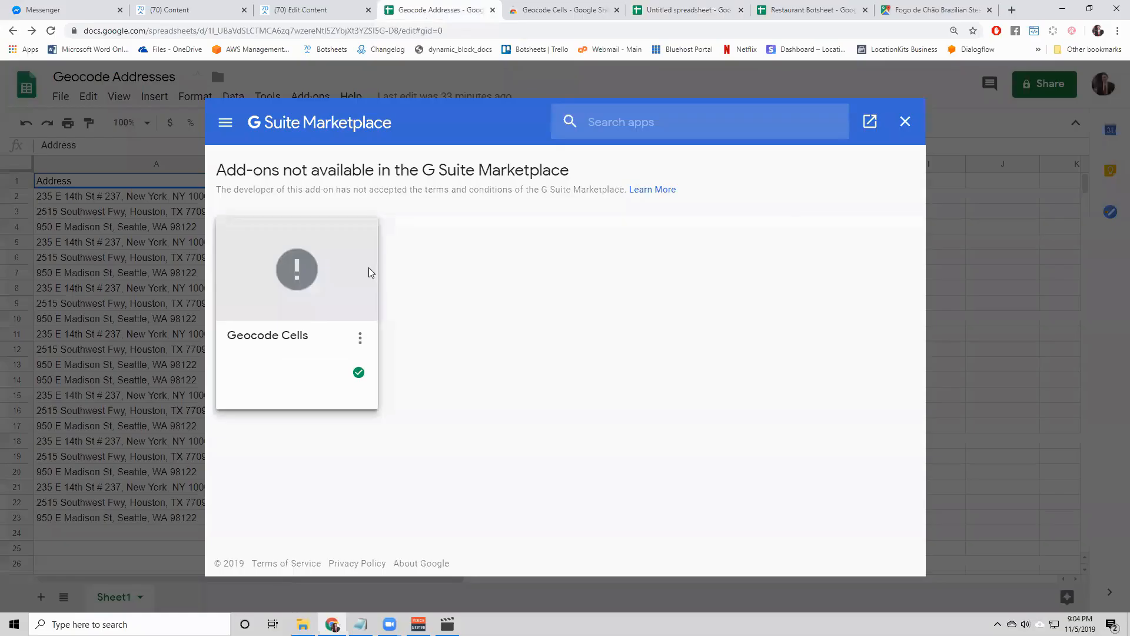
mouse_move(351, 353)
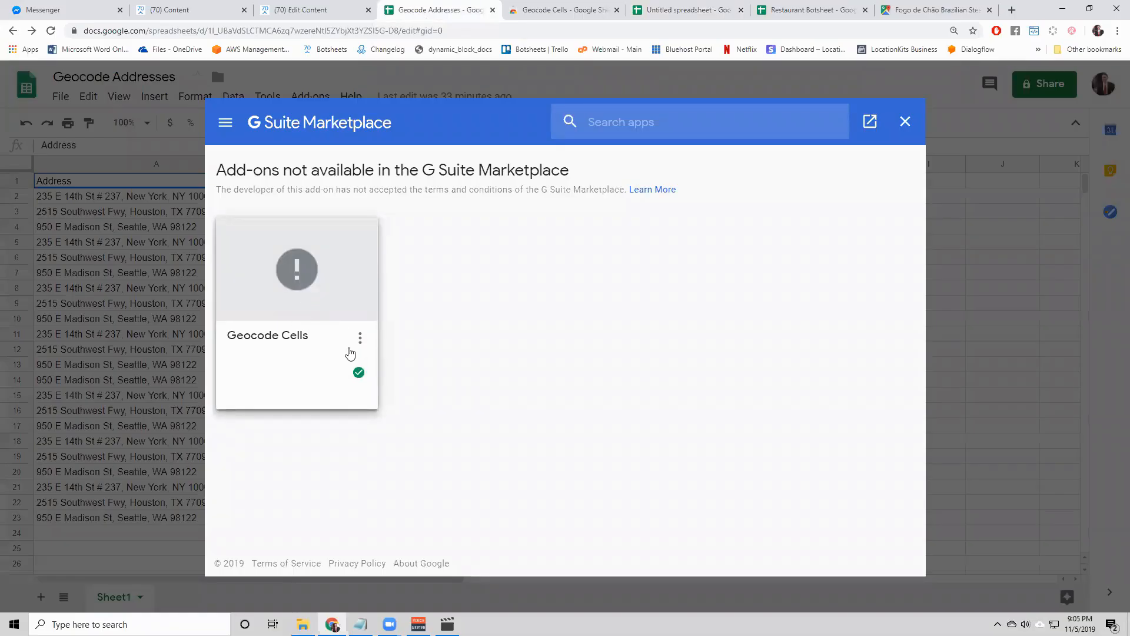
left_click(360, 337)
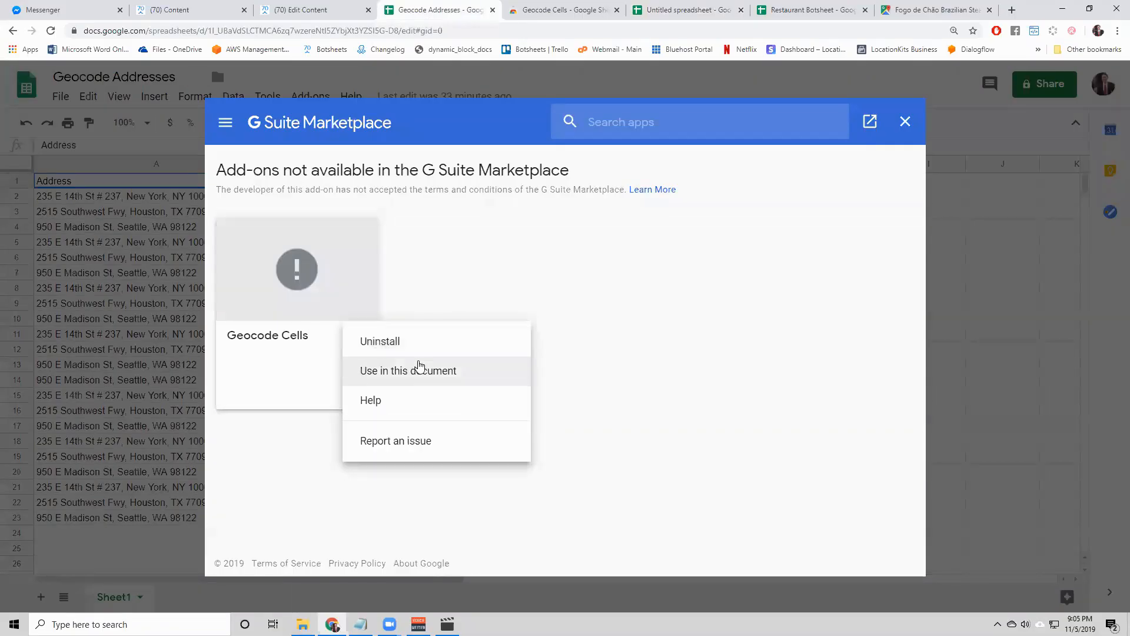
left_click(407, 370)
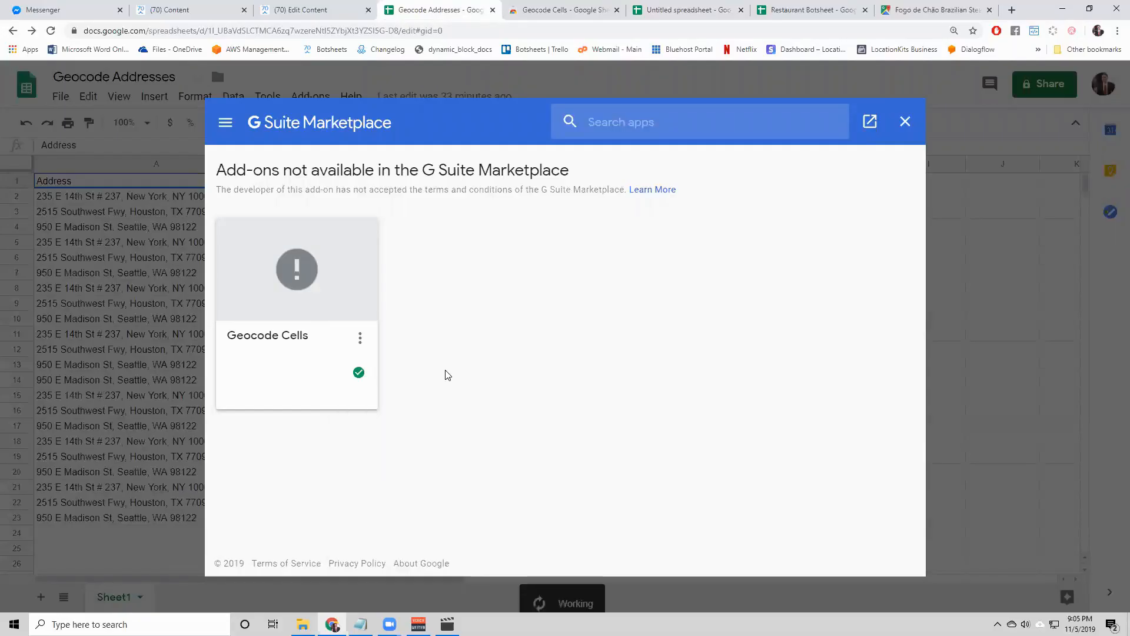
mouse_move(888, 144)
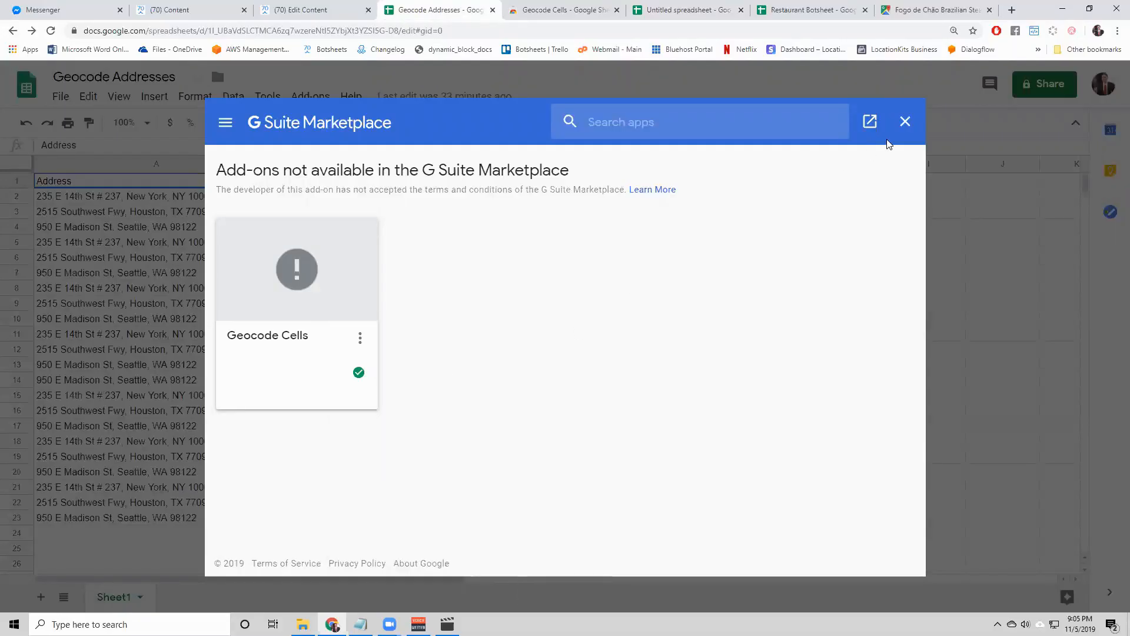
left_click(905, 121)
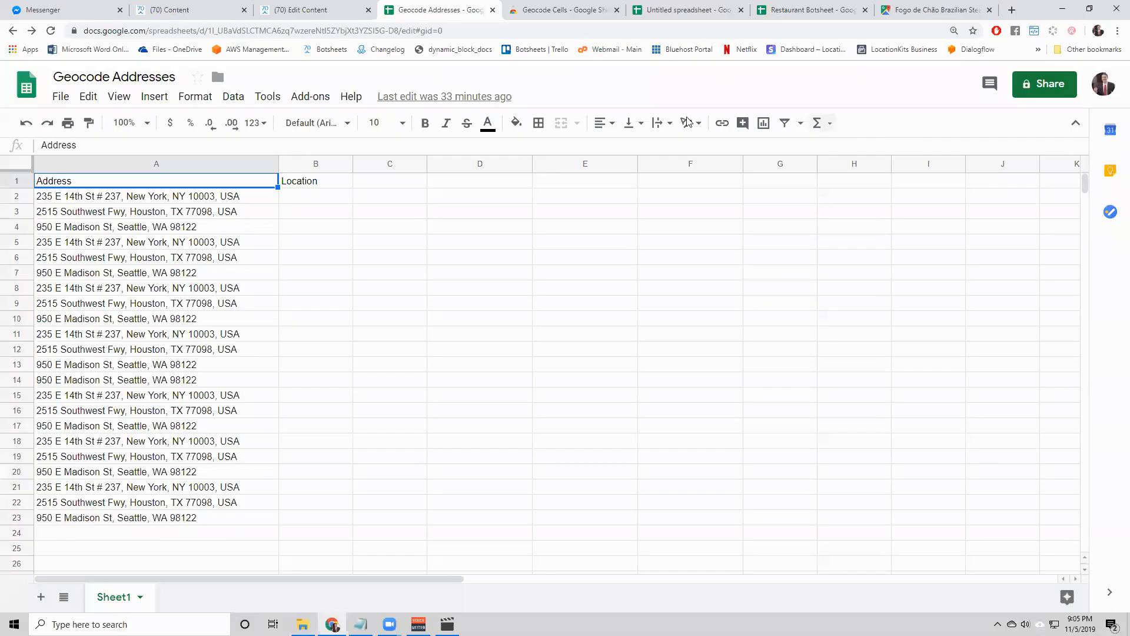
- Reload Geocode Addresses and recheck Add-ons, where Geocode Cells is no longer listed
left_click(310, 96)
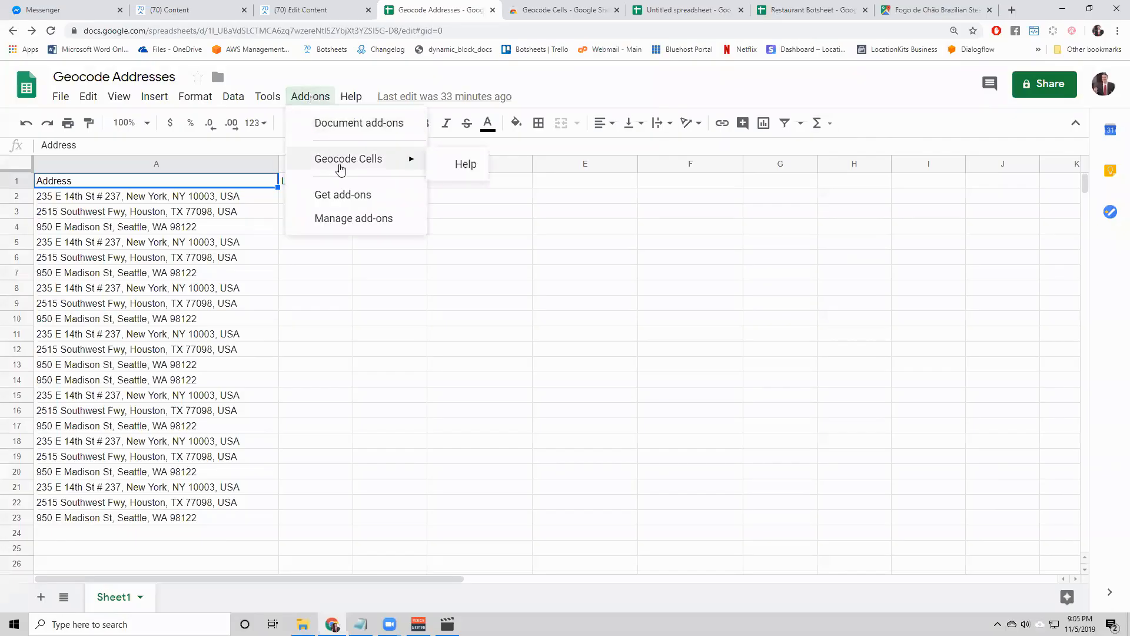
mouse_move(357, 163)
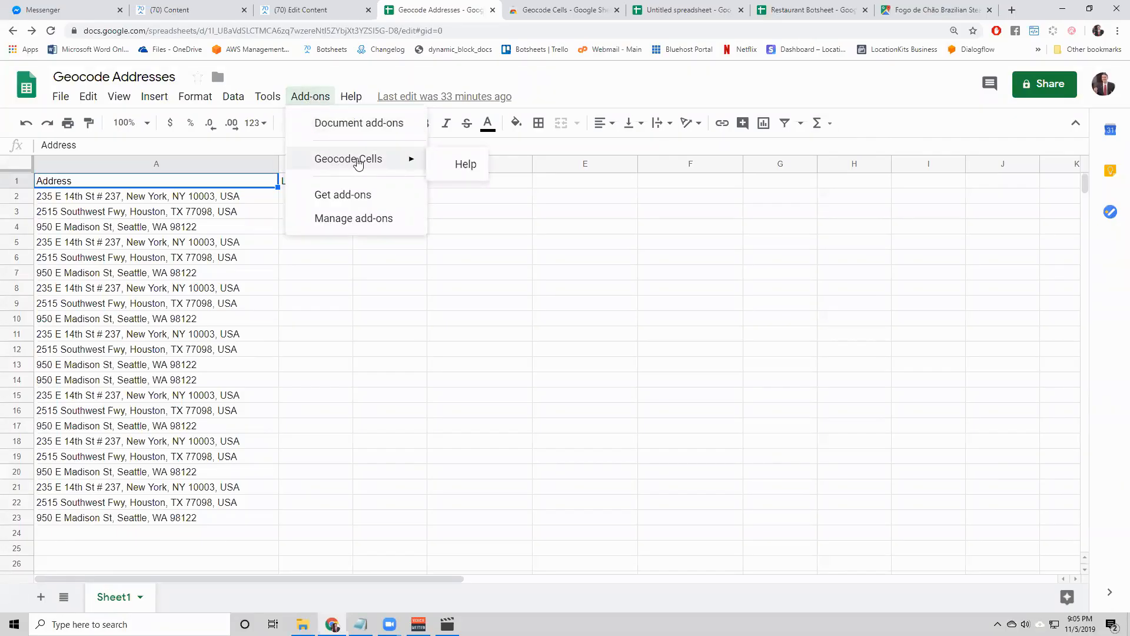
left_click(118, 96)
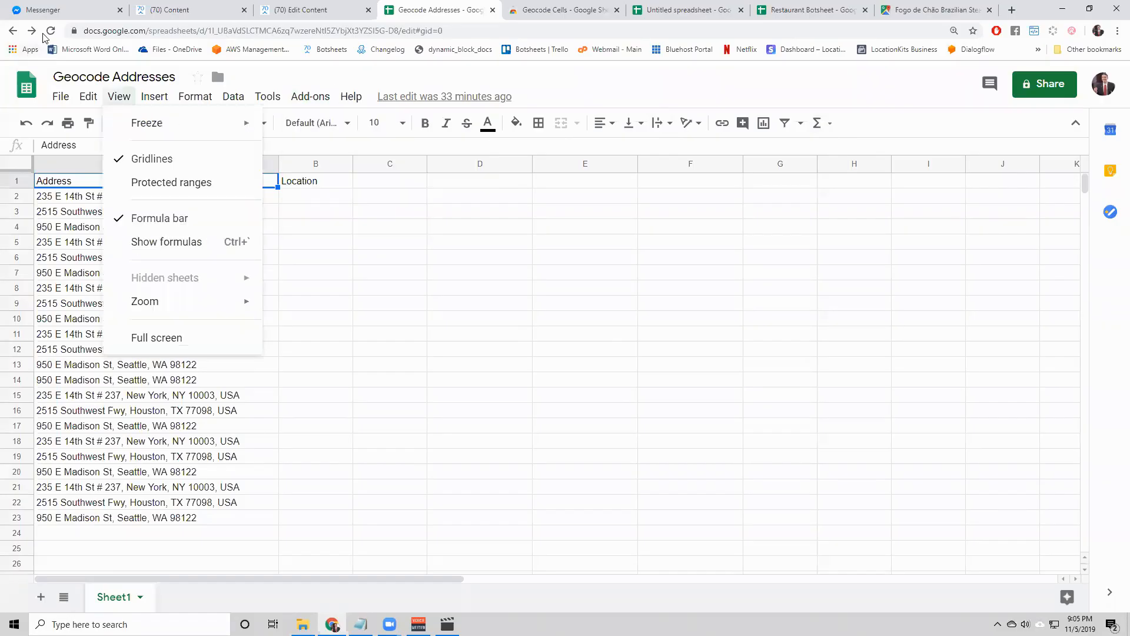
left_click(50, 30)
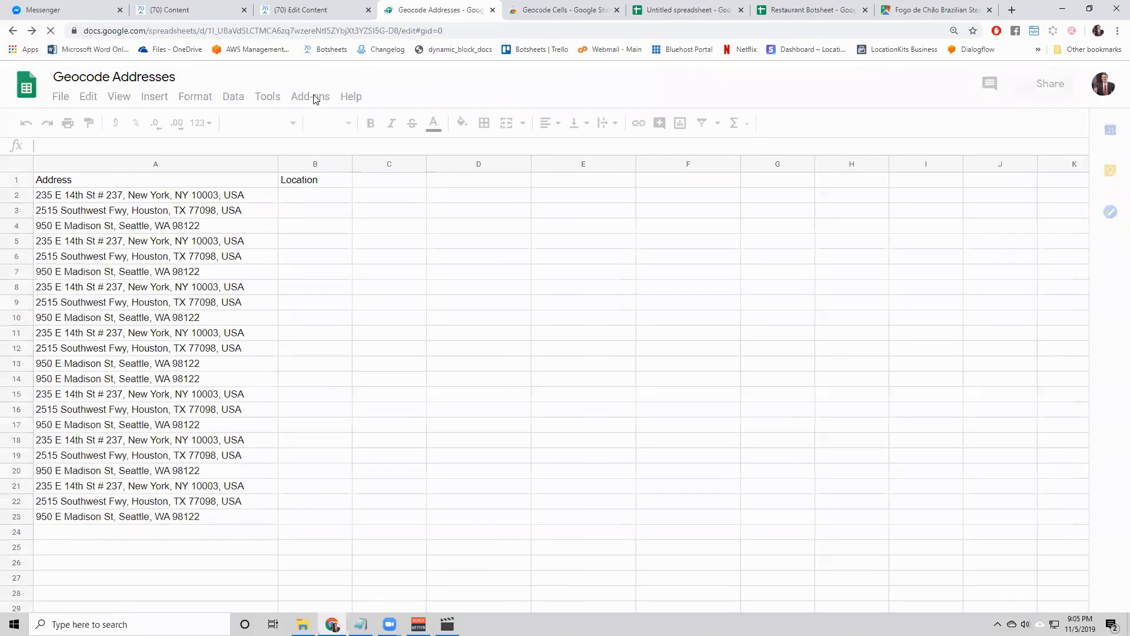
left_click(310, 96)
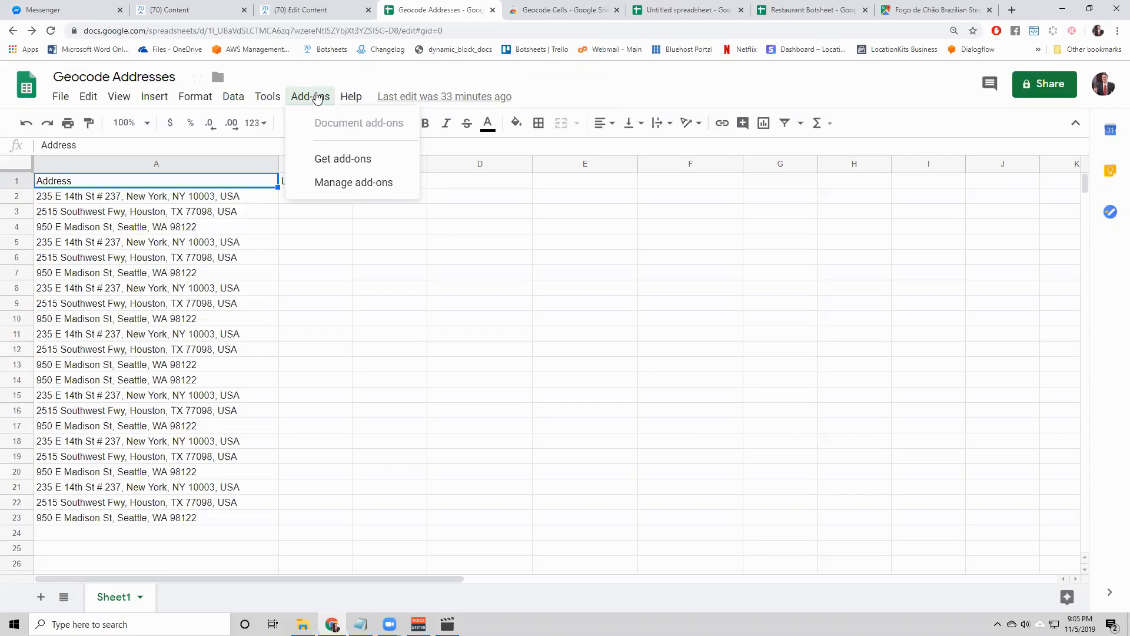